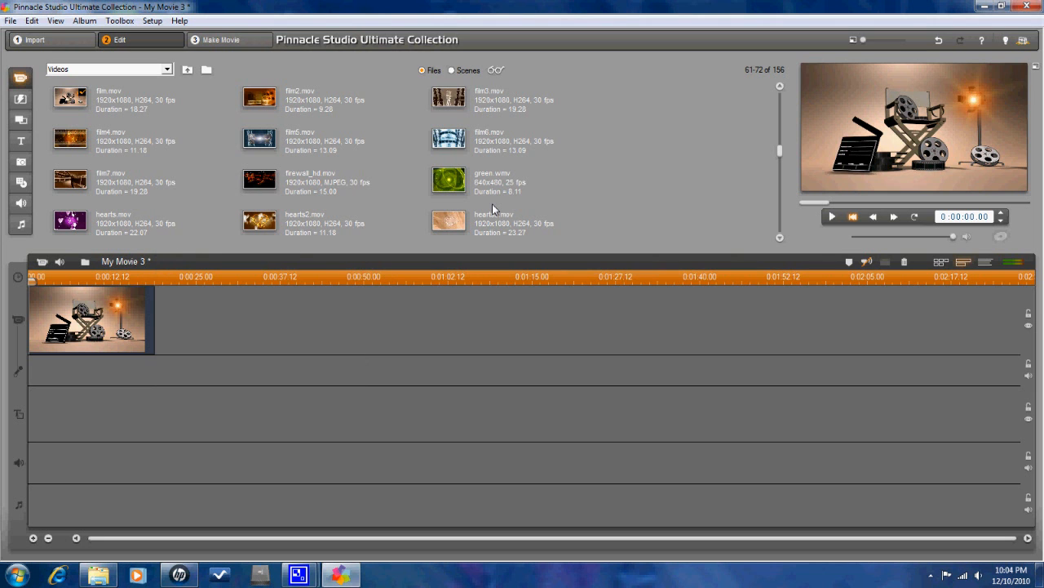
{"action": "mouse_move", "coordinate": [596, 189]}
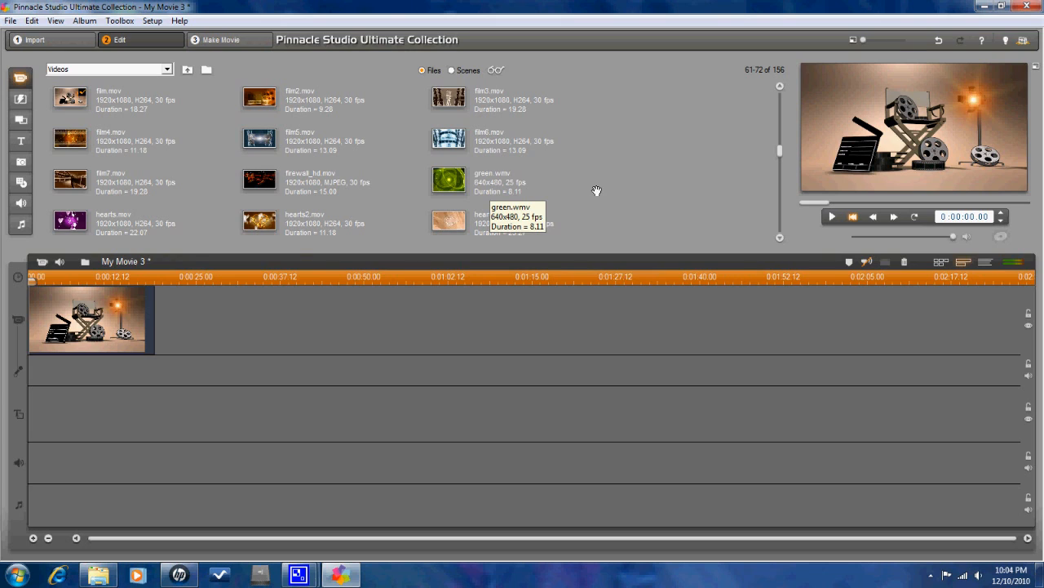
{"action": "mouse_move", "coordinate": [568, 190]}
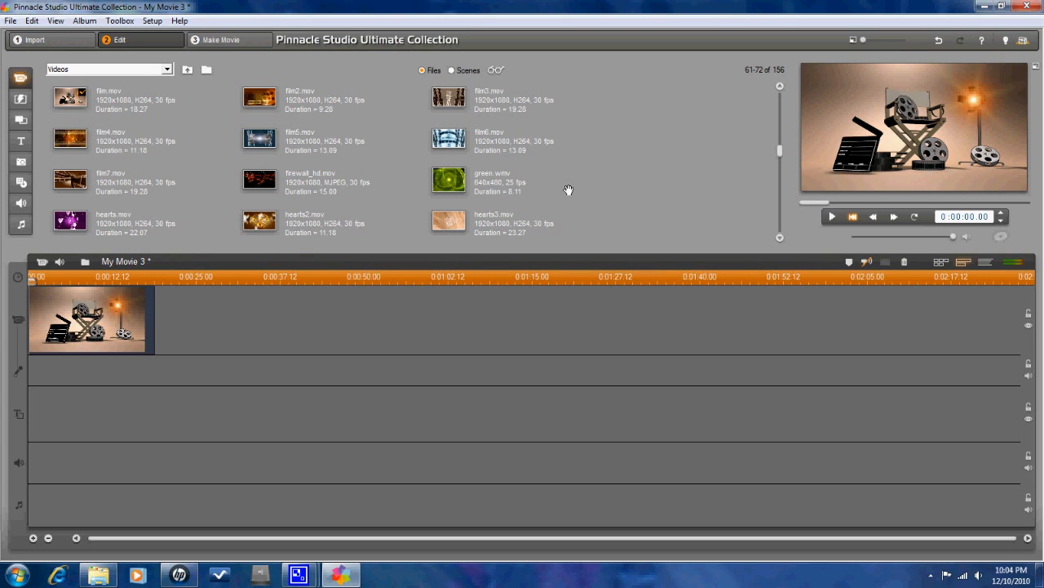
{"action": "mouse_move", "coordinate": [624, 189]}
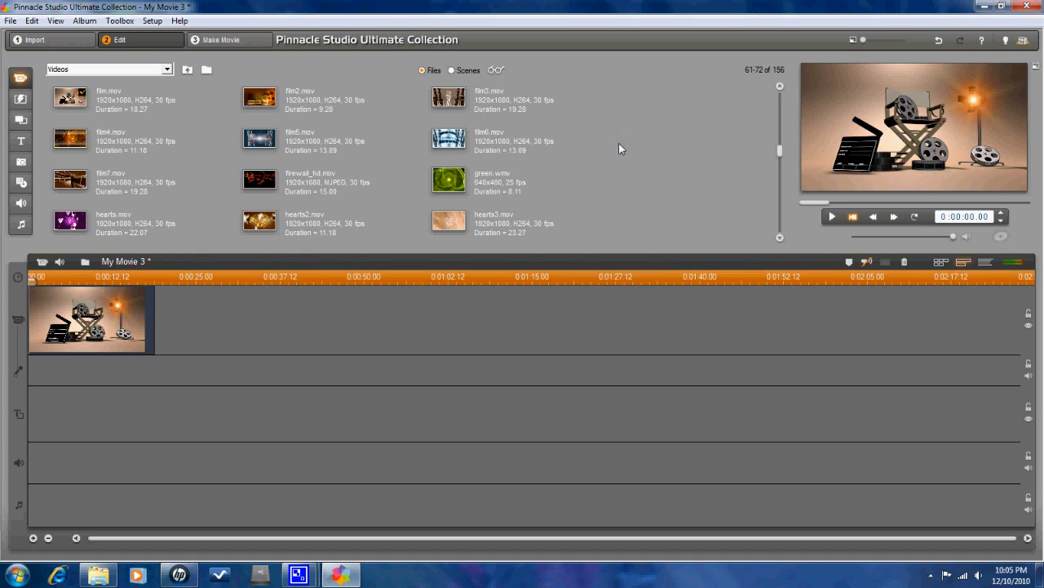
{"action": "mouse_move", "coordinate": [622, 150]}
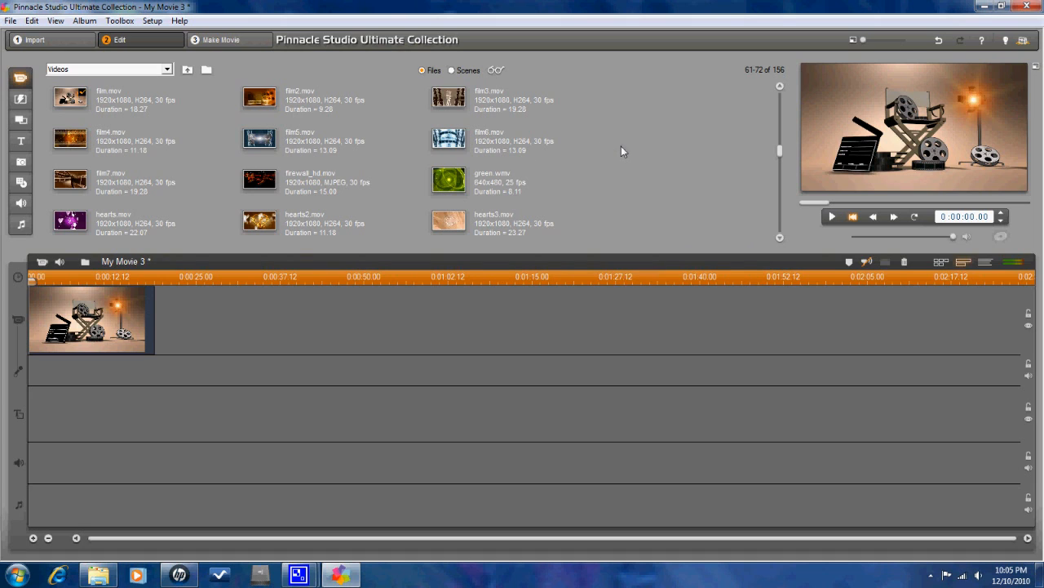
{"action": "mouse_move", "coordinate": [19, 78]}
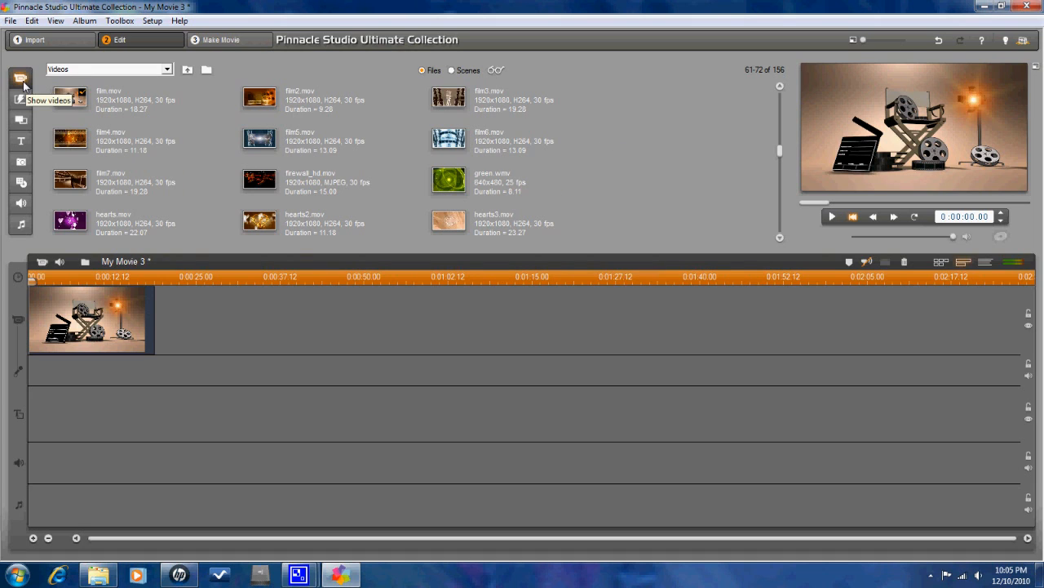
{"action": "mouse_move", "coordinate": [201, 134]}
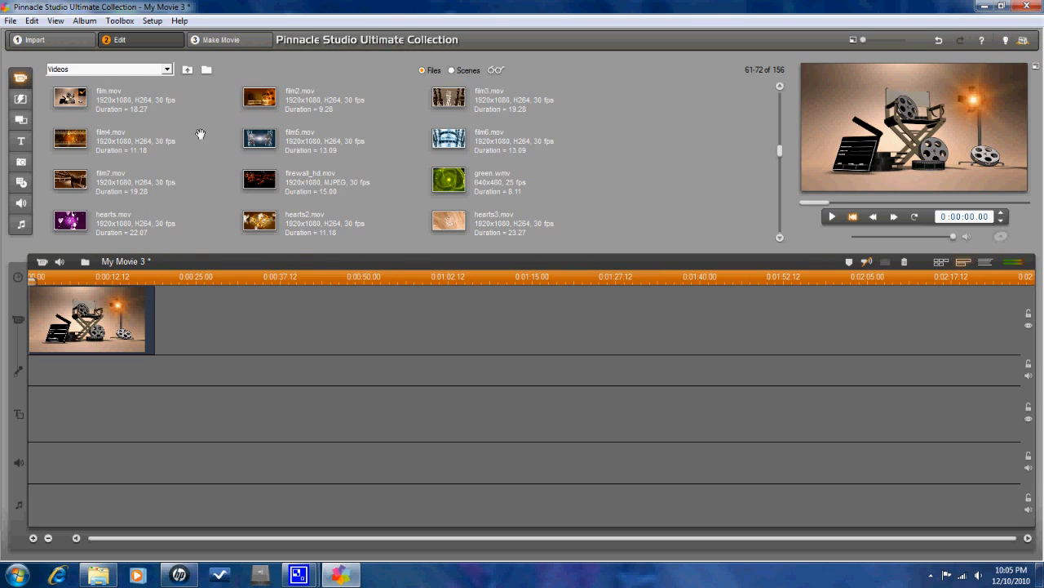
{"action": "mouse_move", "coordinate": [85, 79]}
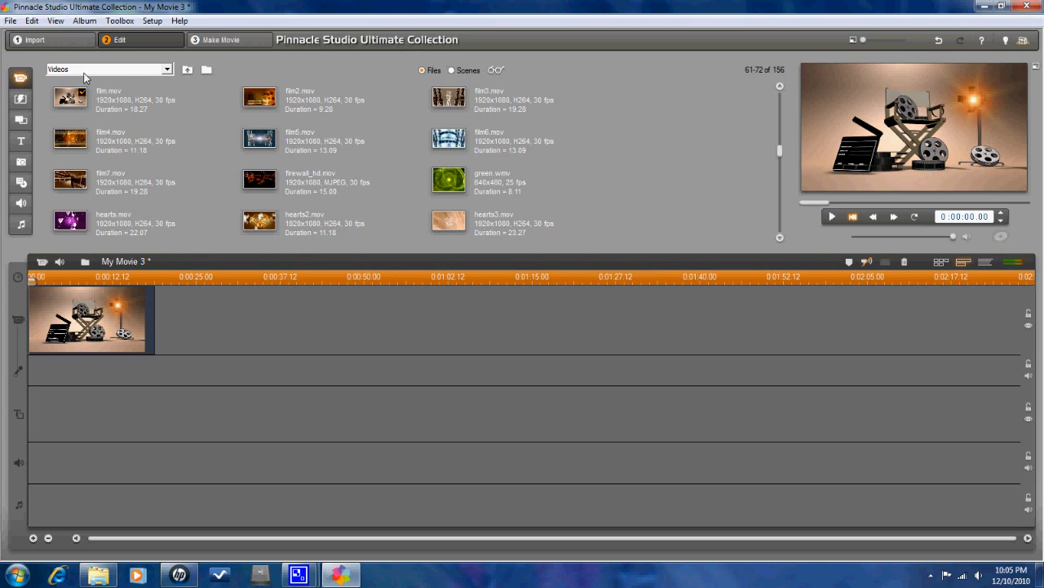
{"action": "mouse_move", "coordinate": [348, 142]}
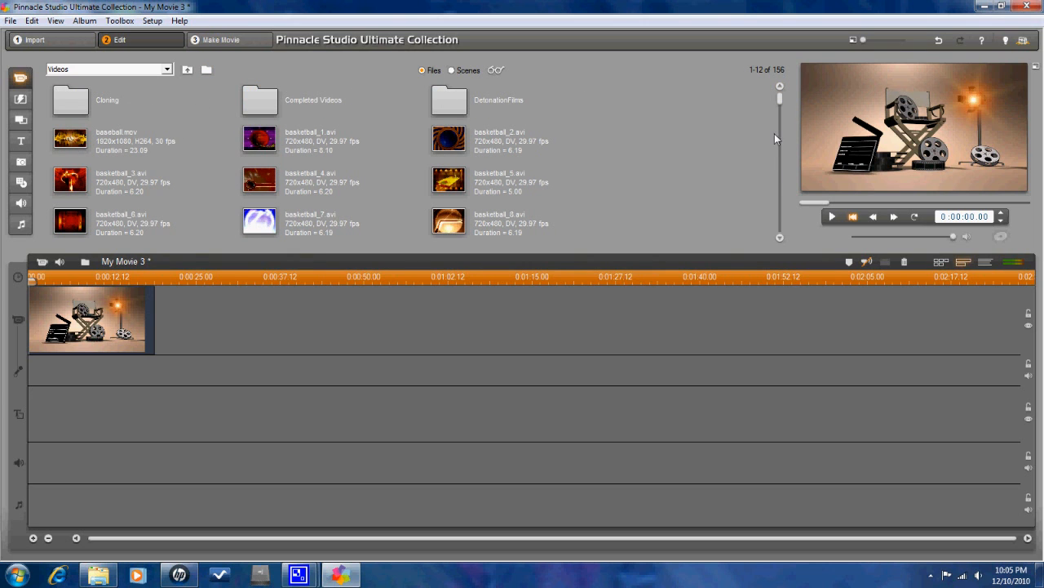
Step: Scroll the video album down to the earth and film .mov clips
{"action": "left_click_drag", "start_coordinate": [780, 139], "coordinate": [780, 117]}
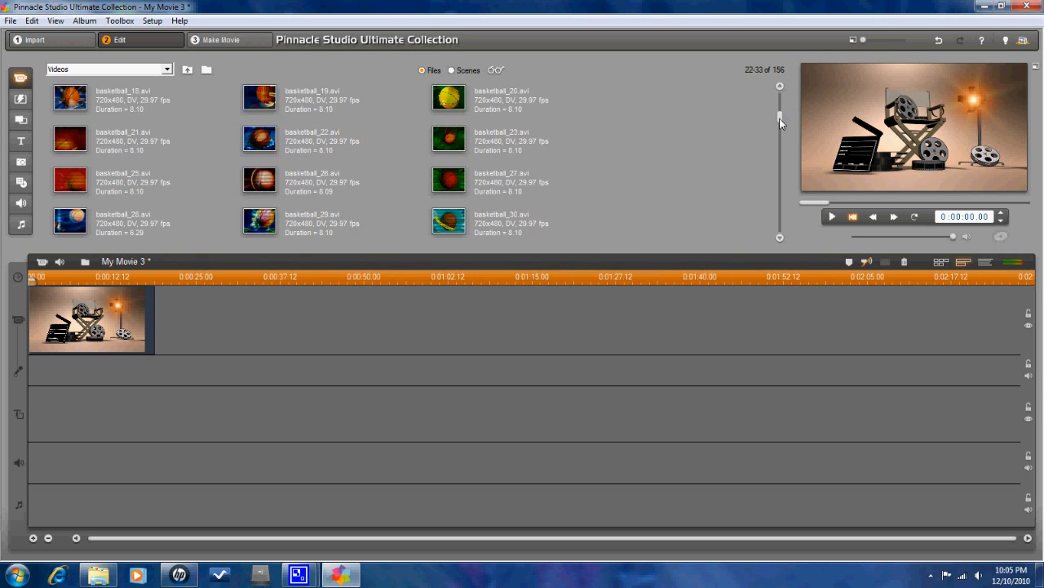
{"action": "left_click_drag", "start_coordinate": [780, 118], "coordinate": [780, 143]}
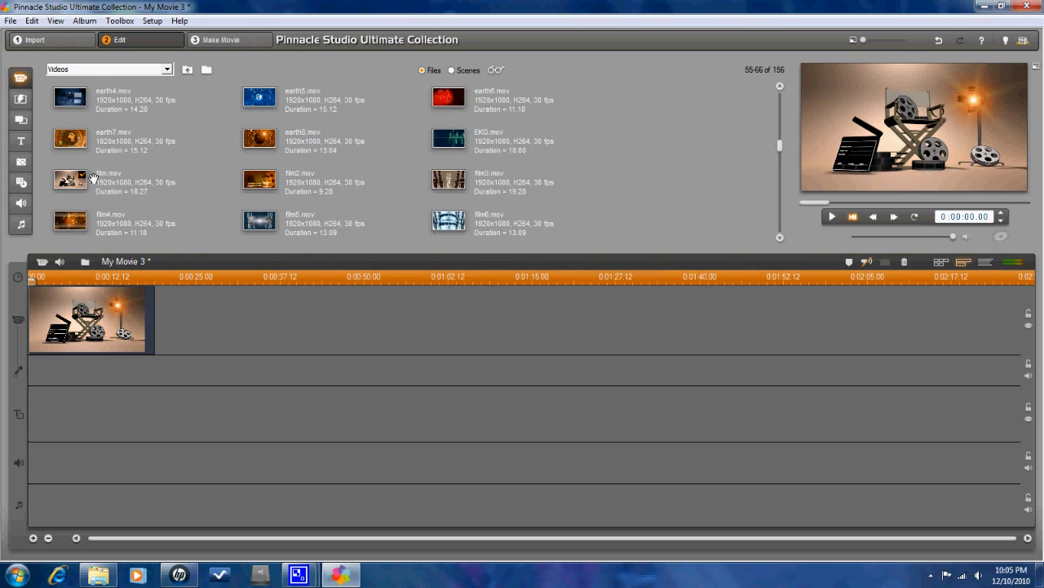
{"action": "mouse_move", "coordinate": [190, 153]}
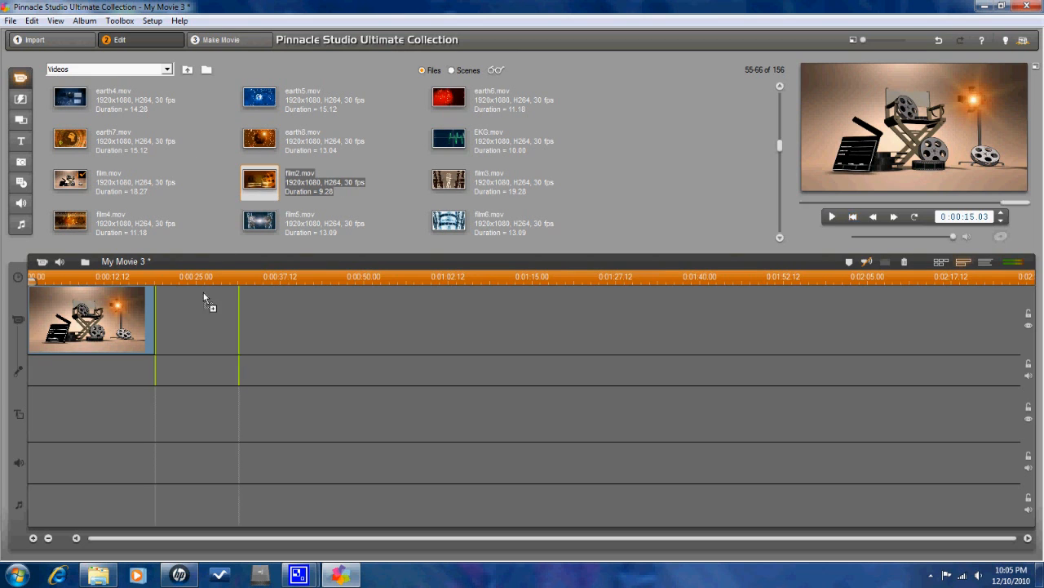
Step: Place film2.mov after the first timeline clip and play SKG.mov in the player
{"action": "left_click_drag", "start_coordinate": [260, 182], "coordinate": [196, 318]}
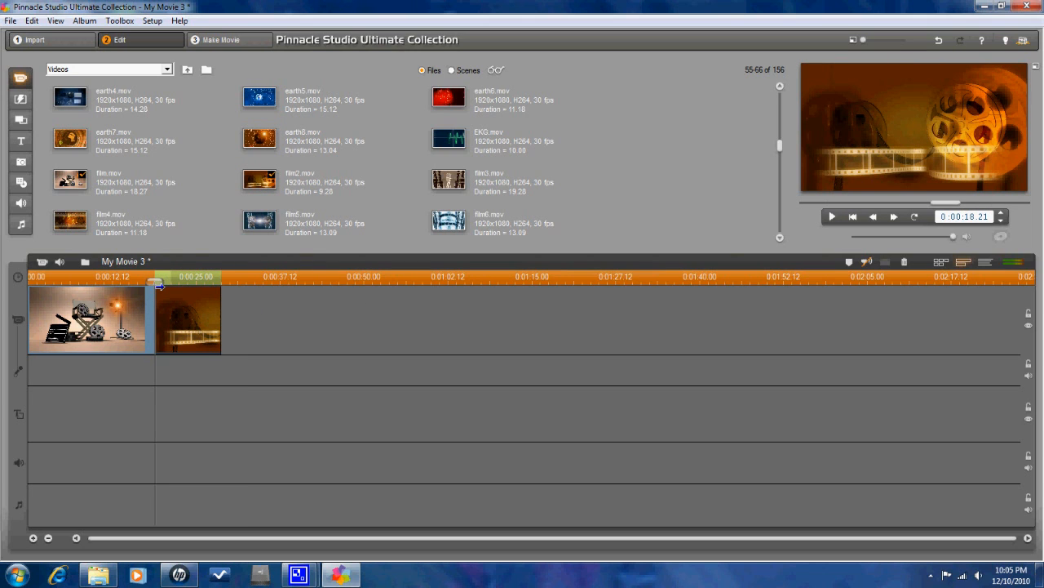
{"action": "mouse_move", "coordinate": [439, 150]}
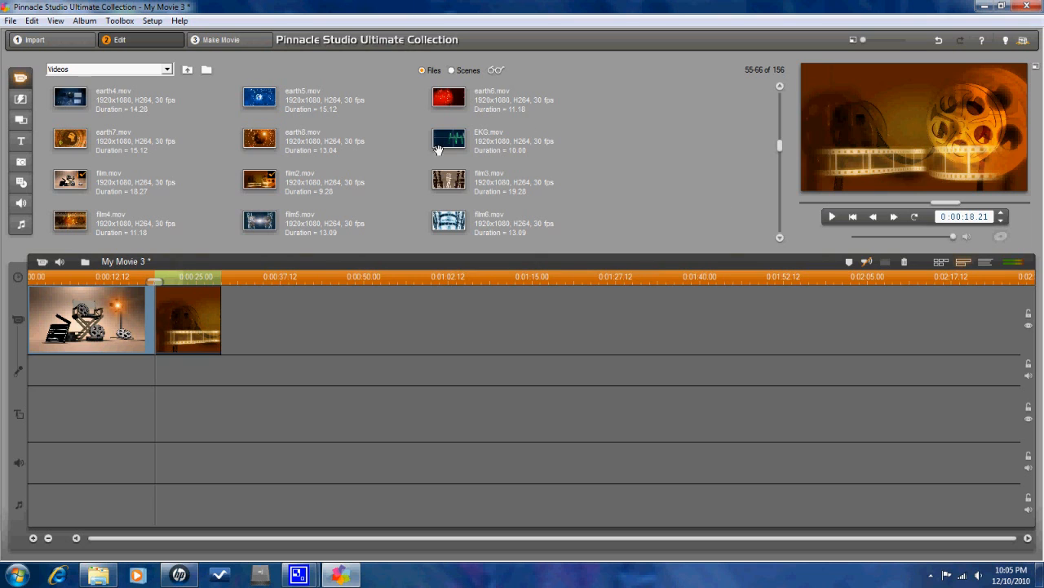
{"action": "left_click", "coordinate": [447, 140]}
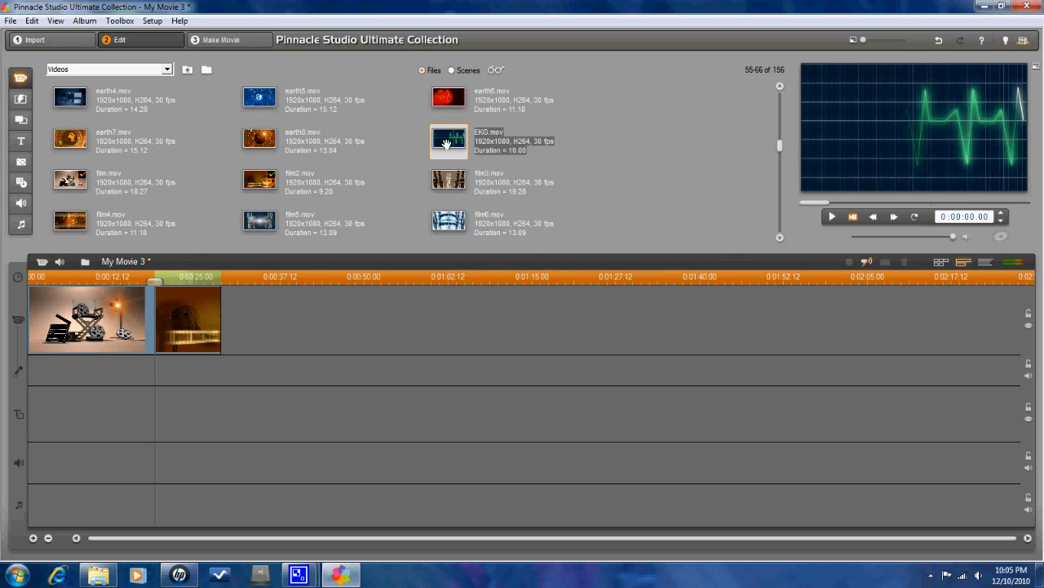
{"action": "left_click", "coordinate": [833, 216]}
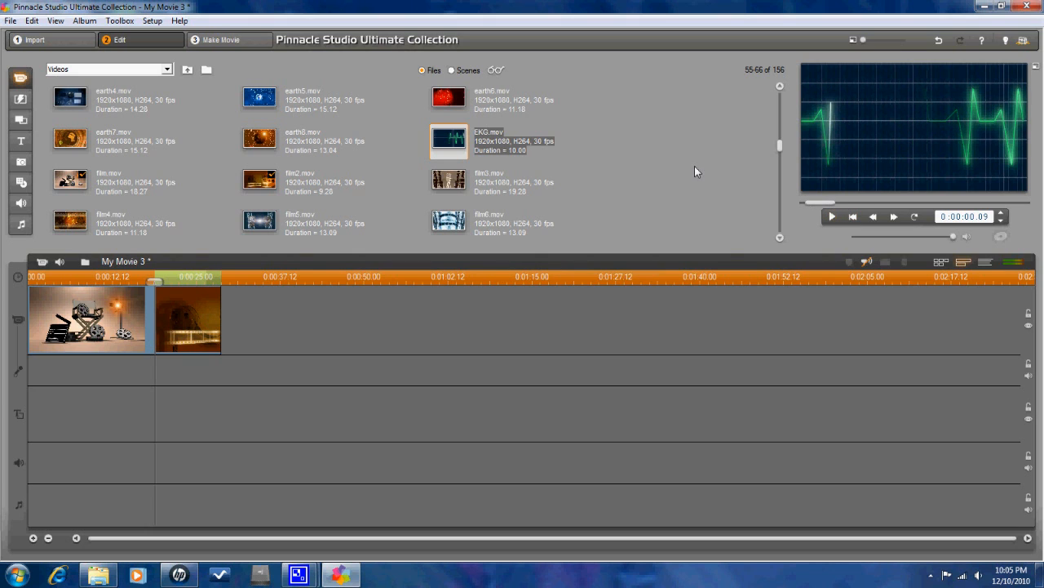
{"action": "mouse_move", "coordinate": [689, 172]}
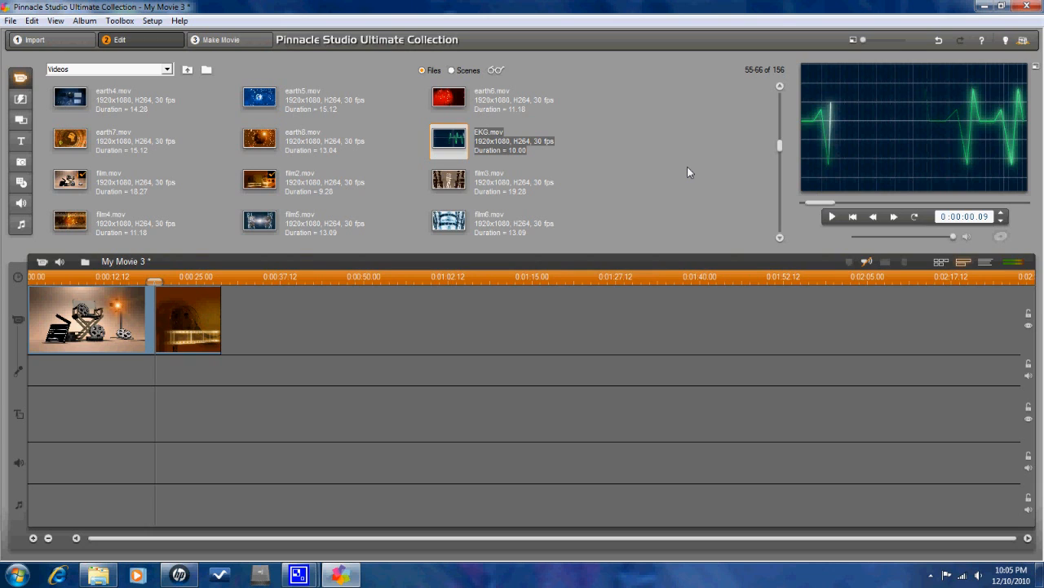
{"action": "mouse_move", "coordinate": [177, 131]}
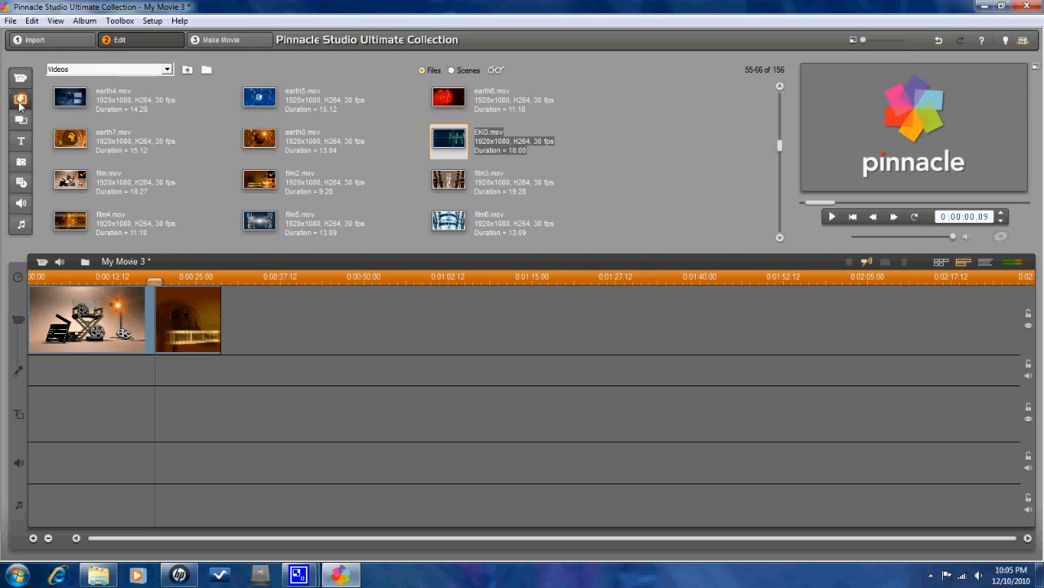
Step: Switch the album to Transitions and show the Alpha Magic set
{"action": "left_click", "coordinate": [20, 98]}
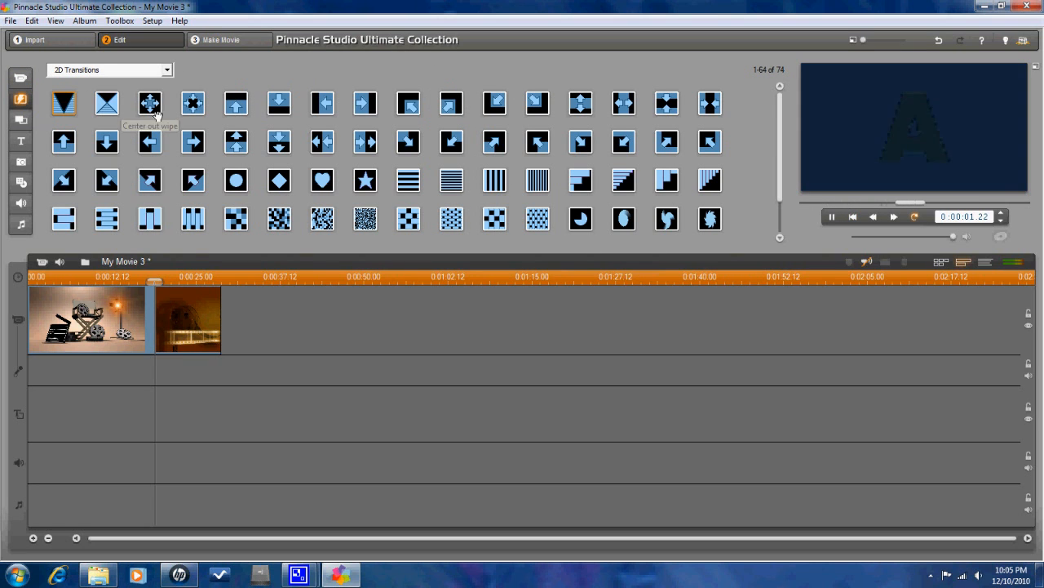
{"action": "scroll", "scroll_direction": "down", "scroll_amount": 3}
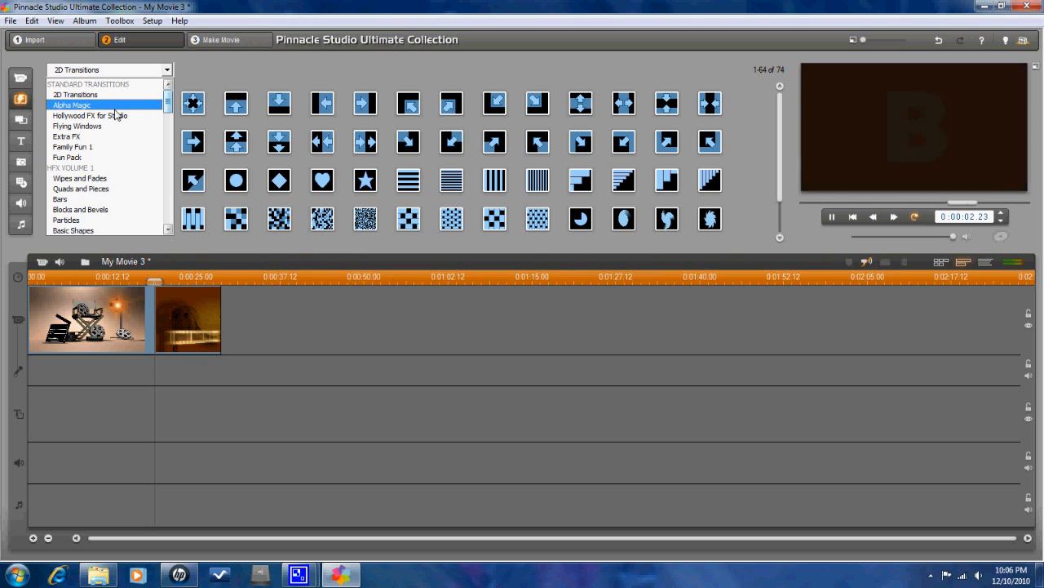
{"action": "left_click", "coordinate": [72, 105]}
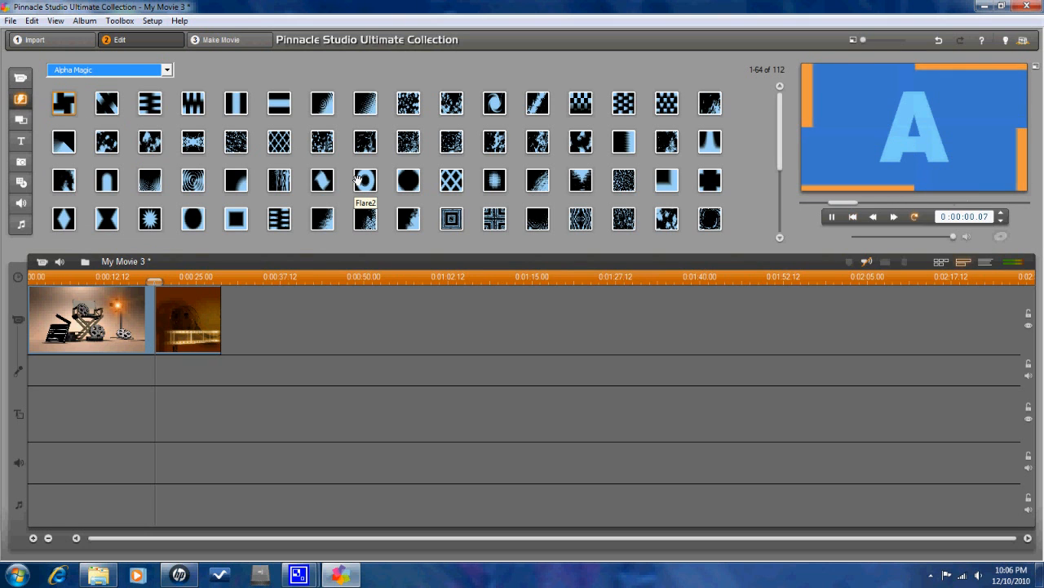
{"action": "mouse_move", "coordinate": [787, 147]}
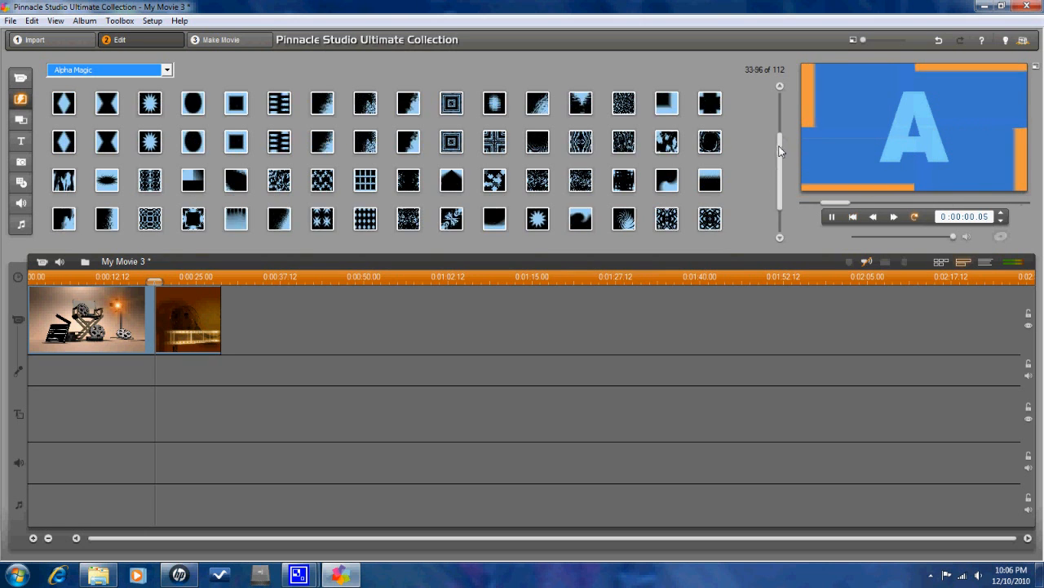
Step: Show the Family Fun 1 transition set, then return to 2D Transitions
{"action": "left_click", "coordinate": [166, 69]}
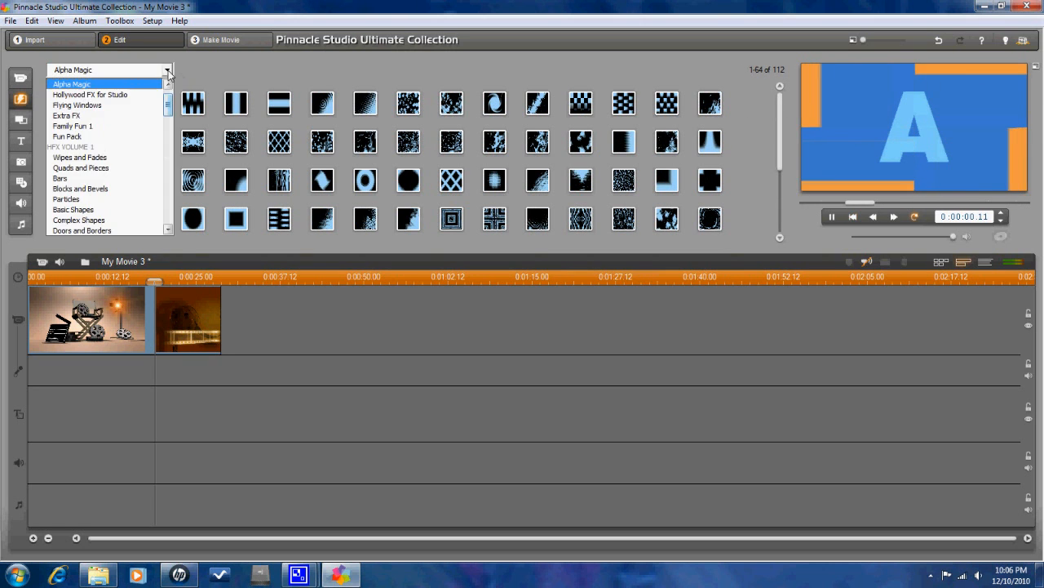
{"action": "left_click", "coordinate": [72, 126]}
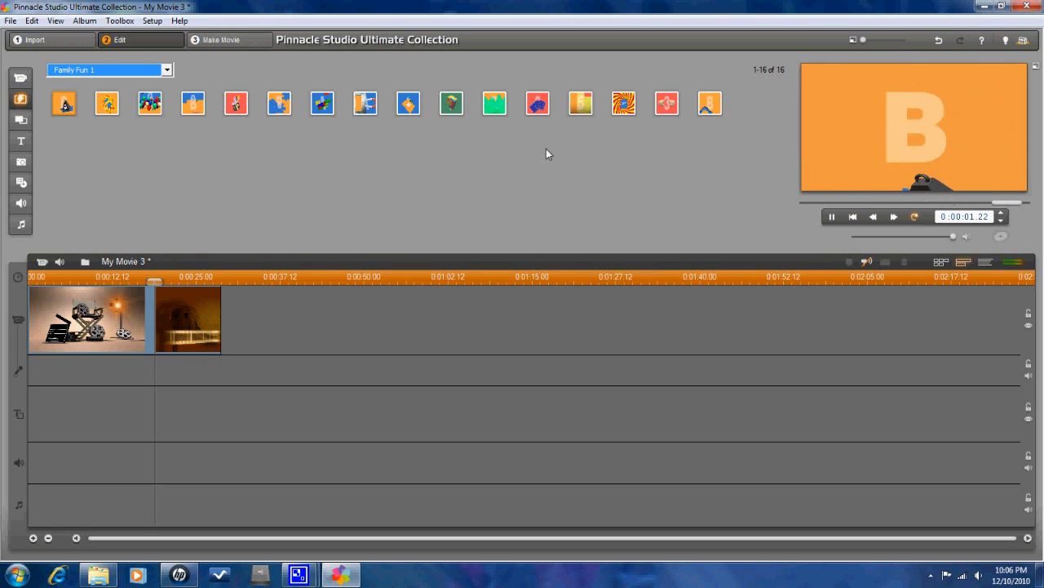
{"action": "left_click", "coordinate": [408, 103]}
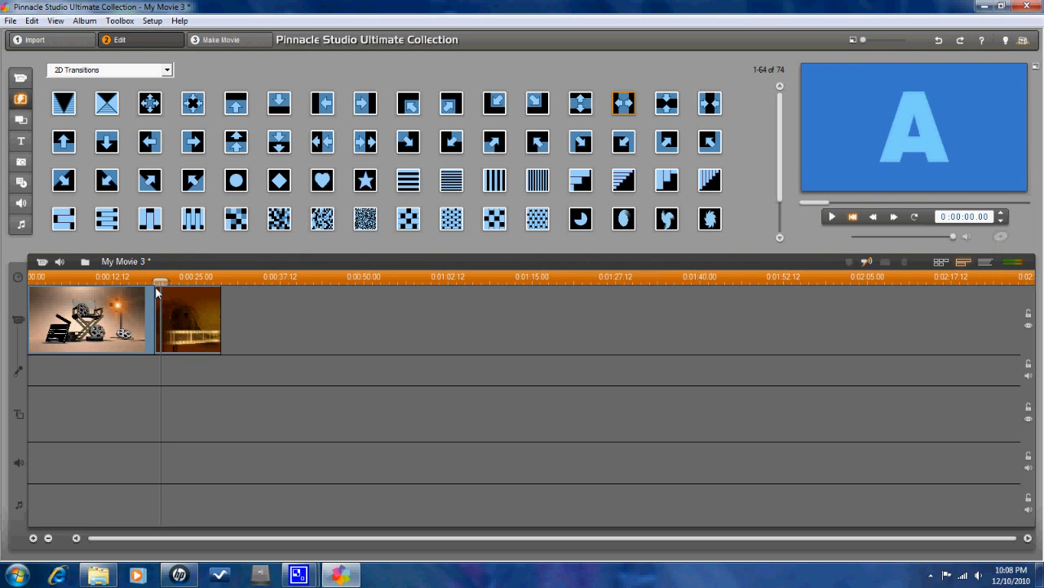
Step: Switch the album to Montage Themes and browse the theme collection dropdown
{"action": "left_click", "coordinate": [88, 319]}
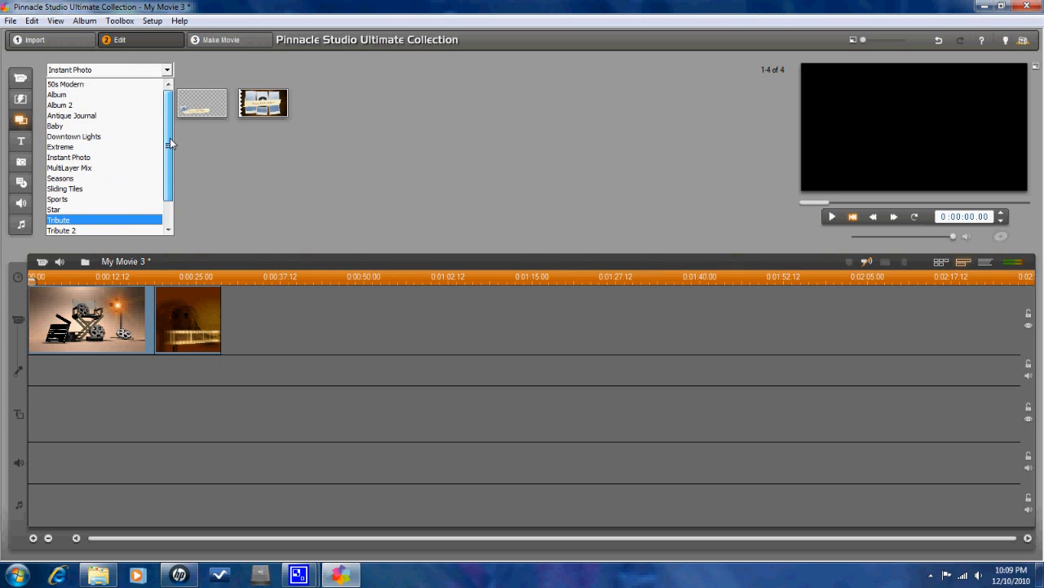
{"action": "left_click", "coordinate": [19, 79]}
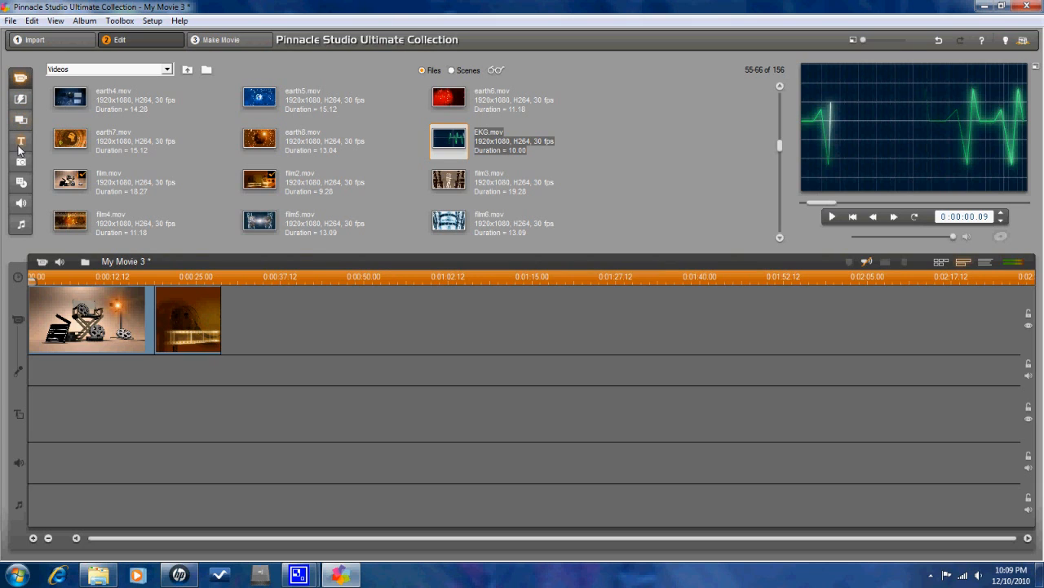
Step: Switch the album to Titles and choose the Standard Motion Titles set
{"action": "left_click", "coordinate": [19, 140]}
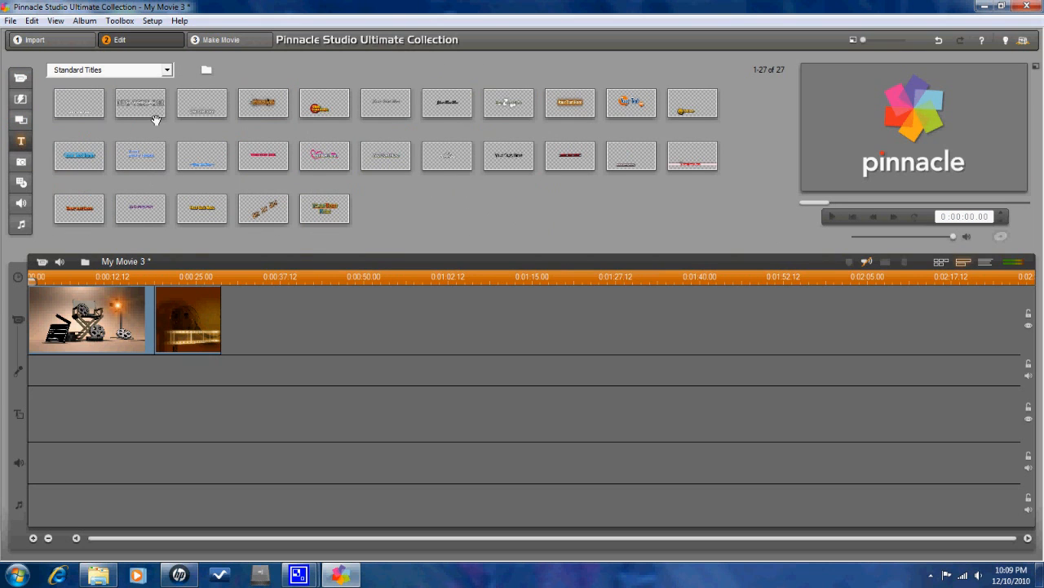
{"action": "mouse_move", "coordinate": [318, 106]}
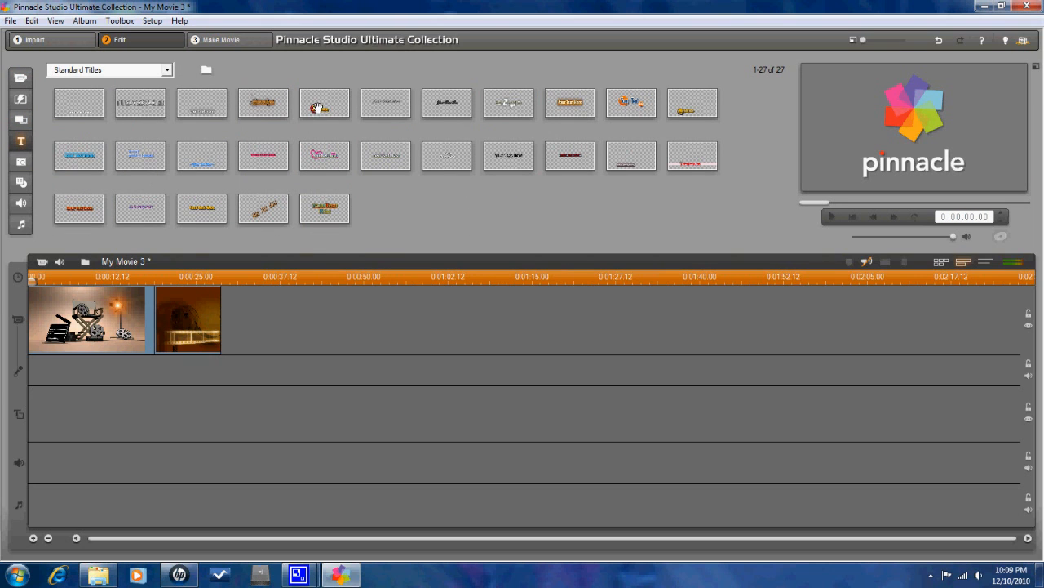
{"action": "left_click", "coordinate": [324, 103]}
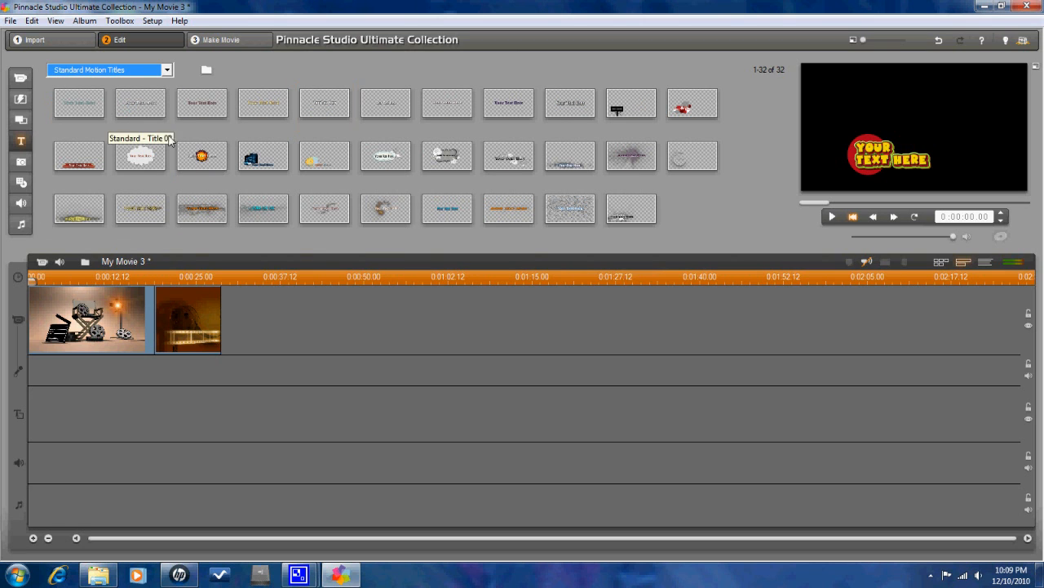
Step: Select several Standard Motion Title thumbnails and play one in the player
{"action": "left_click", "coordinate": [203, 157]}
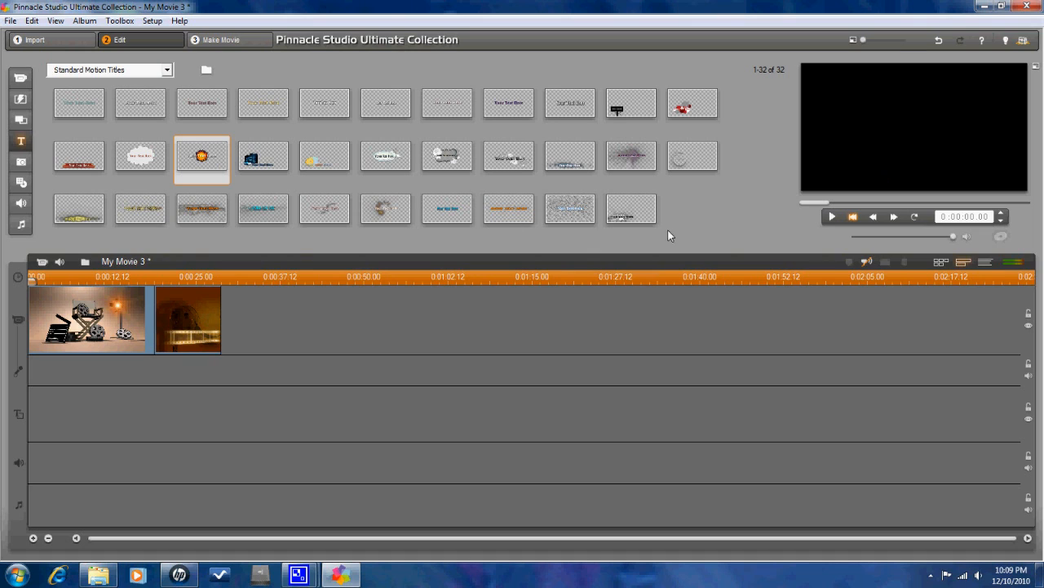
{"action": "left_click", "coordinate": [447, 157]}
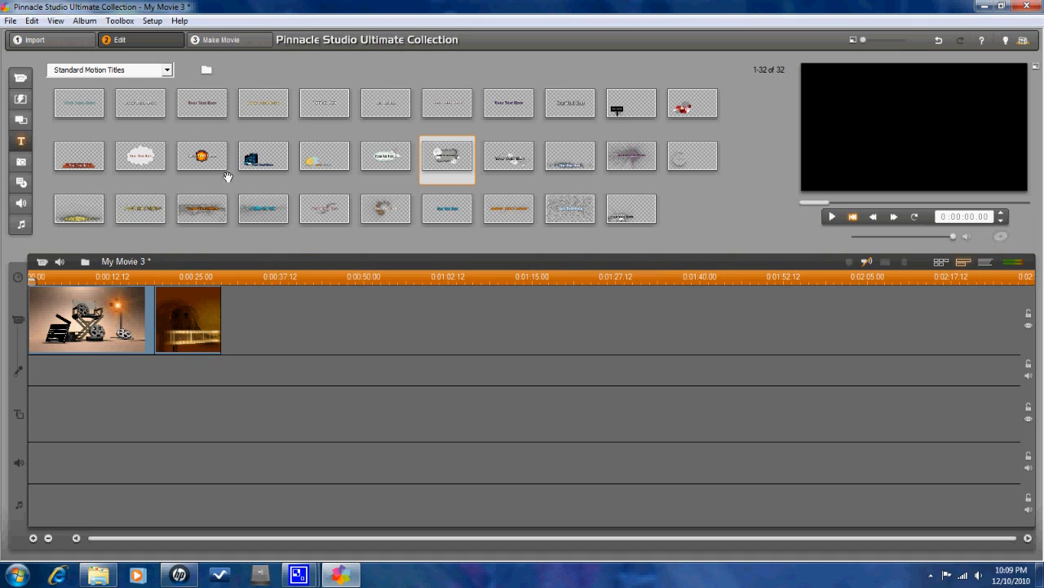
{"action": "left_click", "coordinate": [202, 103]}
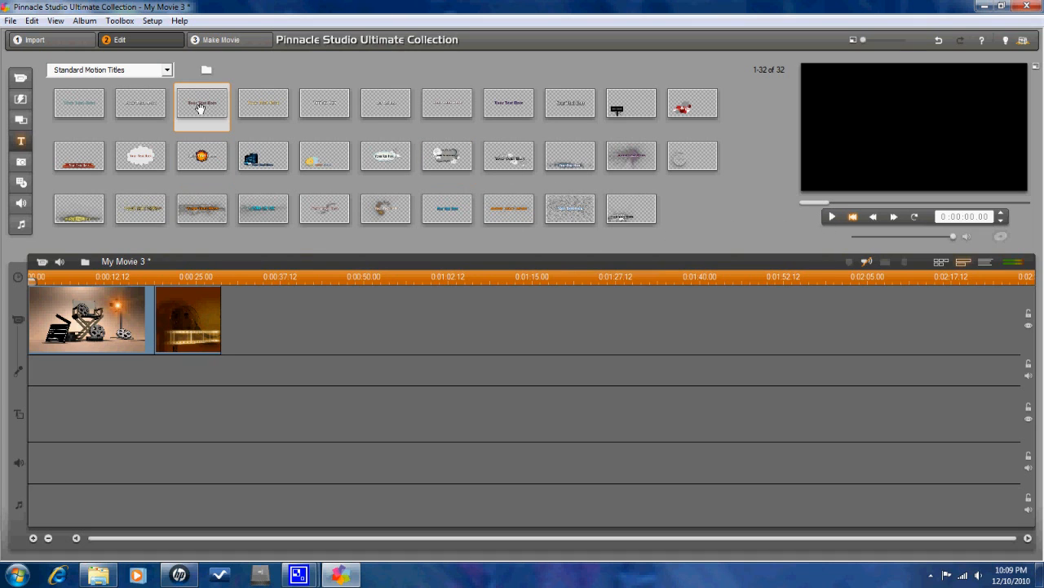
{"action": "left_click", "coordinate": [141, 155]}
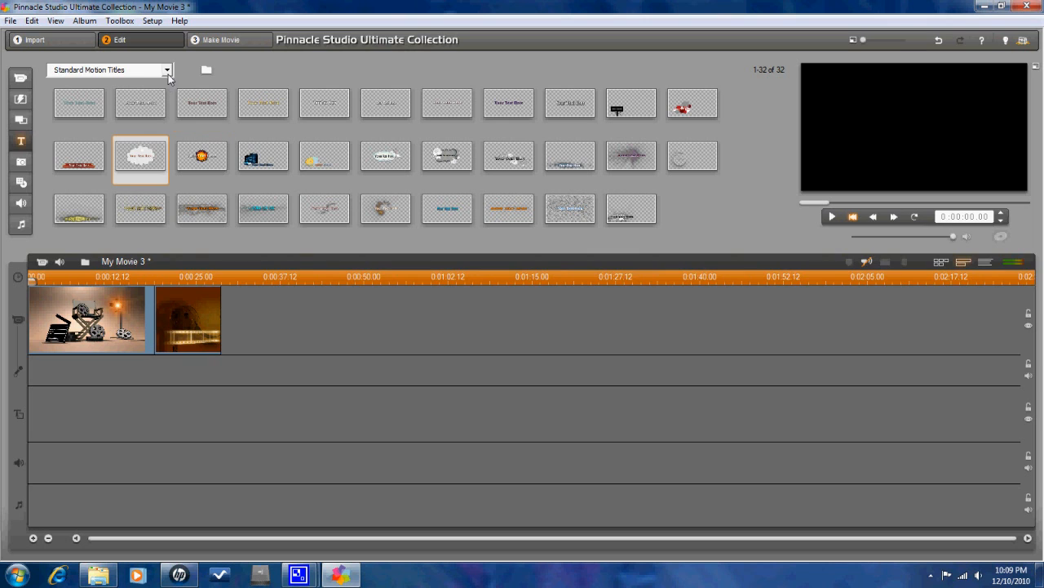
{"action": "left_click", "coordinate": [447, 155]}
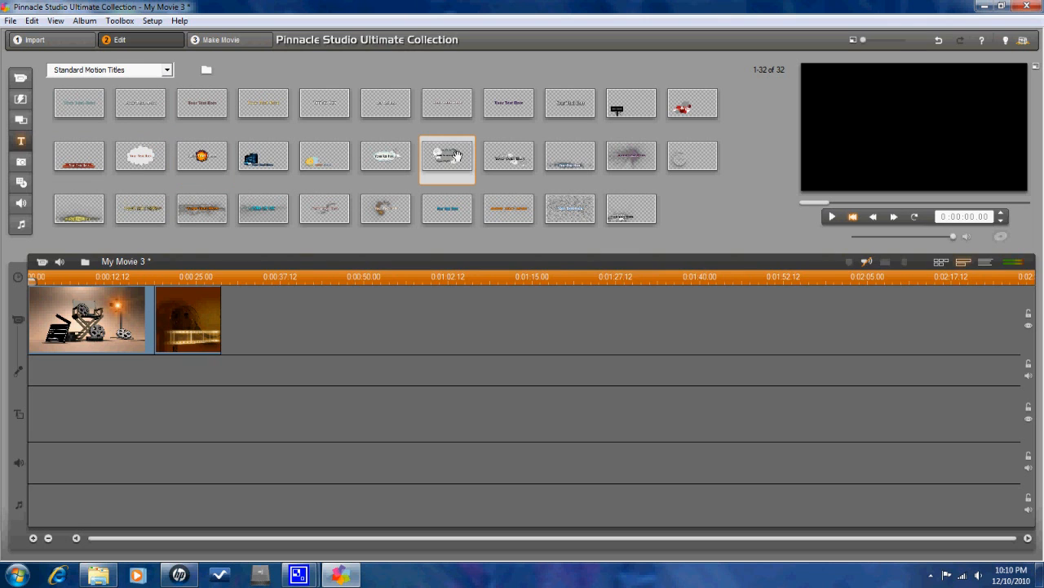
{"action": "left_click", "coordinate": [692, 103]}
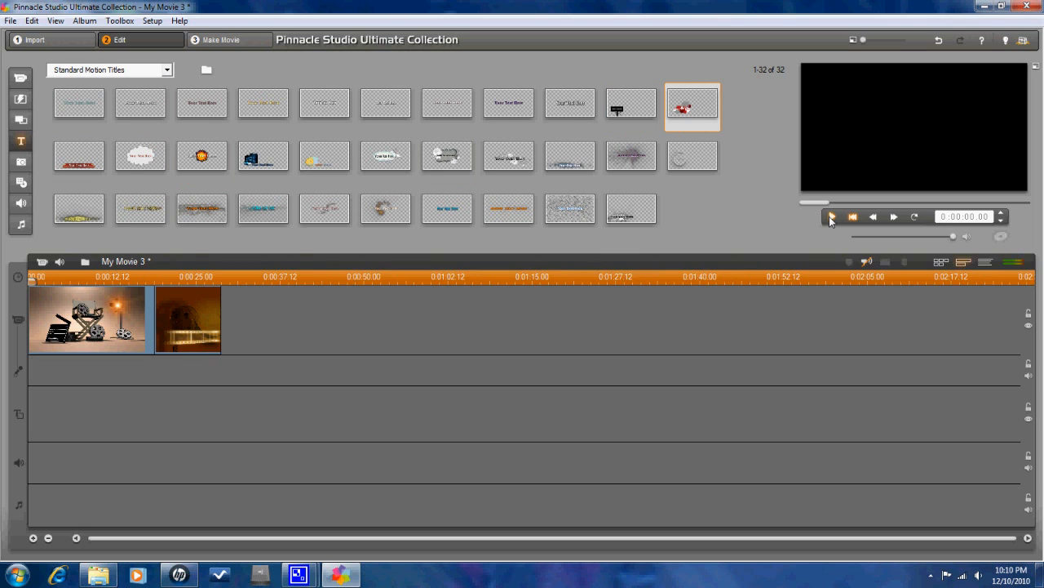
{"action": "left_click", "coordinate": [831, 215]}
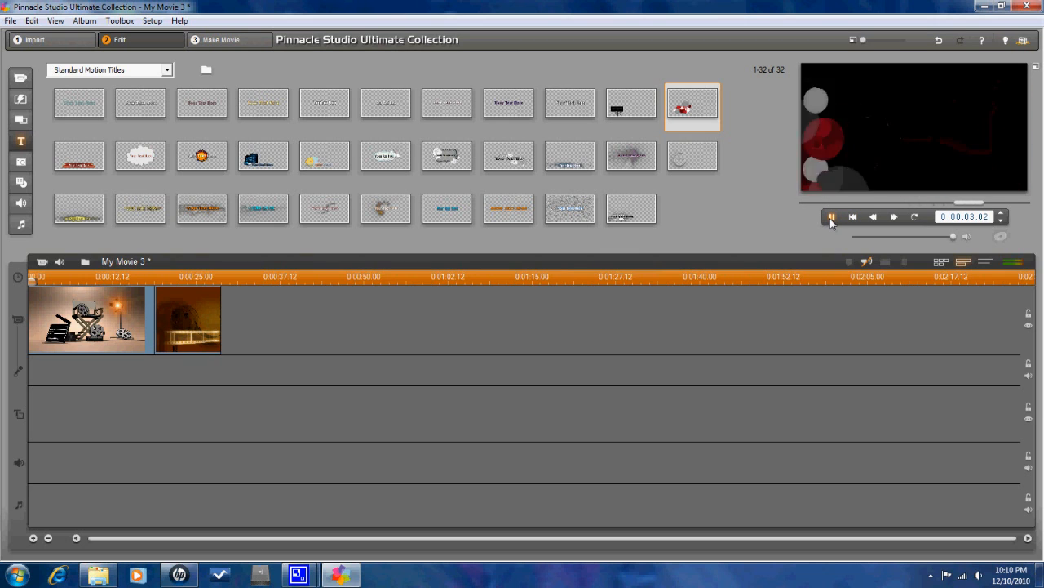
{"action": "left_click", "coordinate": [832, 215]}
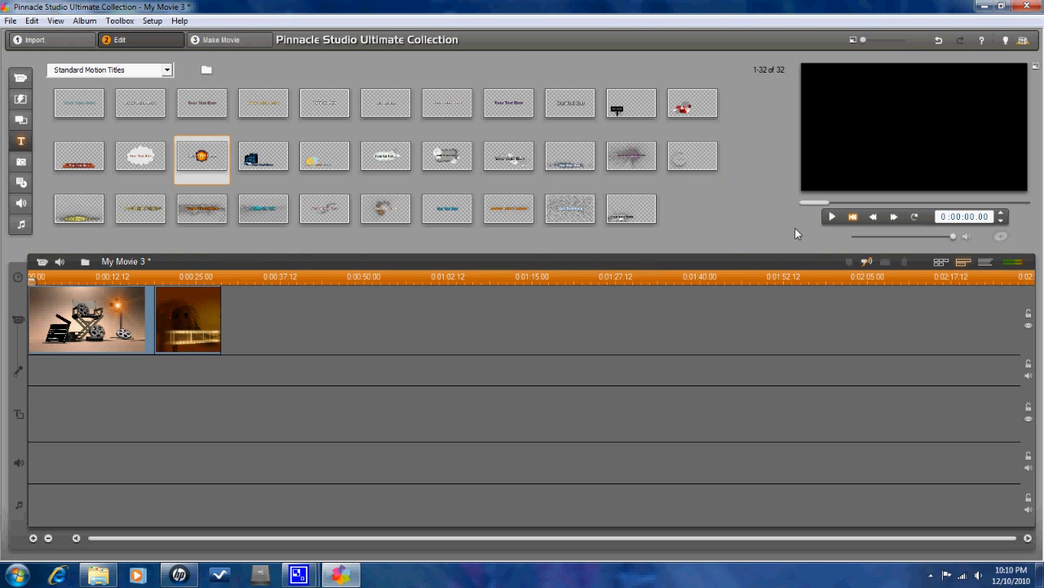
Step: Preview the particle-style starry title, then switch to the Carnival Ecstasy 2009 photos
{"action": "left_click", "coordinate": [830, 216]}
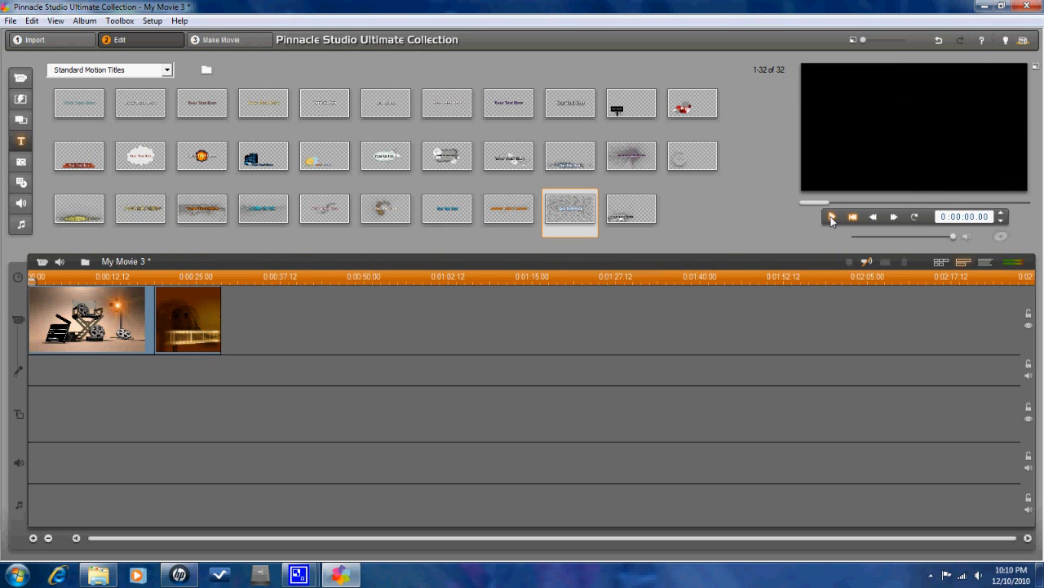
{"action": "left_click", "coordinate": [832, 215]}
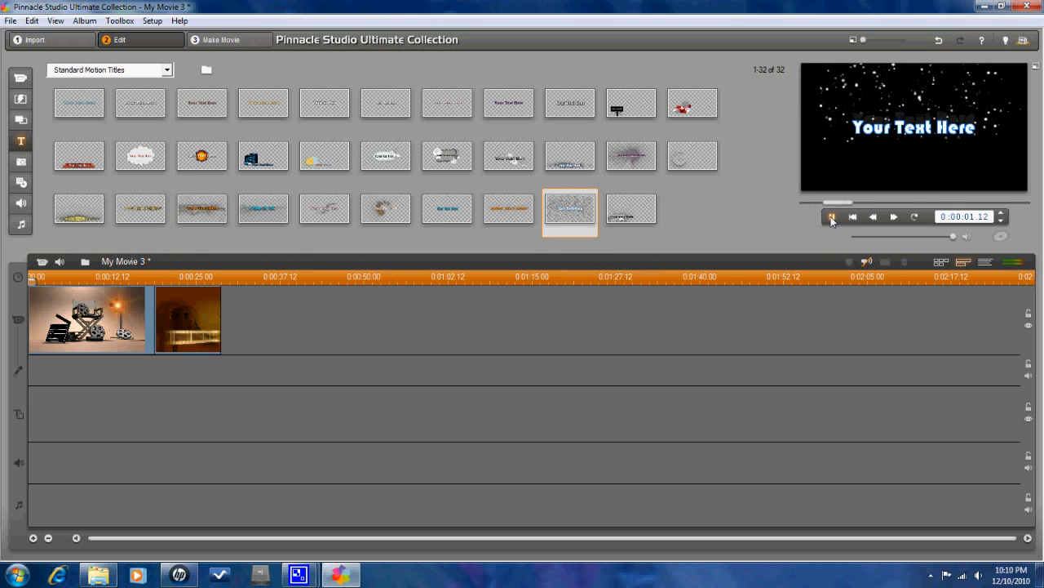
{"action": "left_click", "coordinate": [833, 215]}
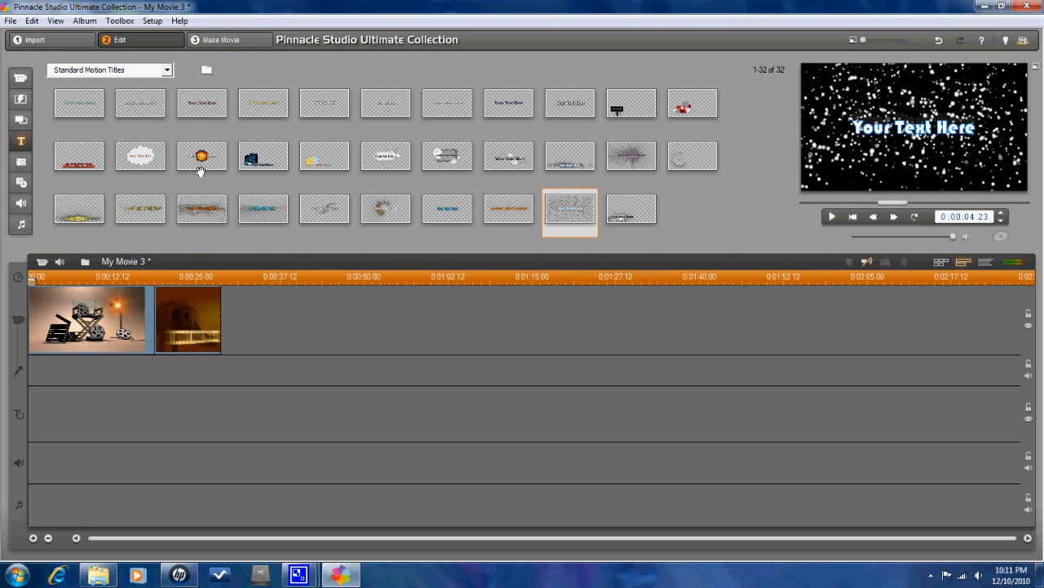
{"action": "mouse_move", "coordinate": [20, 162]}
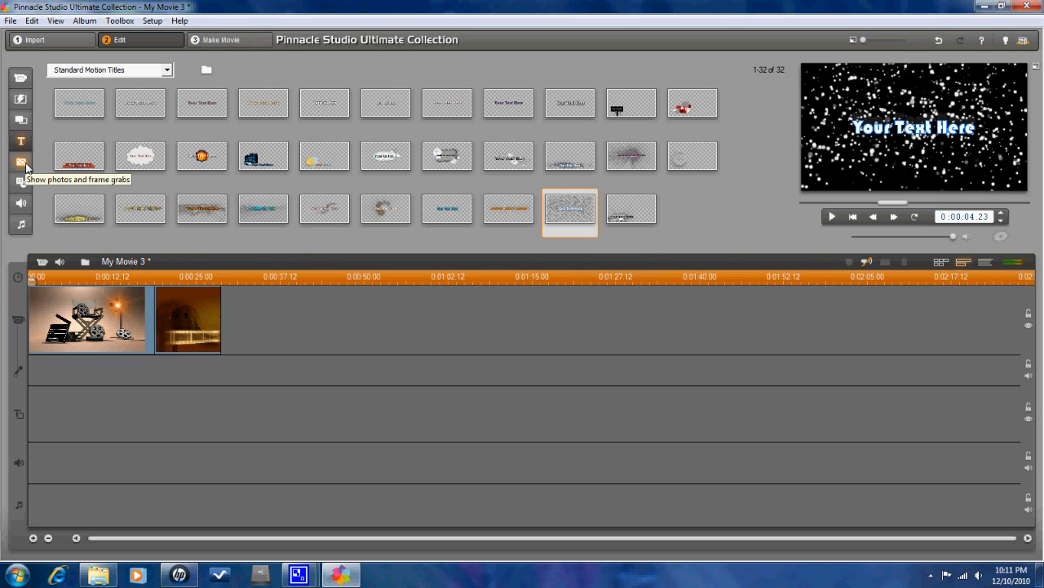
{"action": "left_click", "coordinate": [20, 161]}
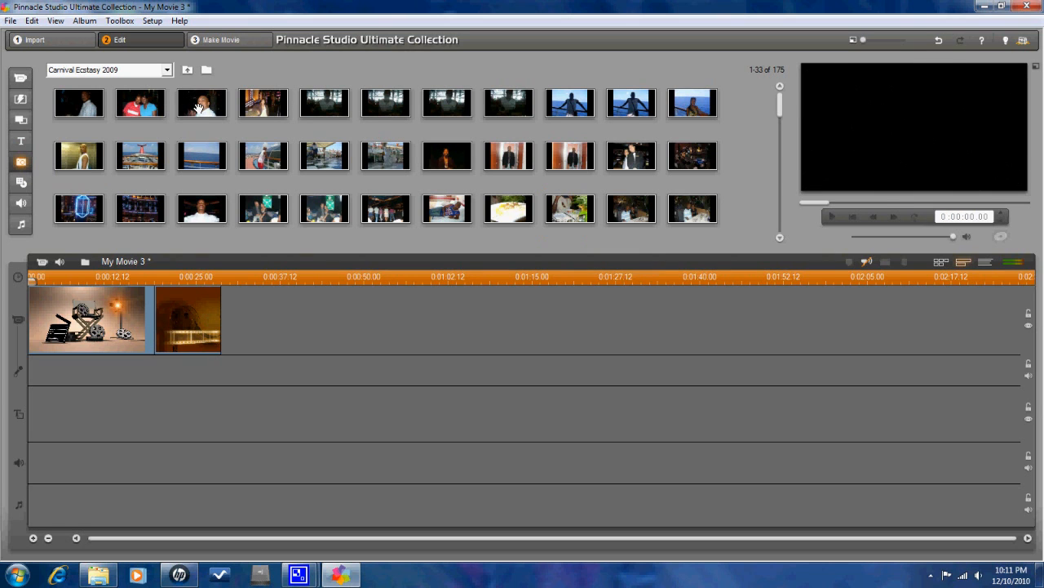
{"action": "mouse_move", "coordinate": [323, 102]}
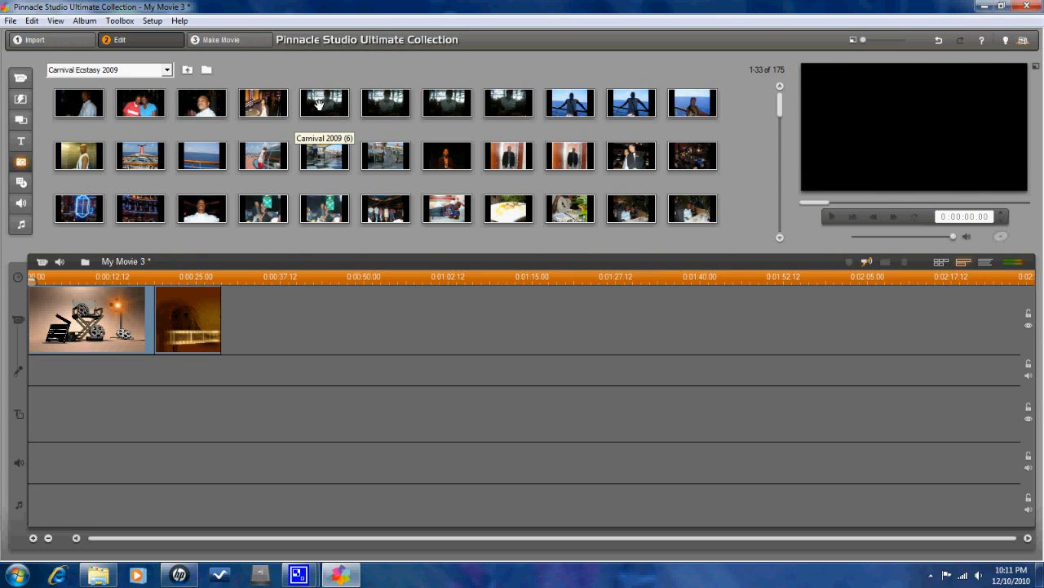
{"action": "mouse_move", "coordinate": [203, 103]}
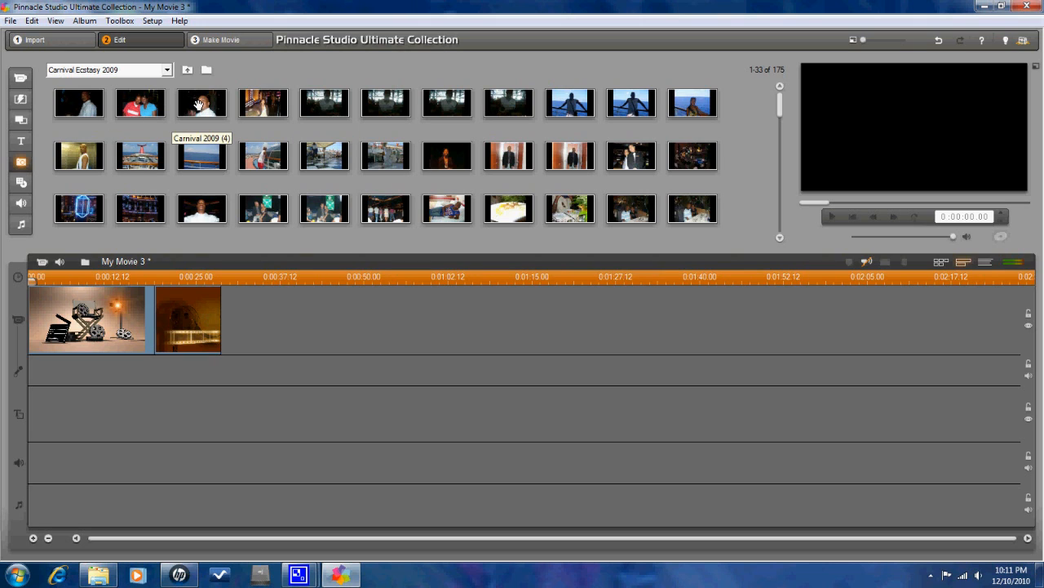
{"action": "mouse_move", "coordinate": [4, 225]}
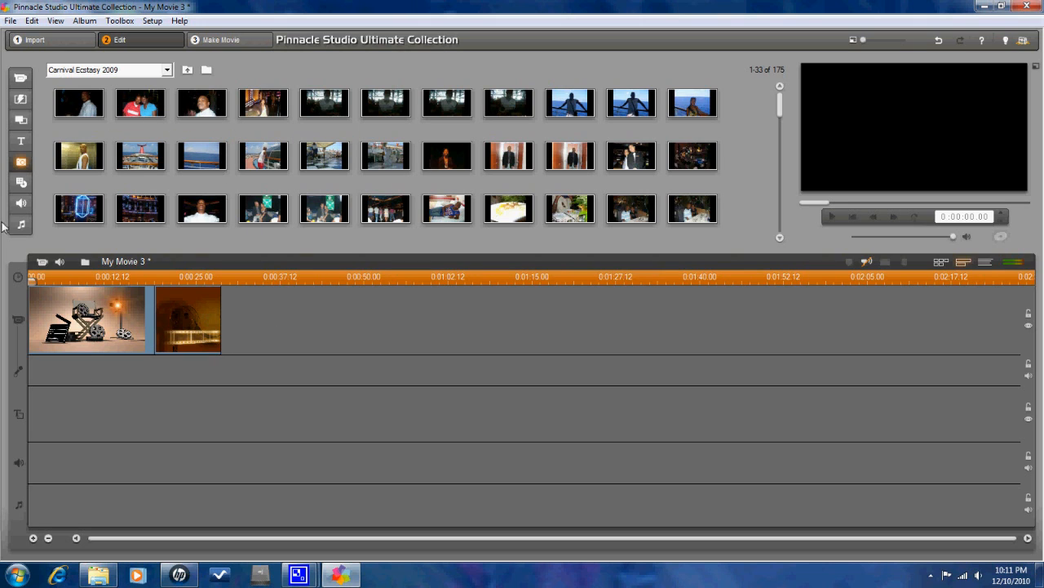
{"action": "mouse_move", "coordinate": [19, 203]}
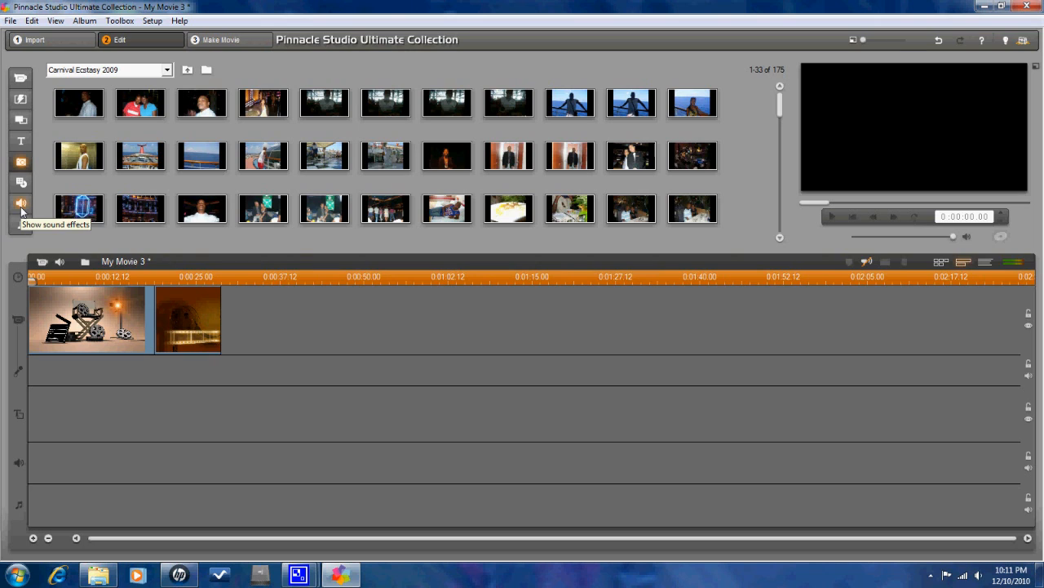
{"action": "mouse_move", "coordinate": [18, 183]}
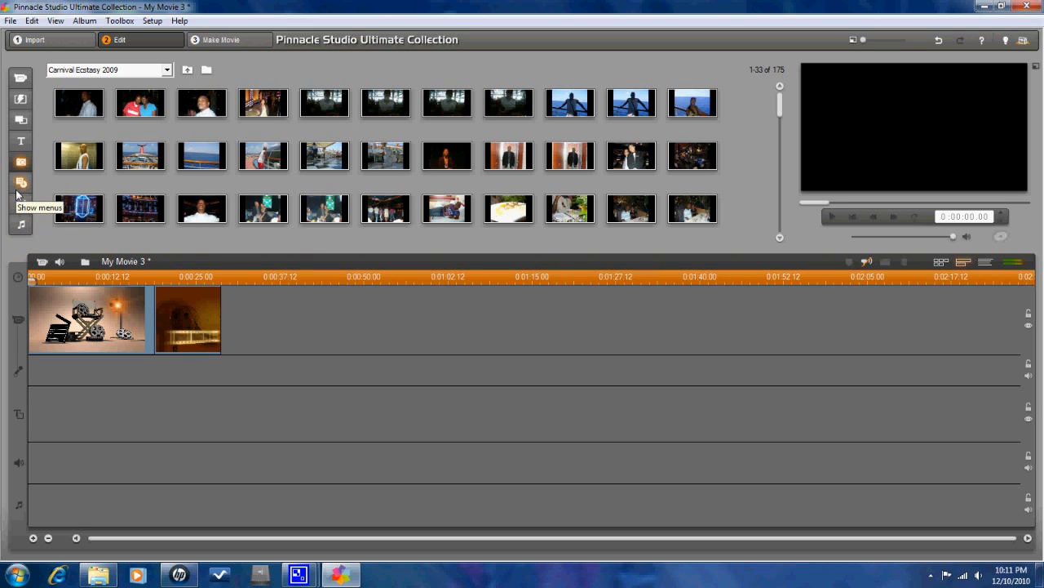
{"action": "mouse_move", "coordinate": [24, 188]}
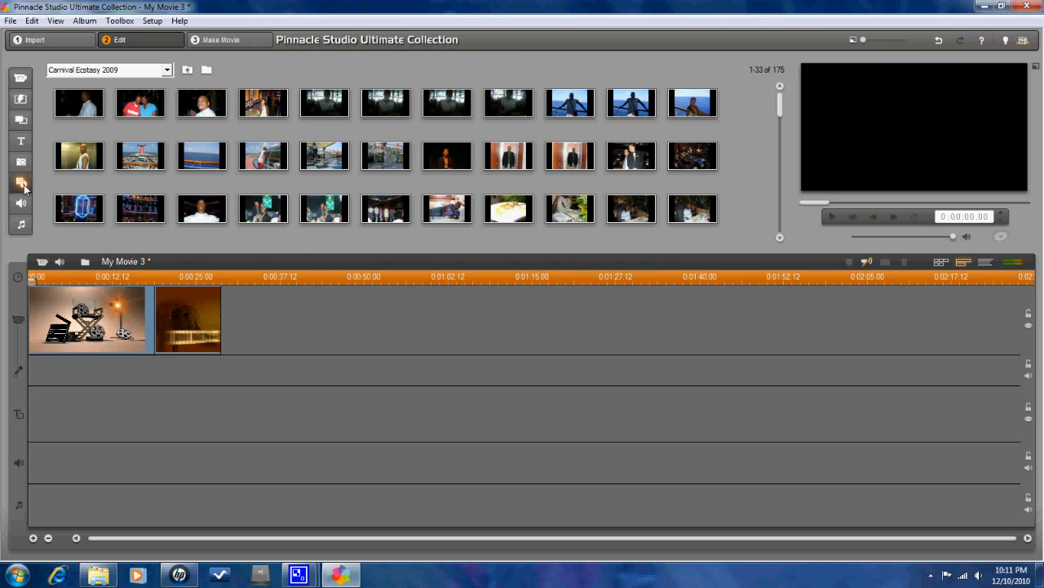
Step: Switch the album to the Standard Menus disc menu templates
{"action": "left_click", "coordinate": [19, 182]}
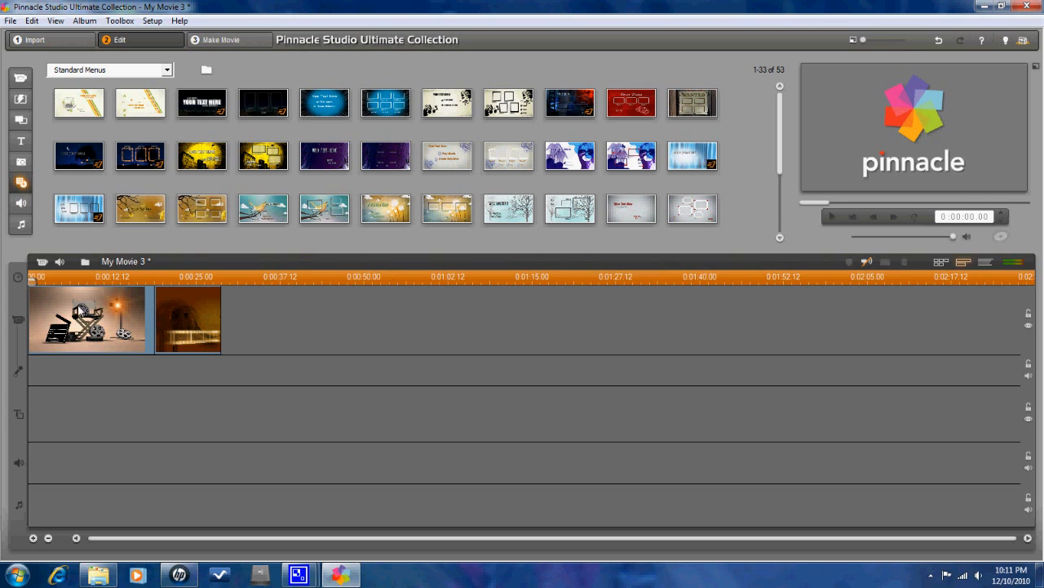
Step: Open the first timeline clip in the trim editor showing its 18-second duration
{"action": "left_click", "coordinate": [86, 318]}
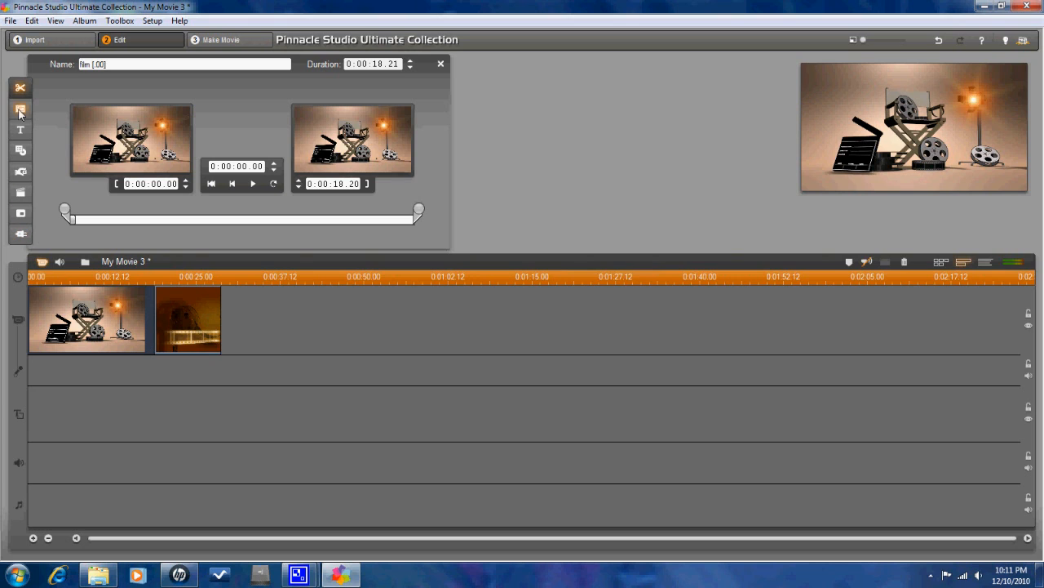
{"action": "mouse_move", "coordinate": [23, 111]}
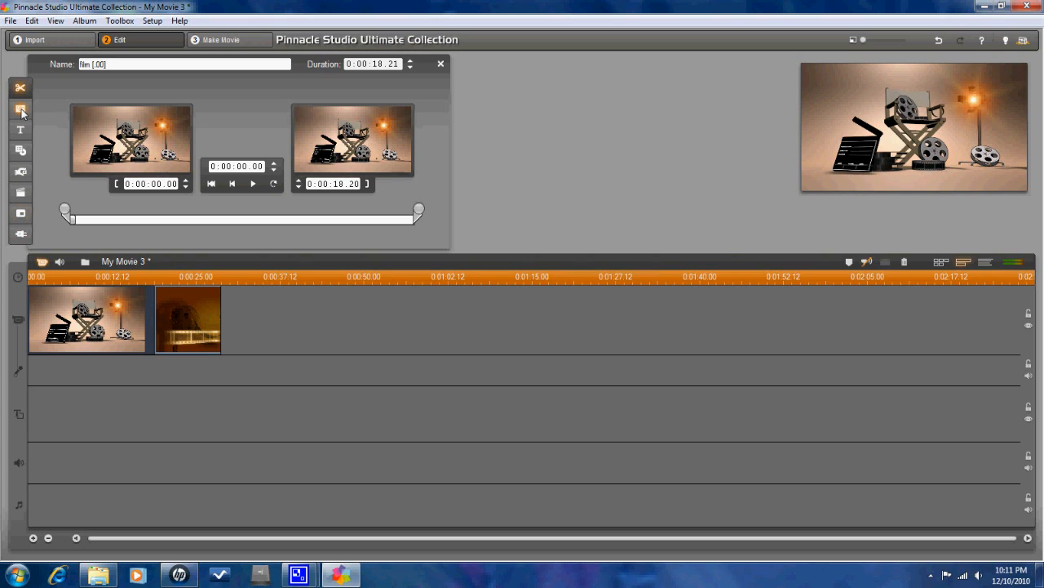
{"action": "mouse_move", "coordinate": [19, 111]}
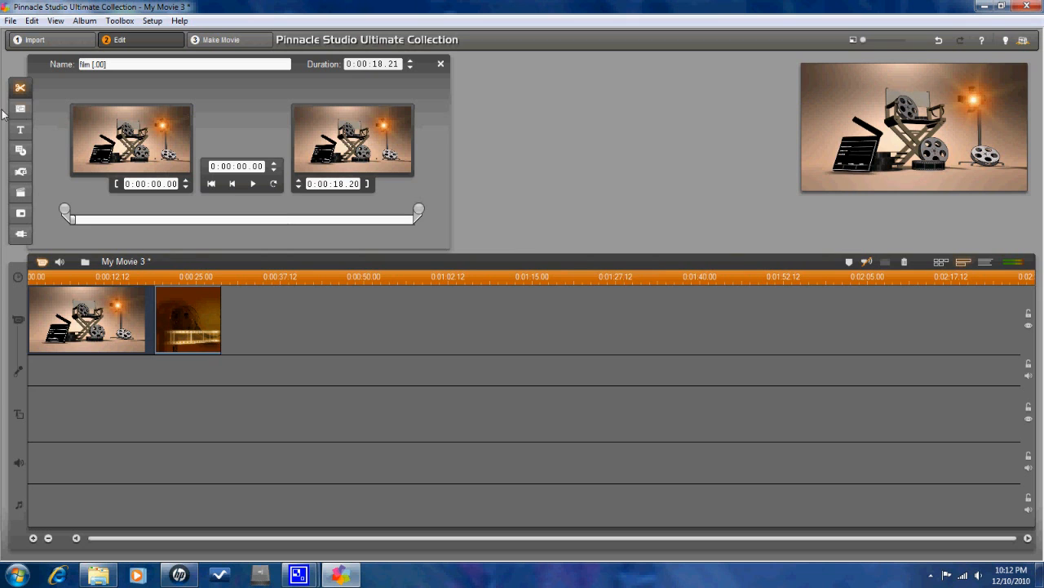
{"action": "left_click", "coordinate": [19, 131]}
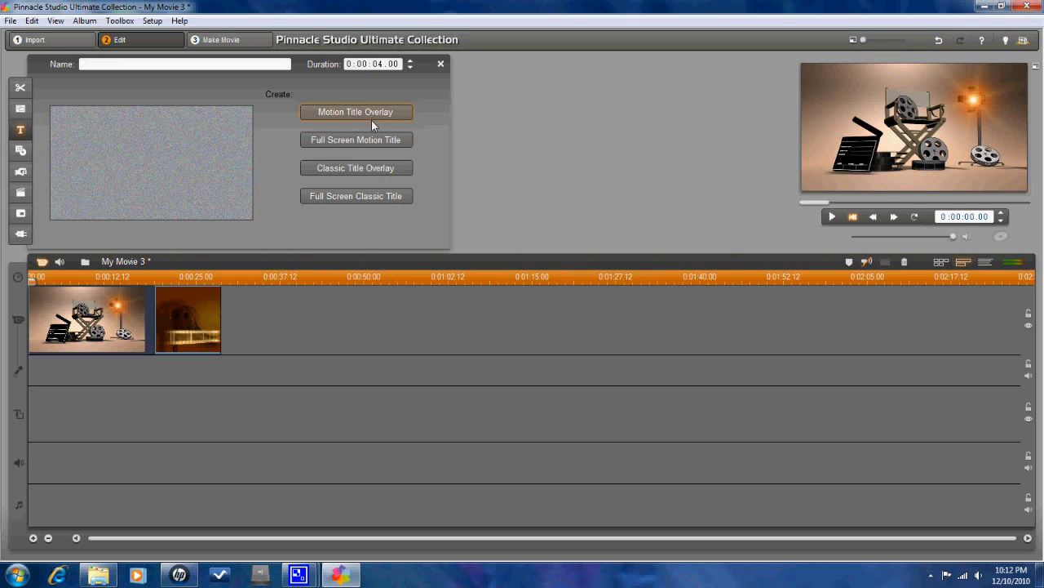
{"action": "mouse_move", "coordinate": [356, 168]}
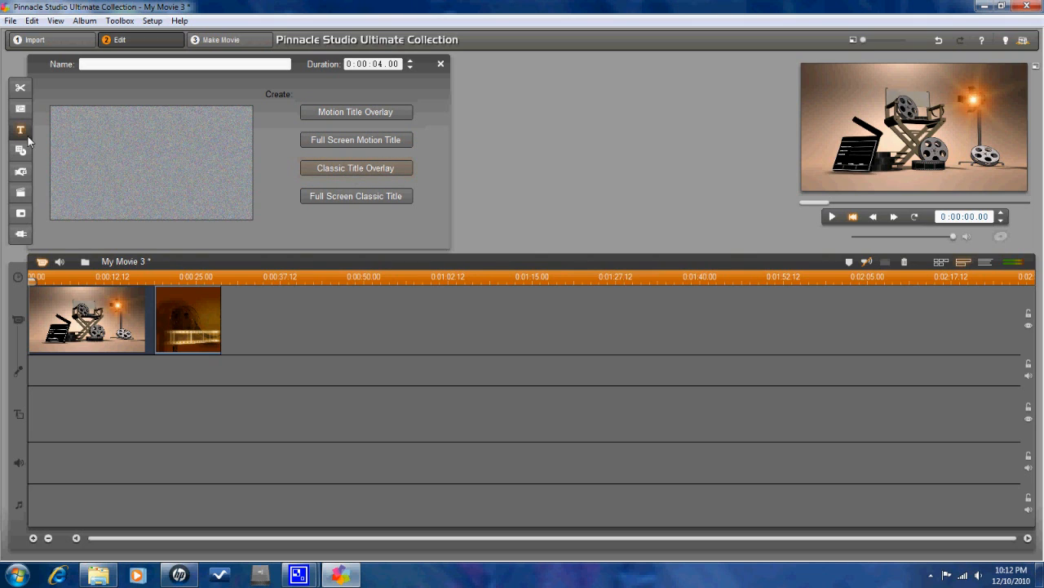
{"action": "mouse_move", "coordinate": [19, 150]}
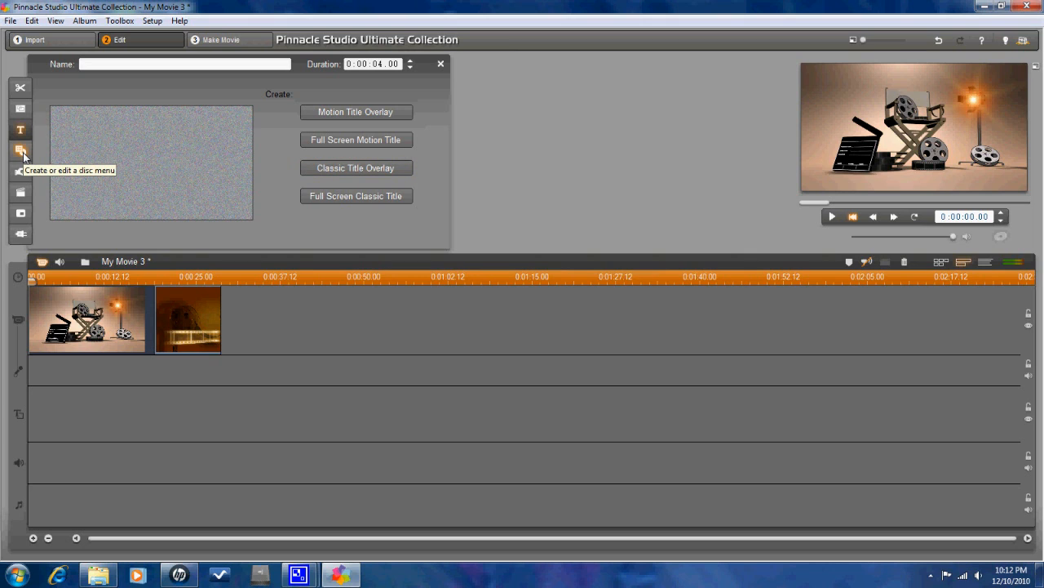
{"action": "mouse_move", "coordinate": [24, 172]}
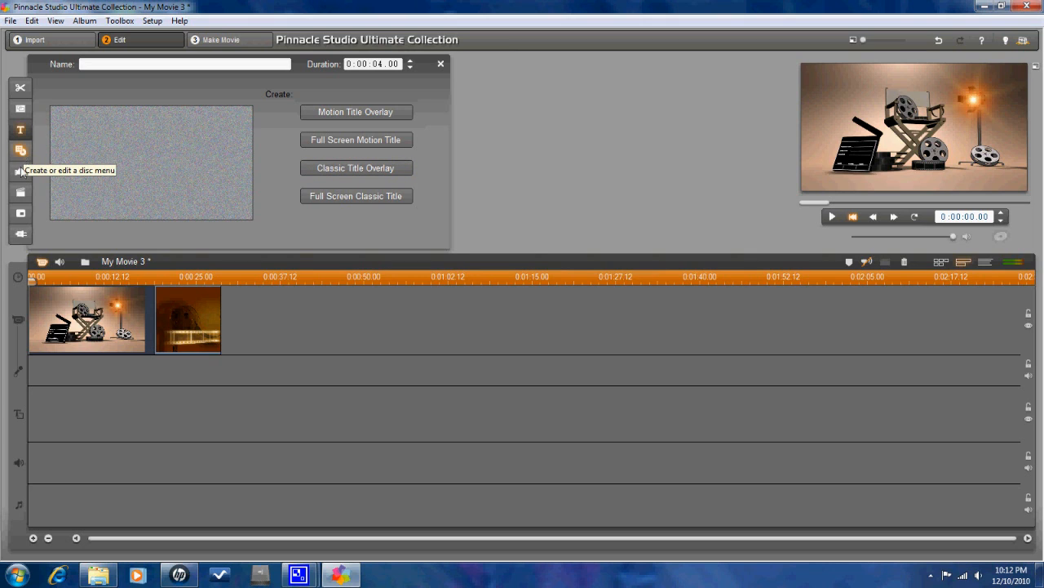
{"action": "mouse_move", "coordinate": [127, 307]}
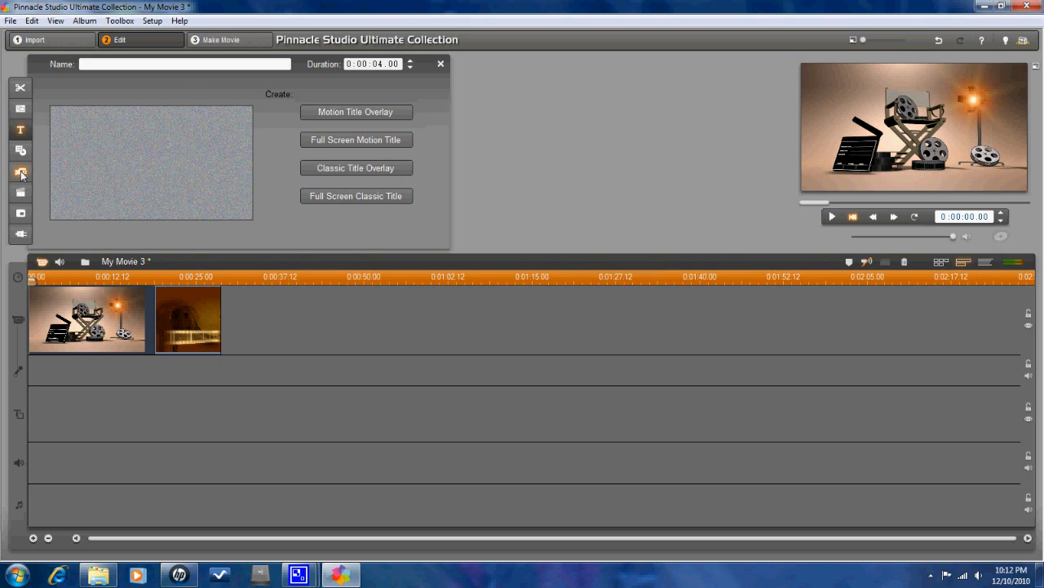
Step: Select the Title tool in the editor's left toolbar
{"action": "left_click", "coordinate": [20, 172]}
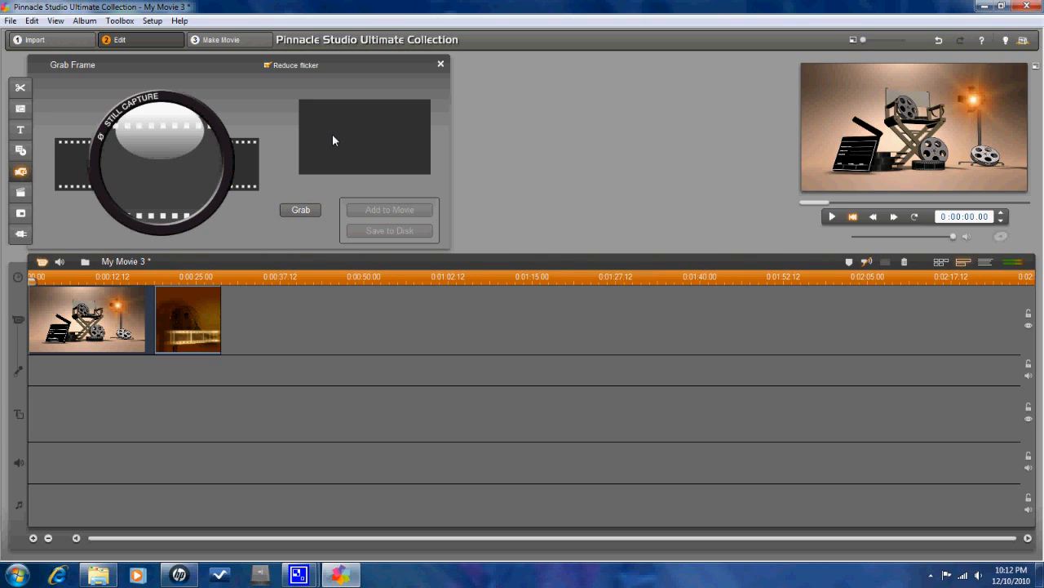
{"action": "mouse_move", "coordinate": [20, 194]}
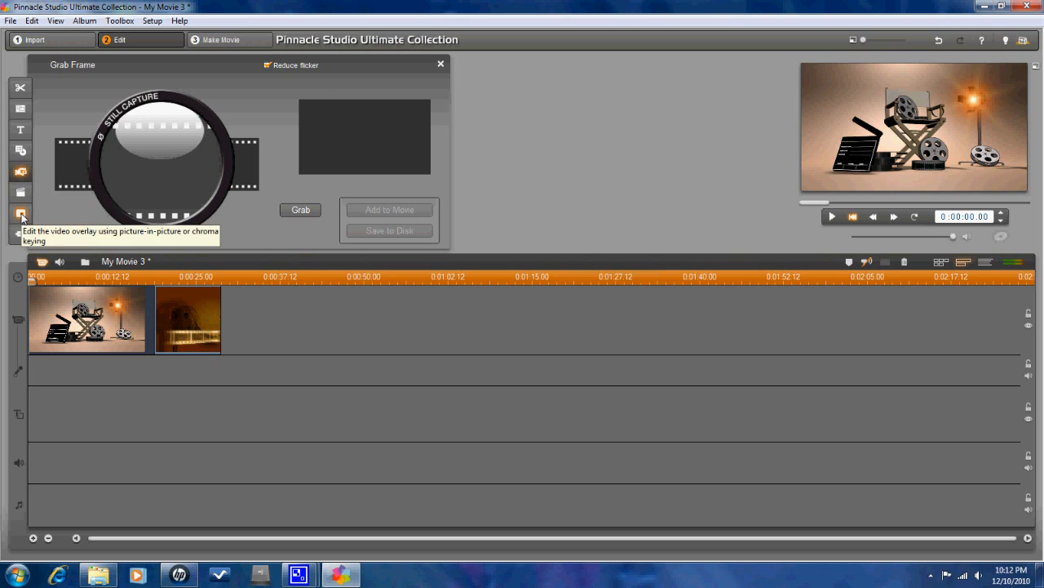
Step: Open the picture-in-picture overlay settings for the first clip
{"action": "left_click", "coordinate": [19, 214]}
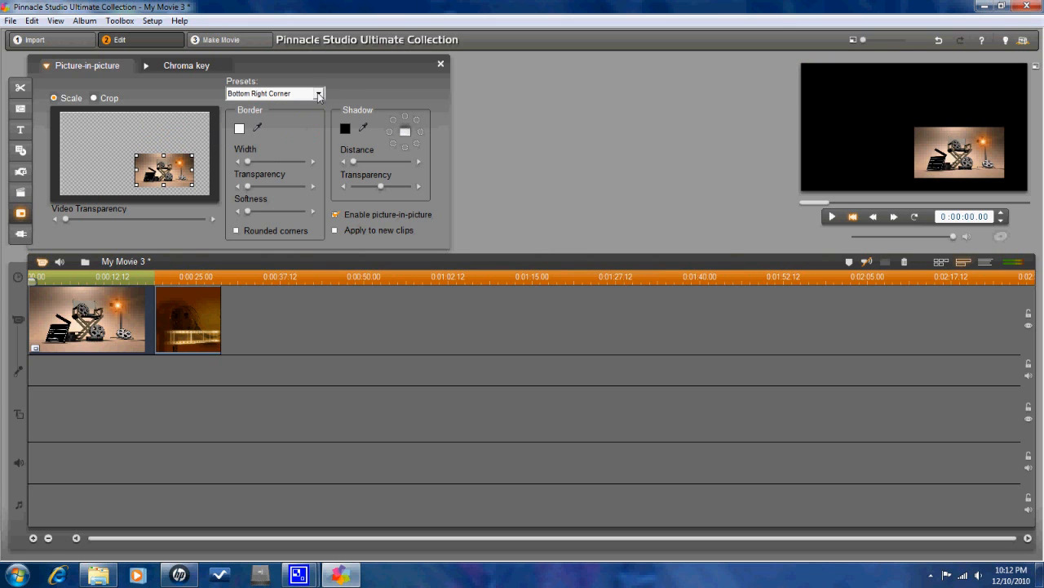
Step: Choose the Top Right Corner preset for the picture-in-picture overlay
{"action": "left_click", "coordinate": [318, 93]}
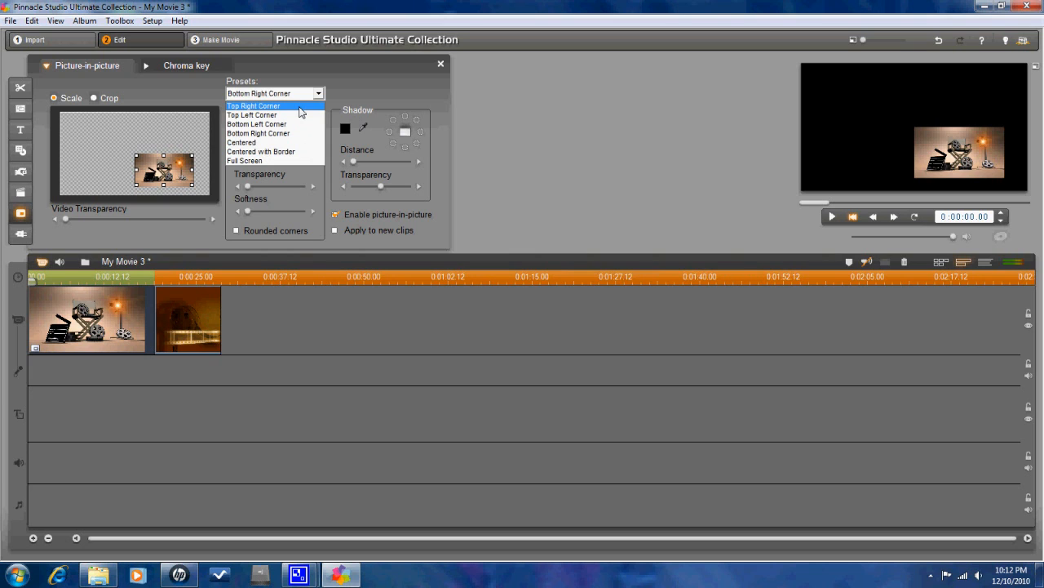
{"action": "left_click", "coordinate": [253, 104]}
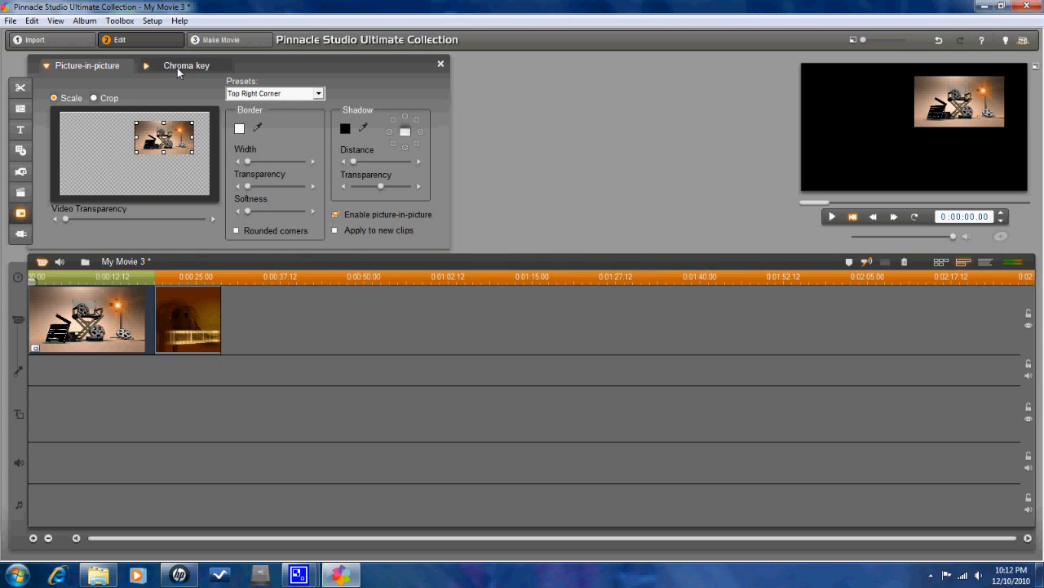
Step: Glance at Chroma key, return to Picture-in-picture, then show the clip's Video Effects list
{"action": "left_click", "coordinate": [186, 65]}
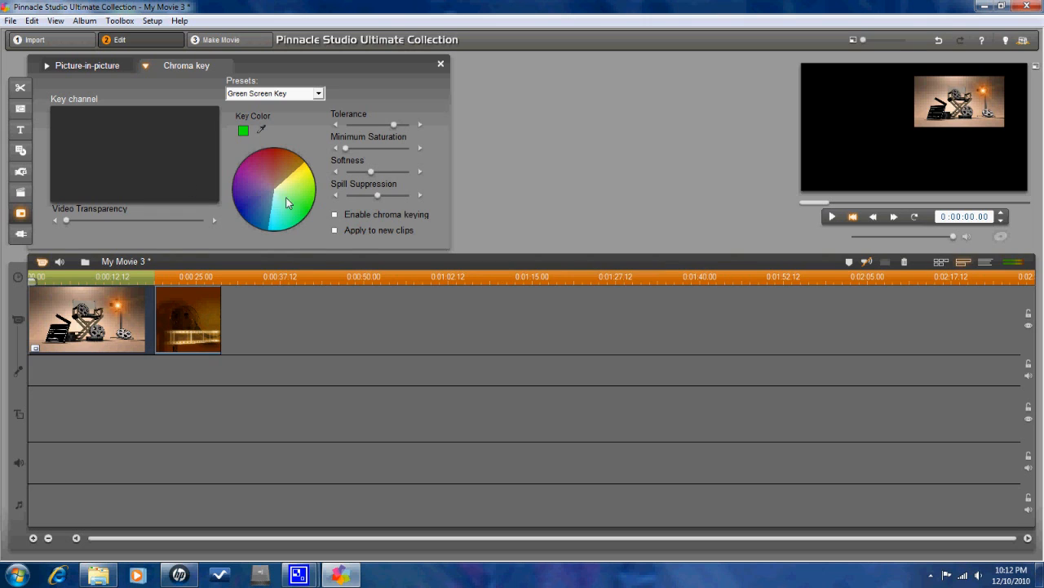
{"action": "mouse_move", "coordinate": [153, 144]}
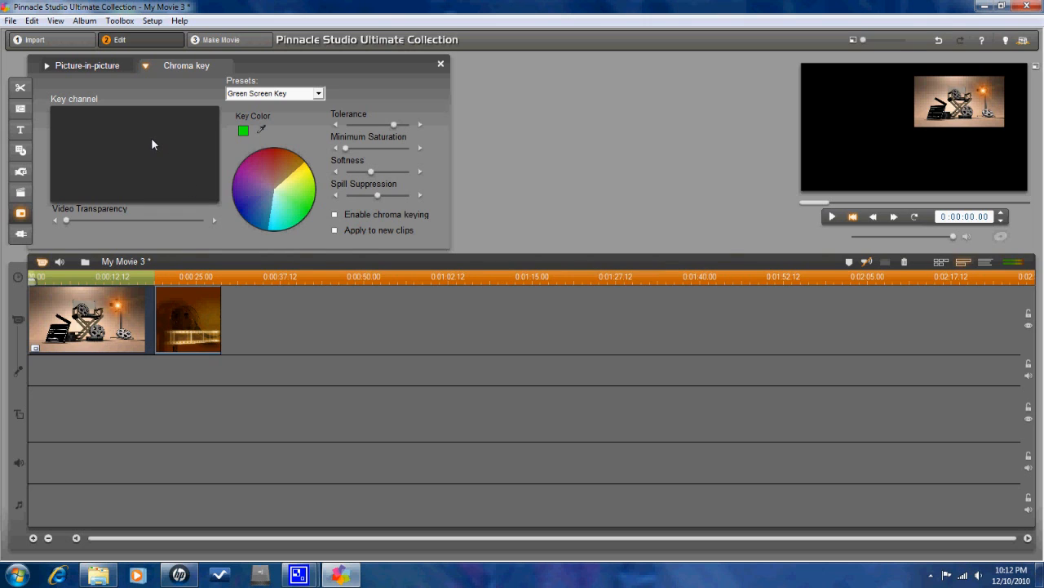
{"action": "left_click", "coordinate": [88, 66]}
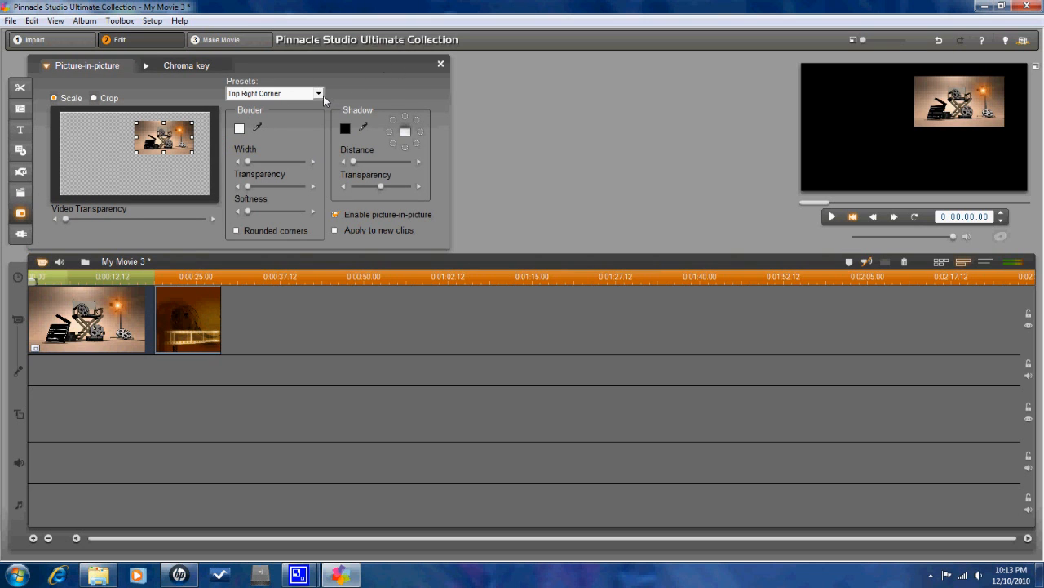
{"action": "left_click", "coordinate": [274, 93]}
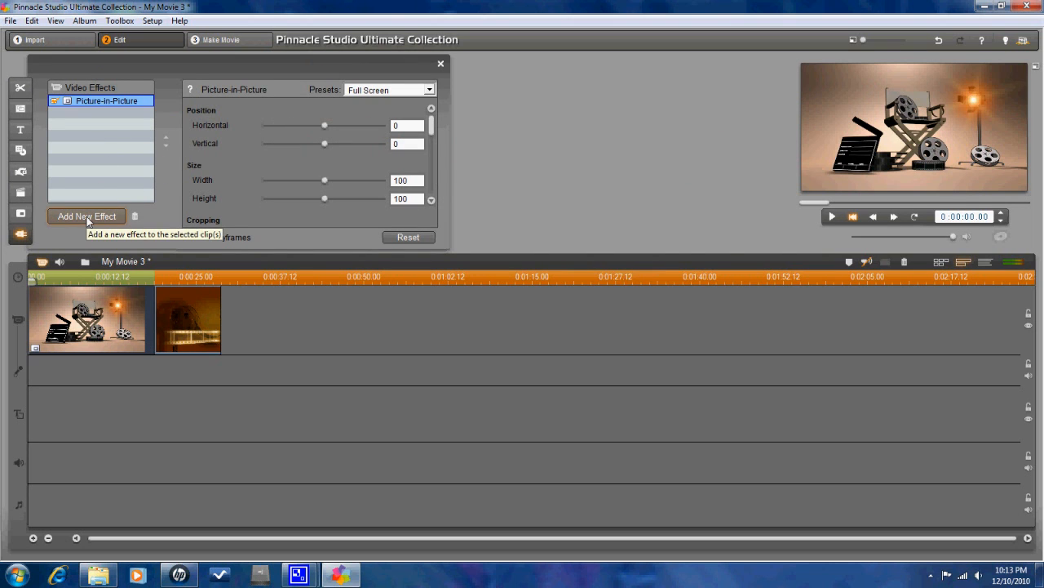
Step: Delete the Picture-in-Picture effect and preview Dream Glow in the Add Video Effect dialog
{"action": "left_click", "coordinate": [134, 215]}
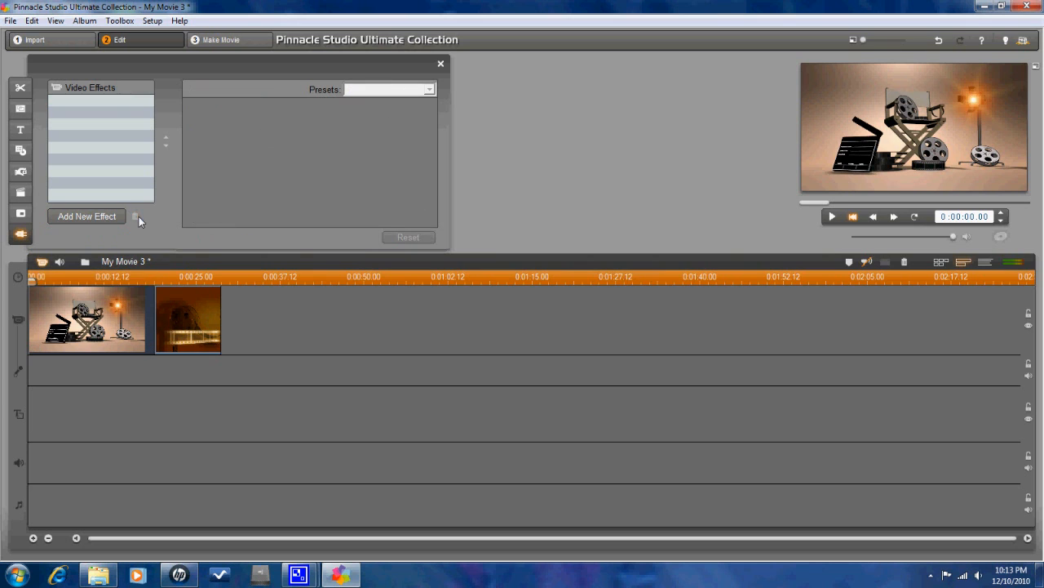
{"action": "left_click", "coordinate": [86, 215]}
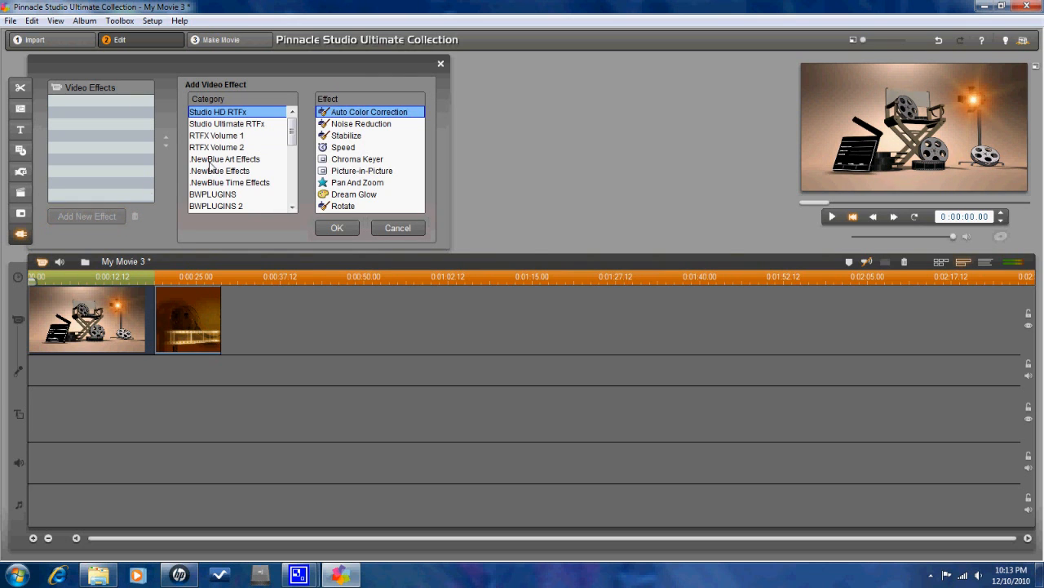
{"action": "mouse_move", "coordinate": [349, 166]}
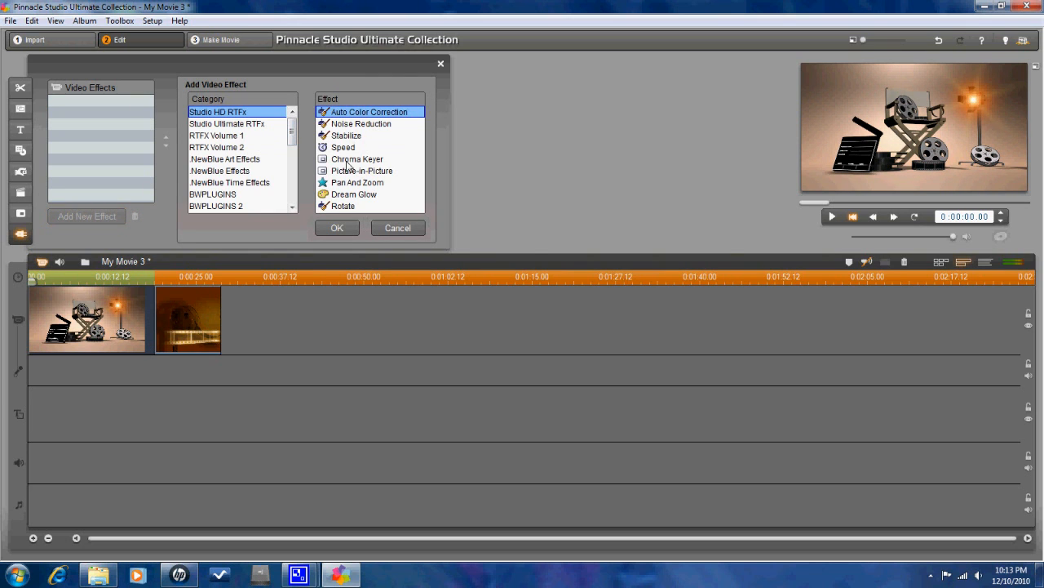
{"action": "mouse_move", "coordinate": [346, 196]}
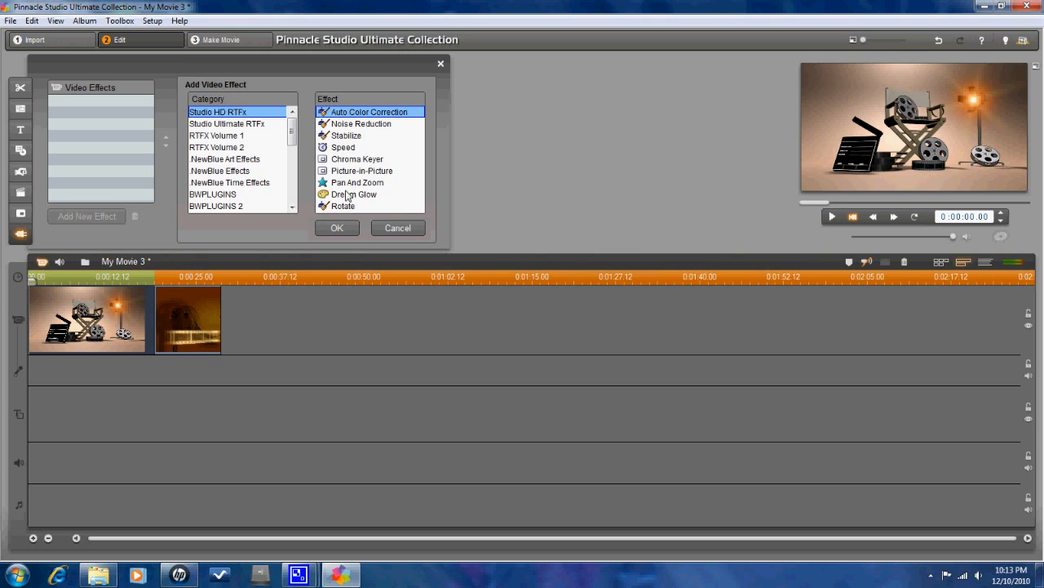
{"action": "left_click", "coordinate": [352, 194]}
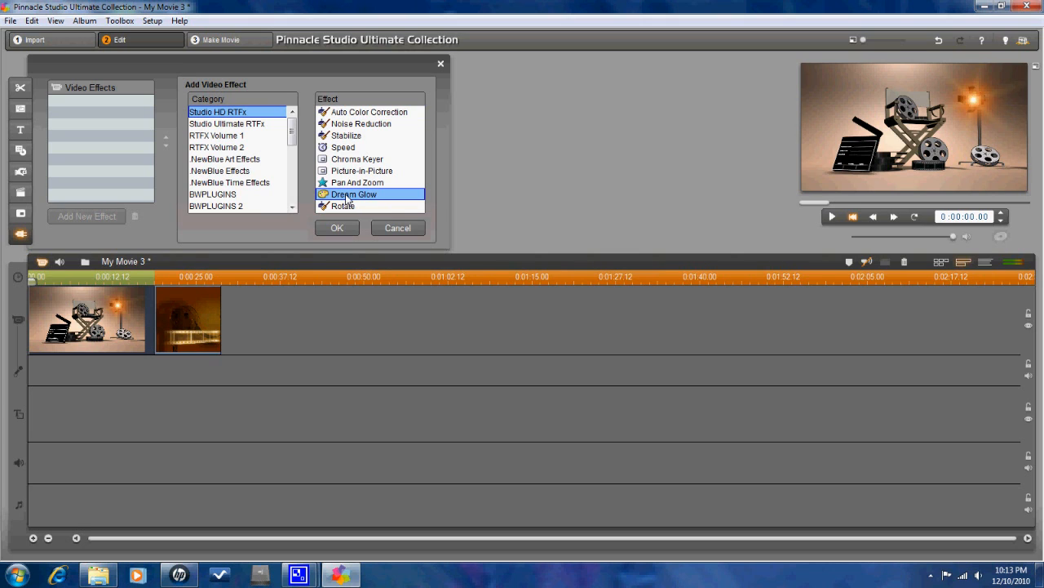
{"action": "mouse_move", "coordinate": [461, 171]}
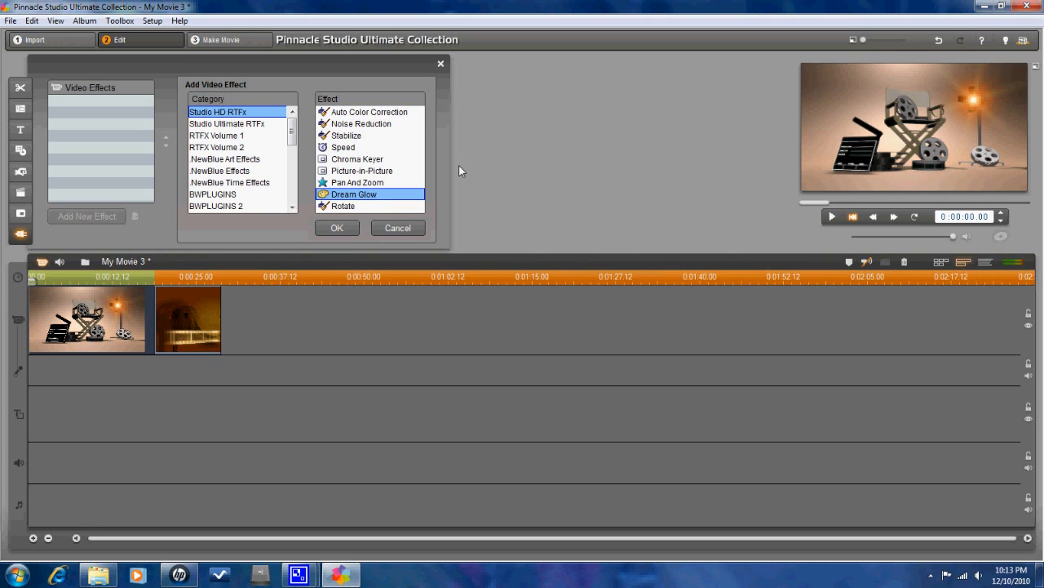
{"action": "mouse_move", "coordinate": [219, 140]}
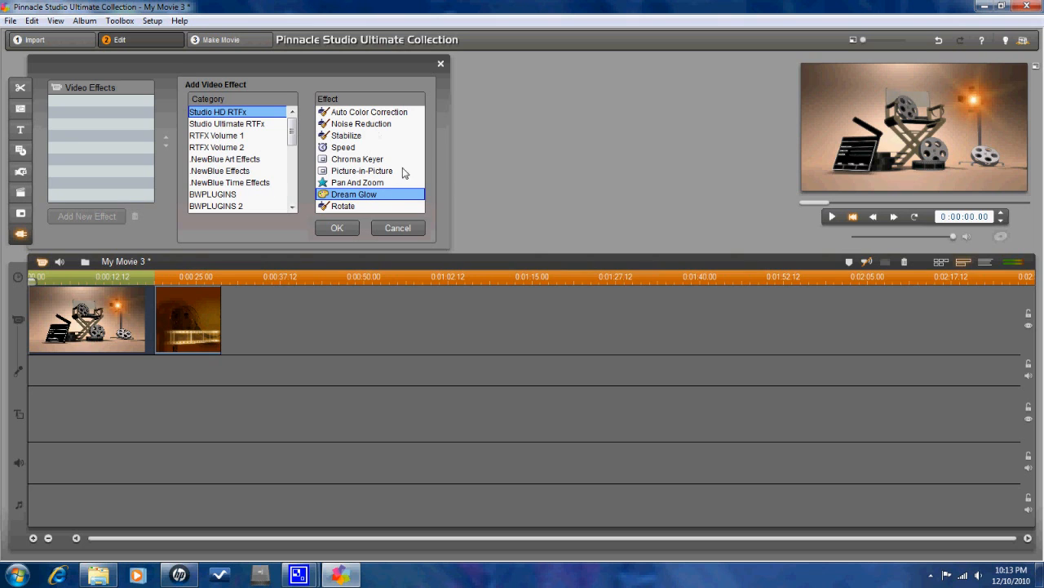
Step: Preview Emboss from Studio Ultimate RTFx and Watercolor from RTFX Volume 1
{"action": "left_click", "coordinate": [225, 124]}
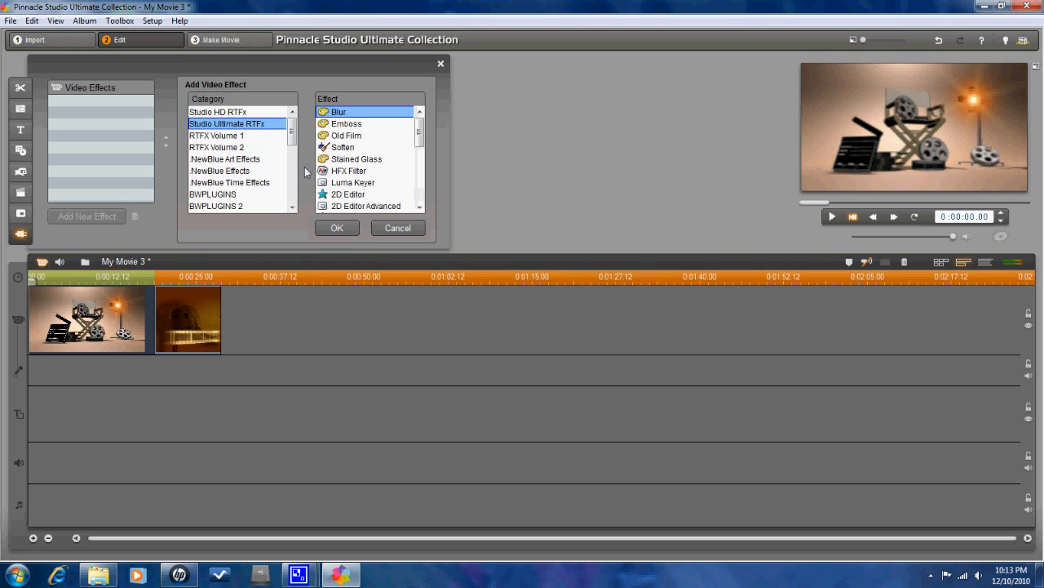
{"action": "left_click", "coordinate": [346, 124]}
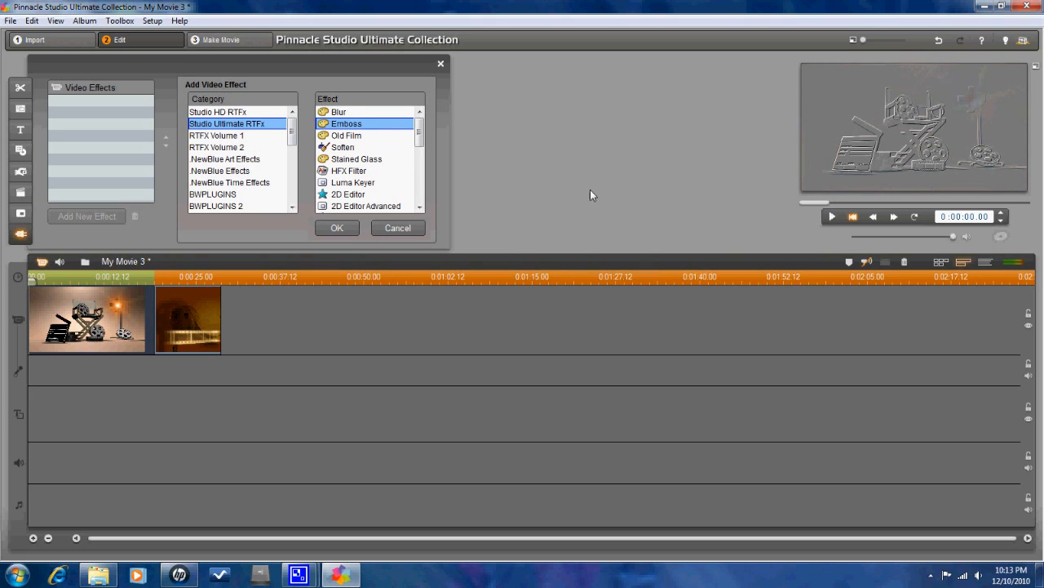
{"action": "mouse_move", "coordinate": [865, 171]}
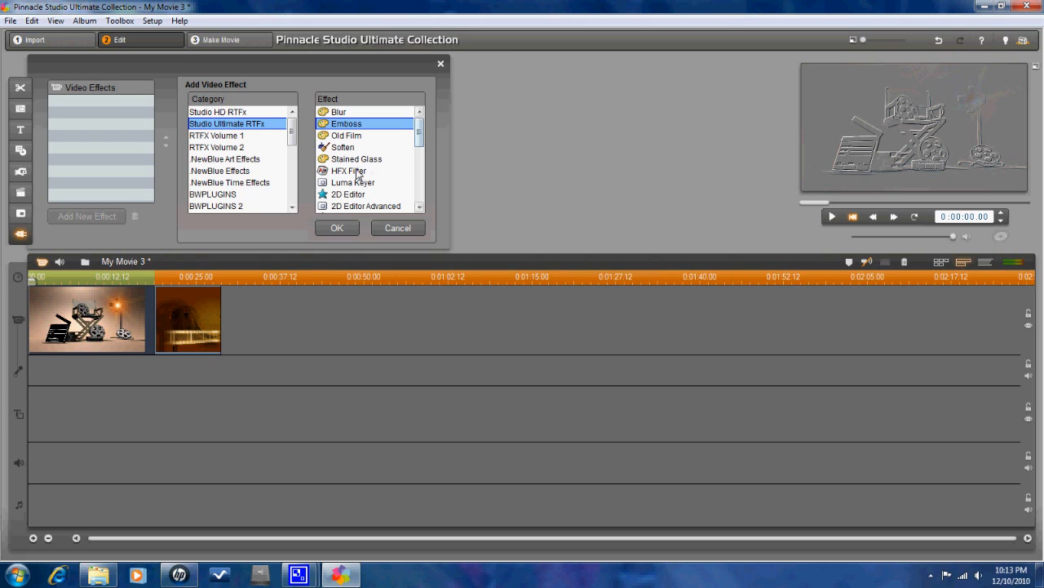
{"action": "left_click", "coordinate": [217, 136]}
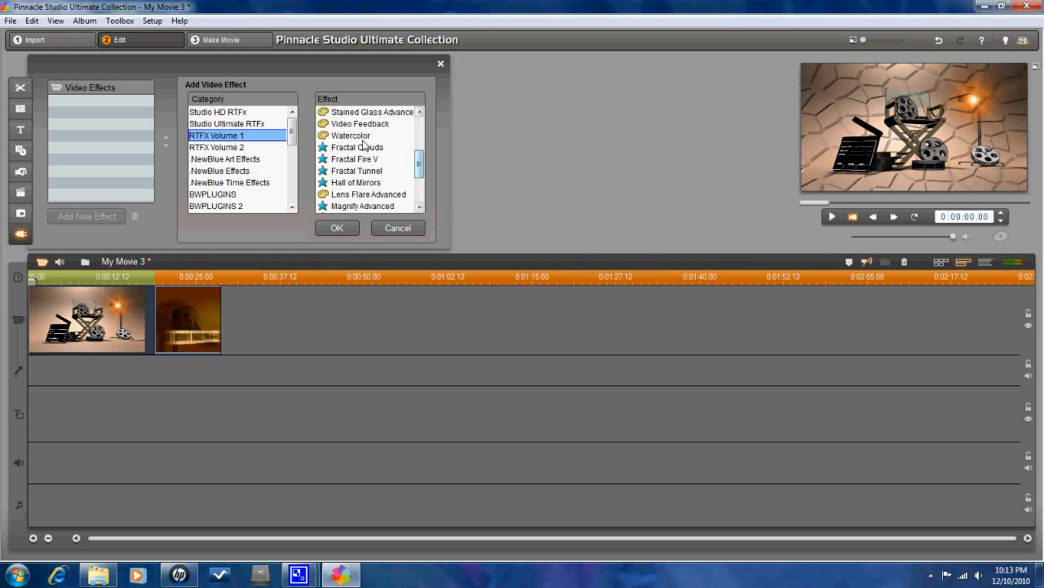
{"action": "left_click", "coordinate": [351, 135]}
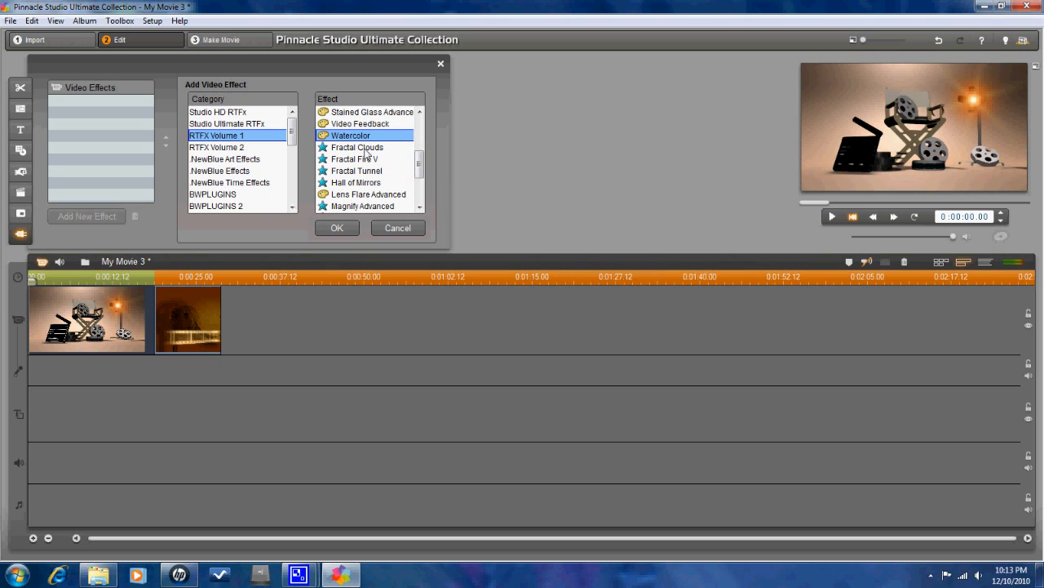
Step: Preview Fractal Clouds, Fractal Fire V, Fractal Tunnel and Hall of Mirrors, then list RTFX Volume 2
{"action": "left_click", "coordinate": [356, 147]}
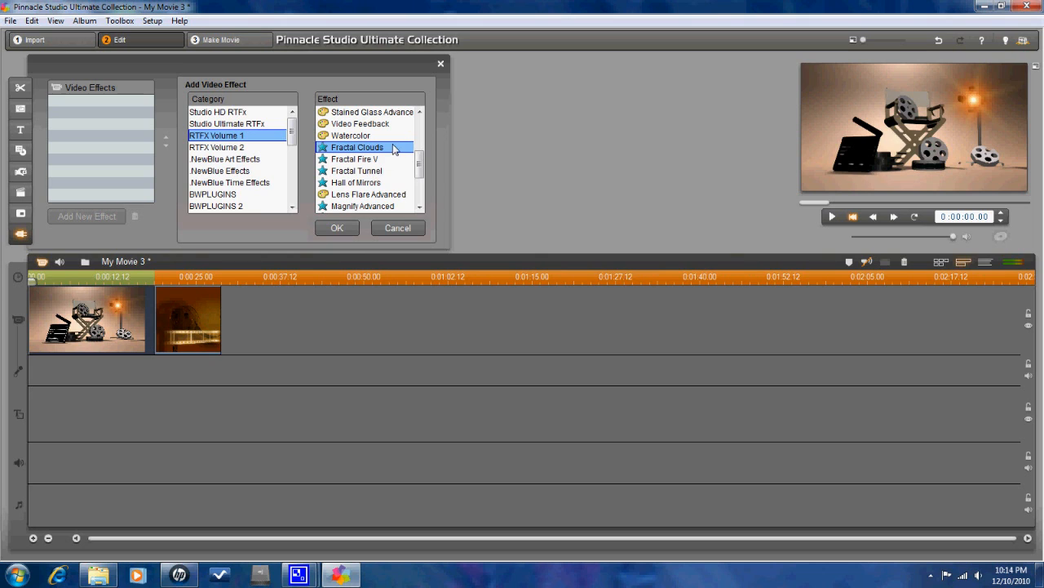
{"action": "left_click", "coordinate": [354, 158]}
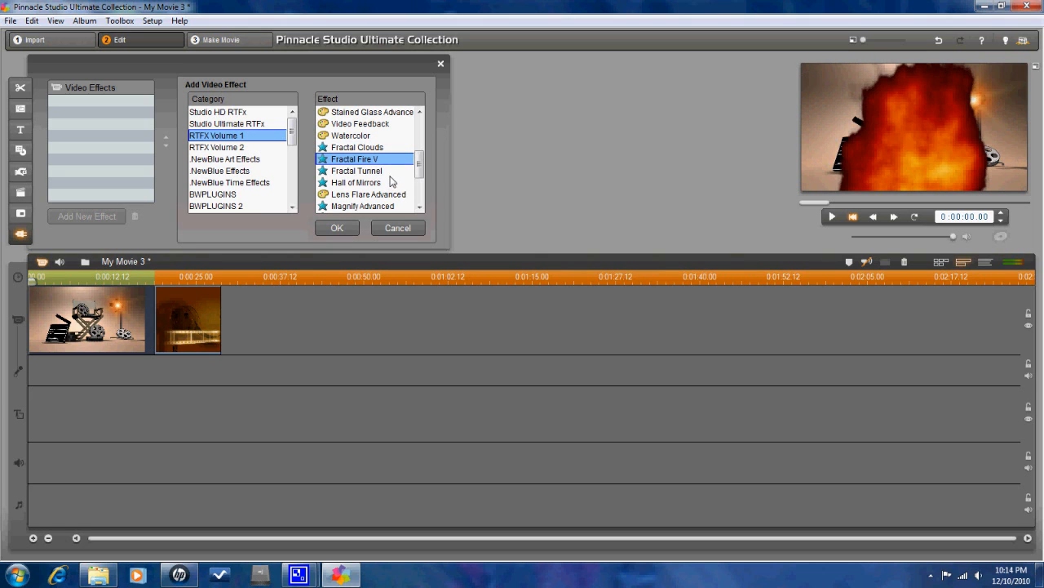
{"action": "left_click", "coordinate": [356, 171]}
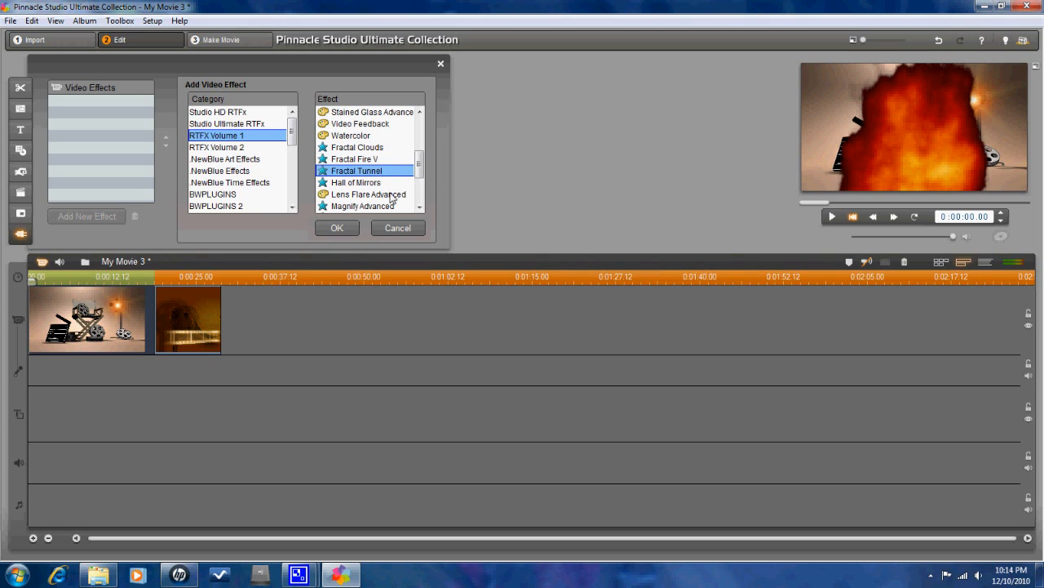
{"action": "mouse_move", "coordinate": [395, 183]}
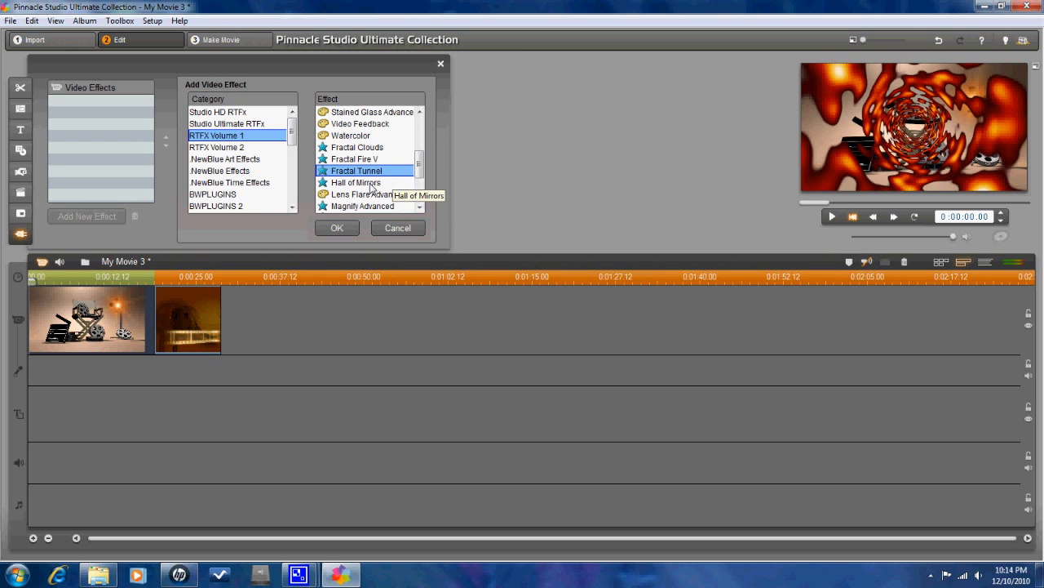
{"action": "left_click", "coordinate": [356, 182]}
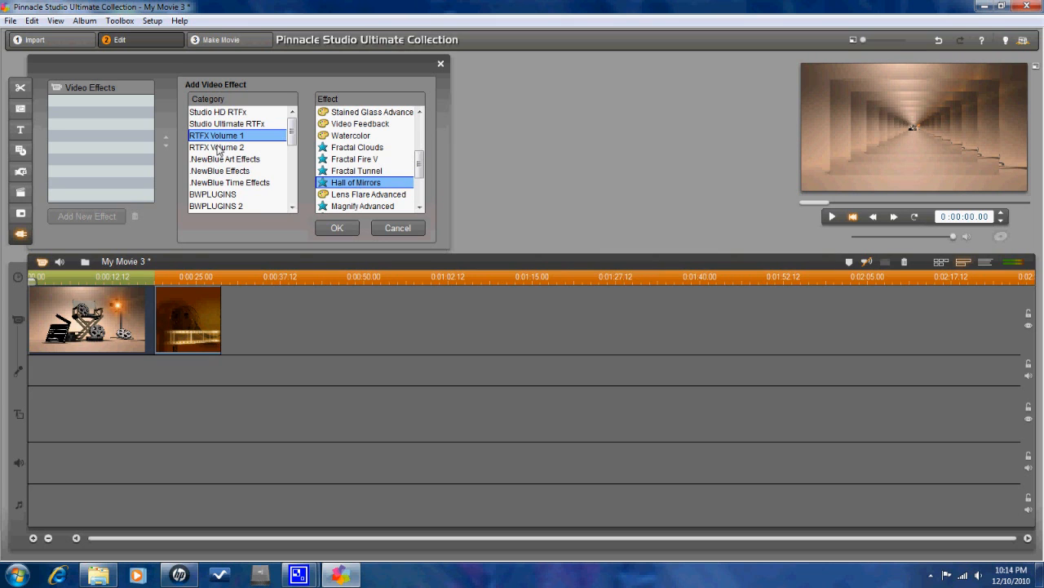
{"action": "left_click", "coordinate": [215, 147]}
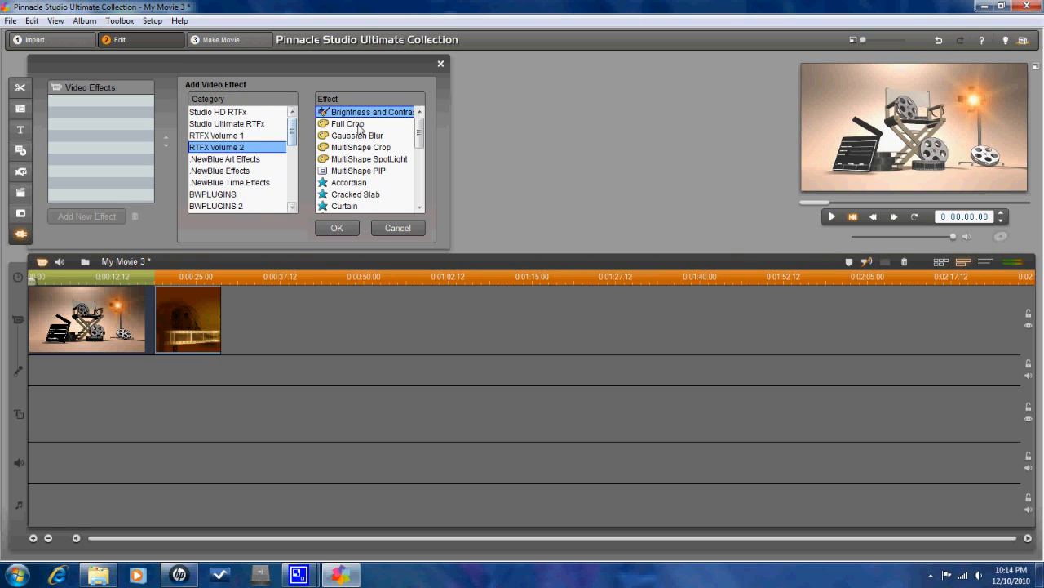
{"action": "mouse_move", "coordinate": [353, 175]}
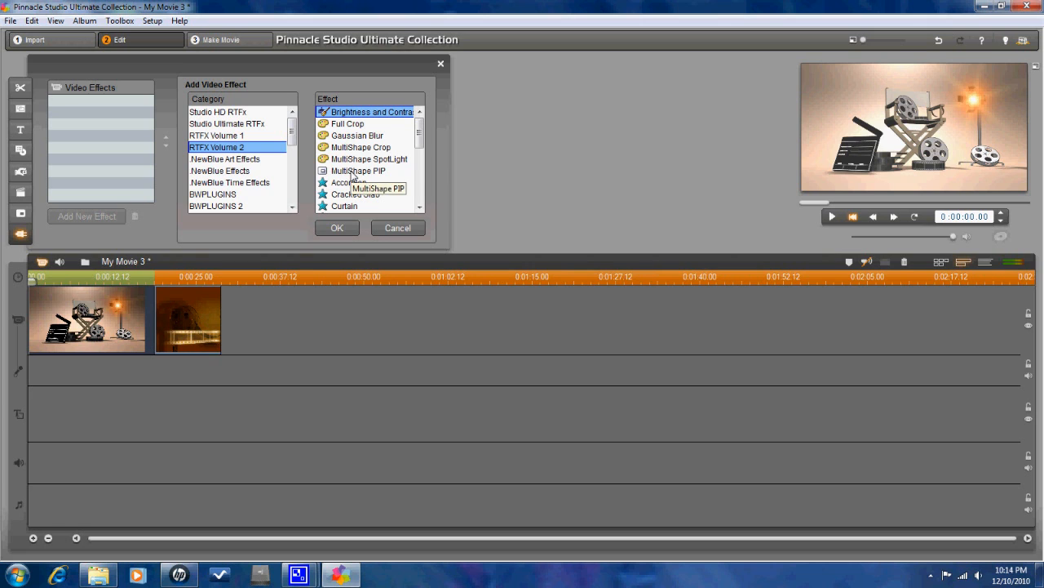
Step: Preview Gaussian Blur, Cracked Slab and Curtain from RTFX Volume 2
{"action": "left_click", "coordinate": [369, 158]}
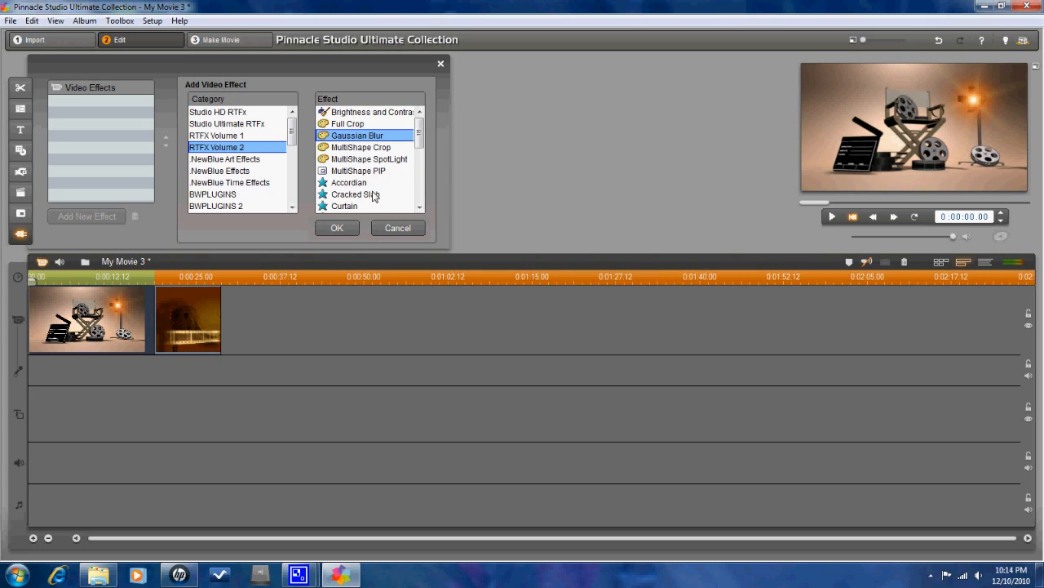
{"action": "left_click", "coordinate": [356, 194]}
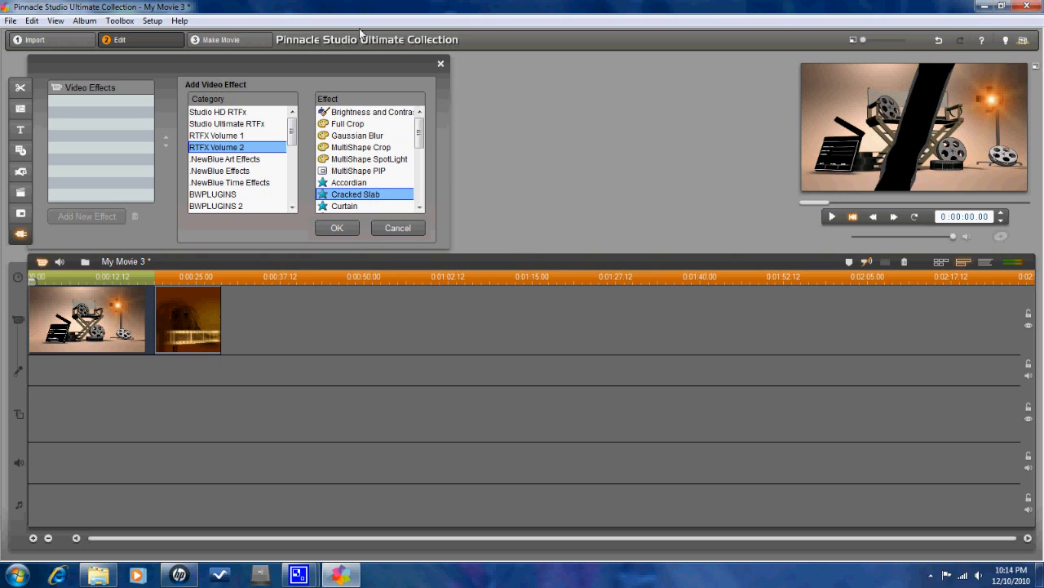
{"action": "left_click", "coordinate": [344, 205]}
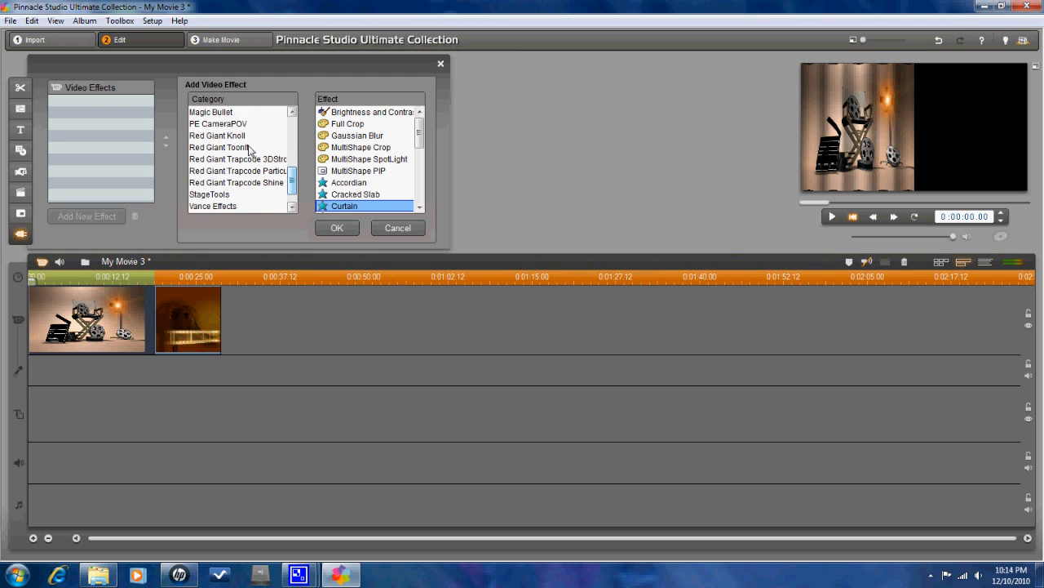
Step: Browse Red Giant Knoll, ToonIt, Trapcode 3DStroke and Trapcode Particular categories
{"action": "left_click", "coordinate": [217, 135]}
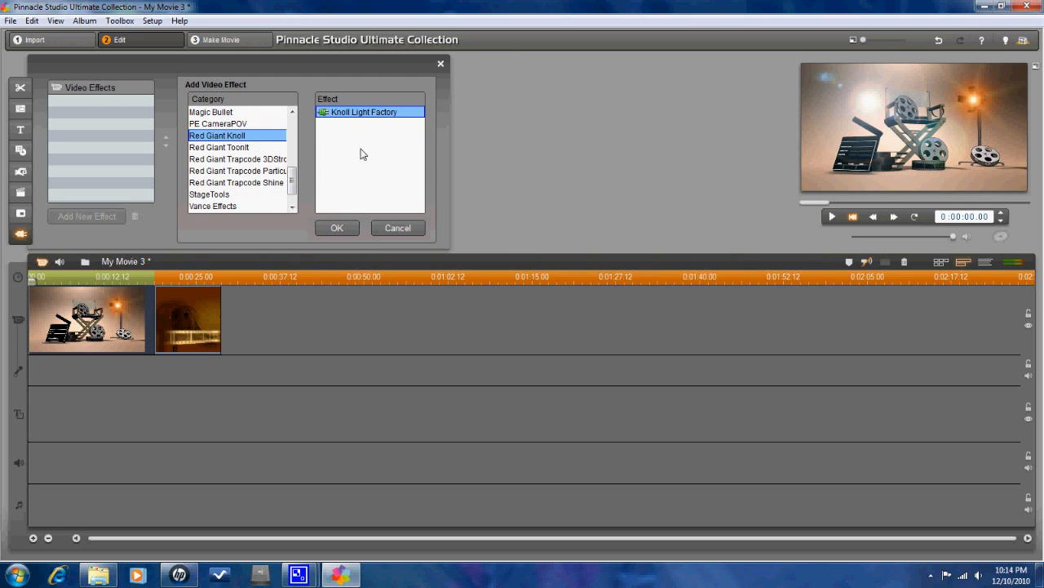
{"action": "mouse_move", "coordinate": [839, 190]}
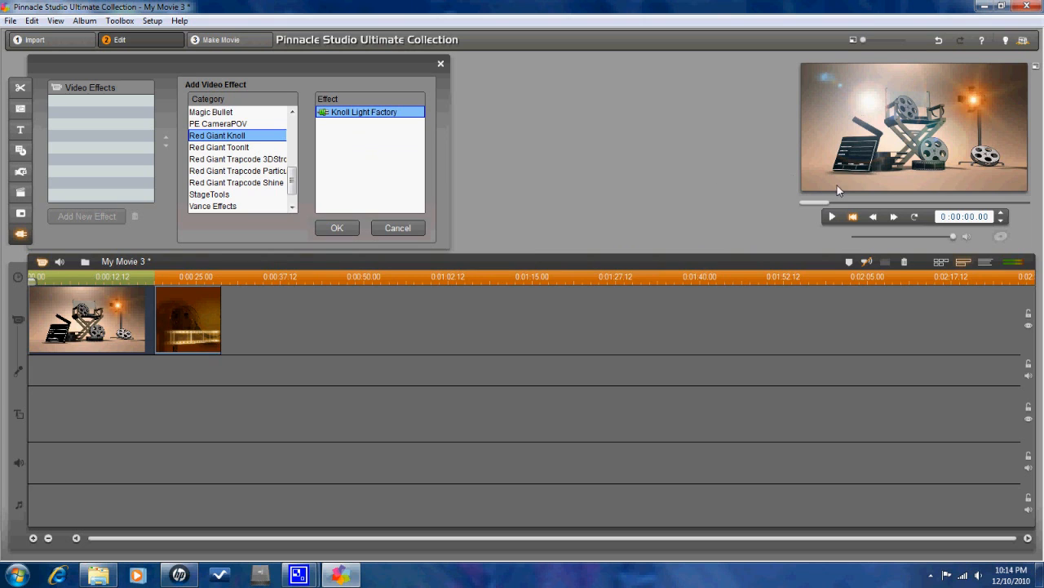
{"action": "mouse_move", "coordinate": [871, 78]}
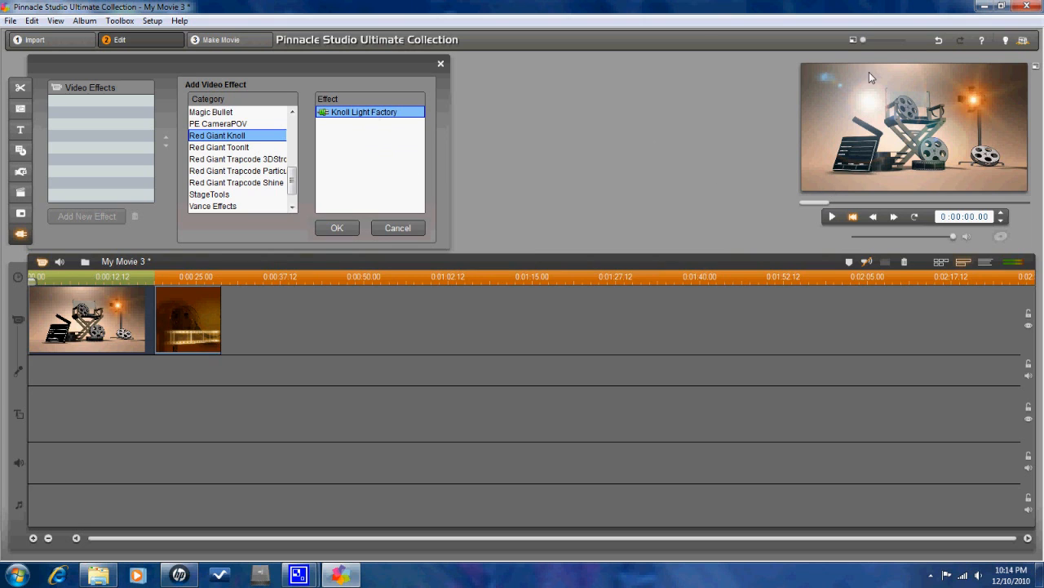
{"action": "mouse_move", "coordinate": [845, 127]}
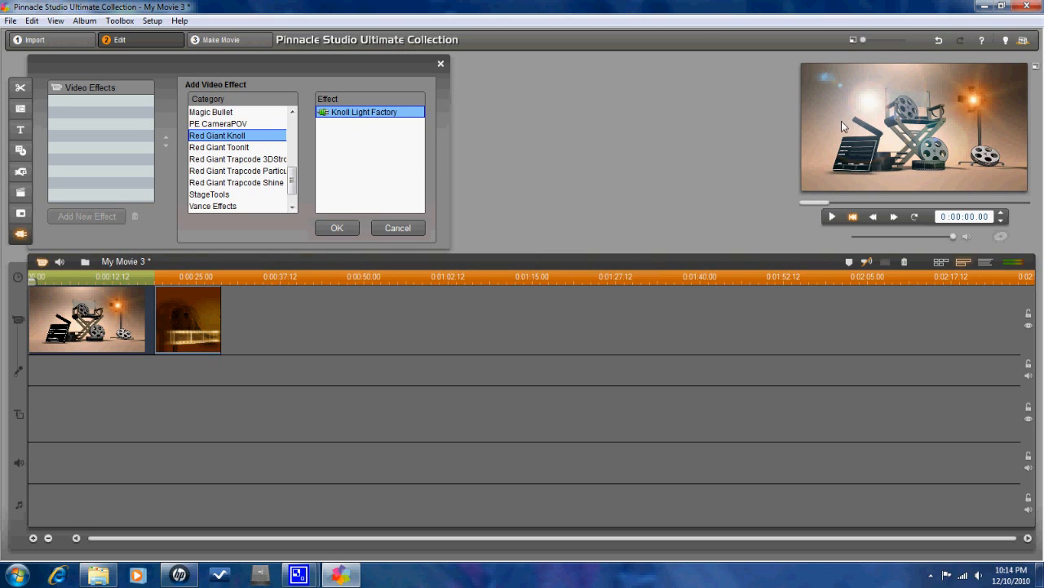
{"action": "mouse_move", "coordinate": [868, 112]}
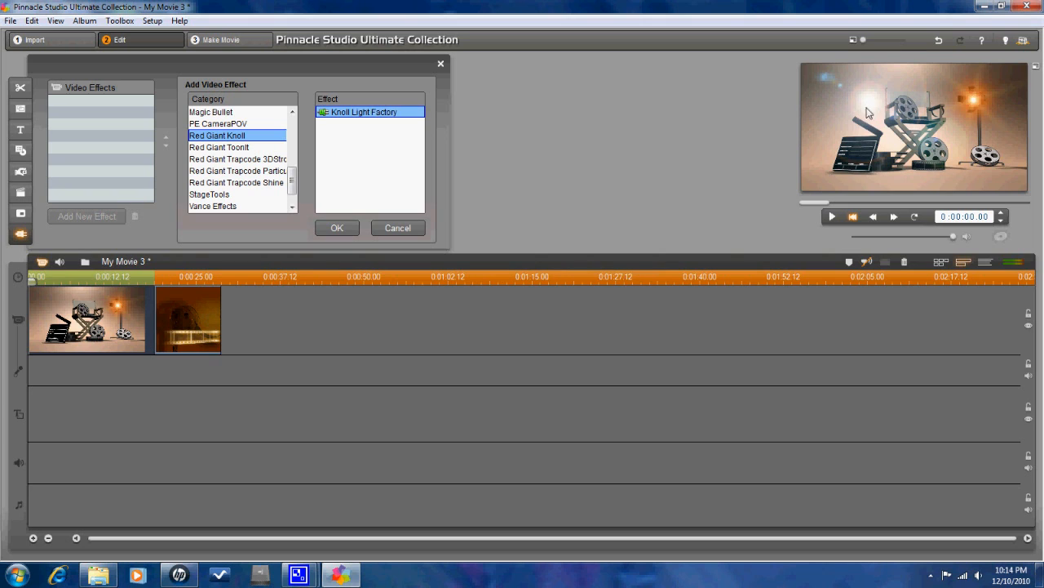
{"action": "mouse_move", "coordinate": [823, 101]}
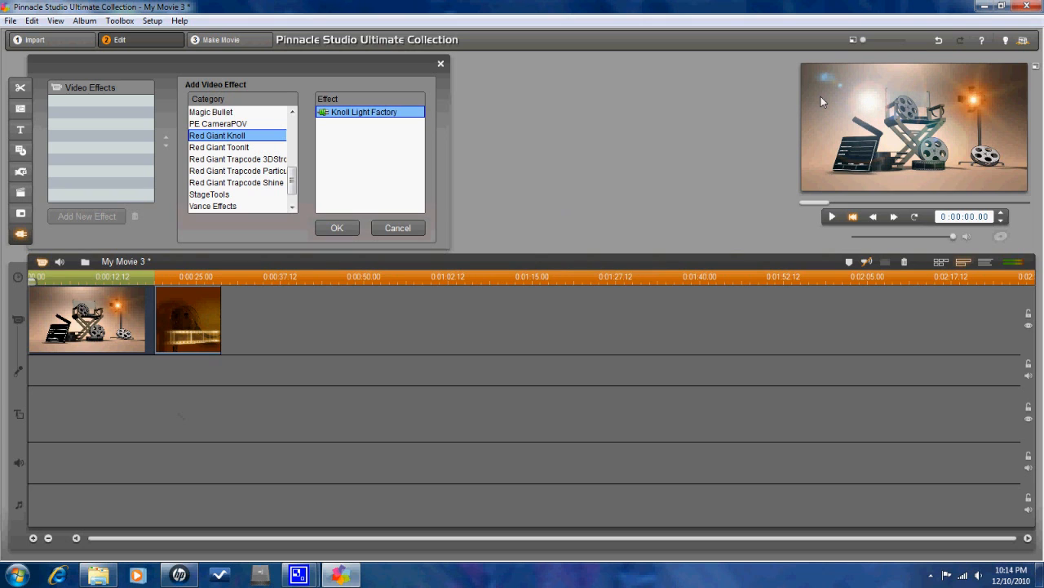
{"action": "mouse_move", "coordinate": [254, 153]}
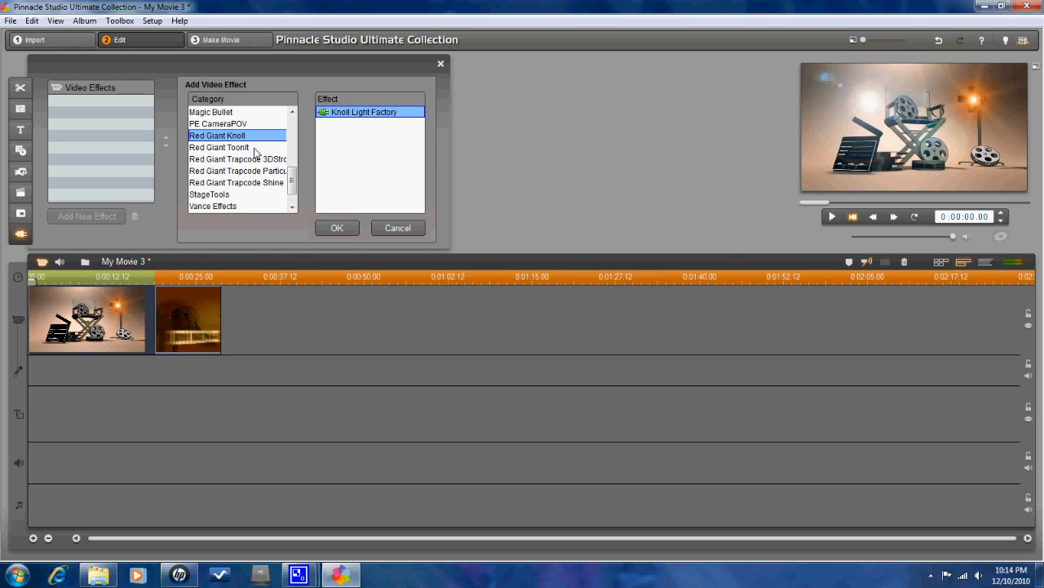
{"action": "left_click", "coordinate": [219, 147]}
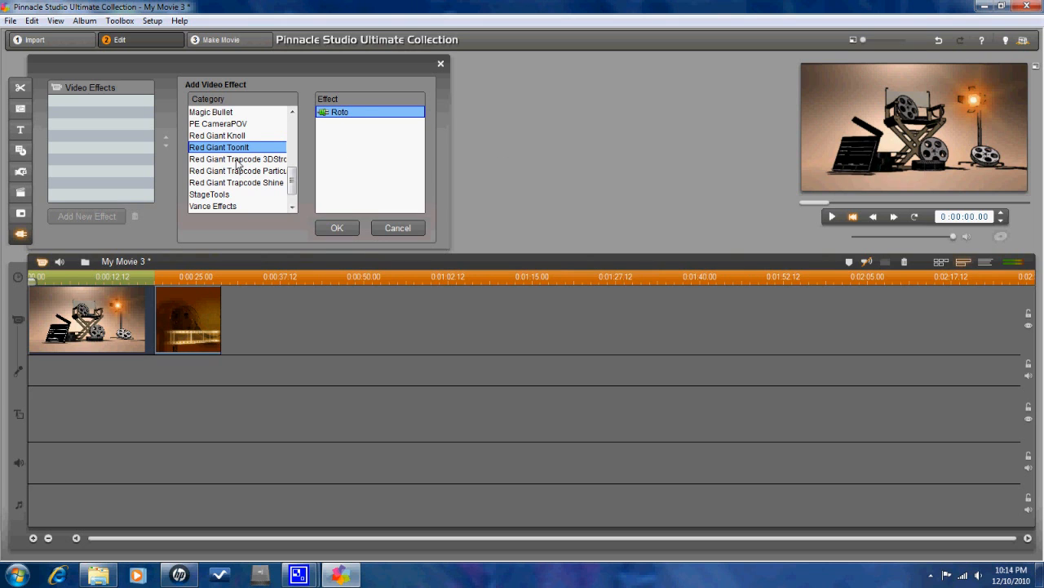
{"action": "left_click", "coordinate": [238, 160]}
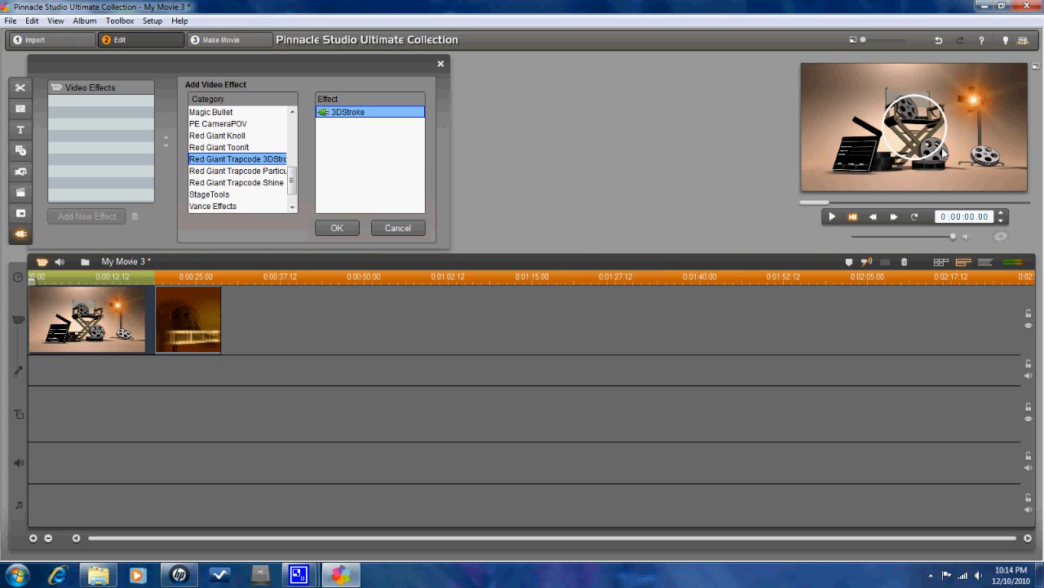
{"action": "mouse_move", "coordinate": [493, 157]}
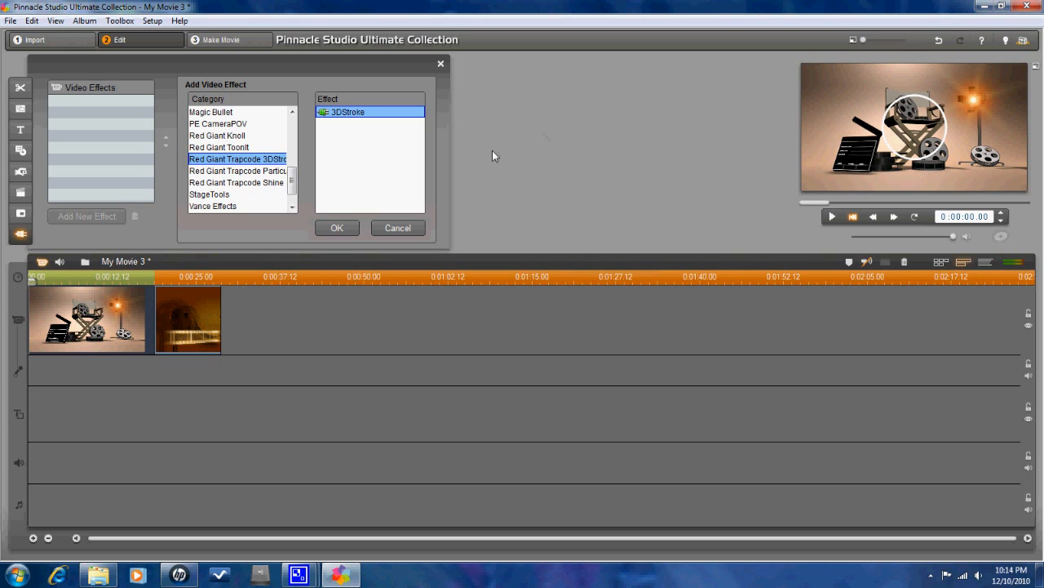
{"action": "mouse_move", "coordinate": [591, 152]}
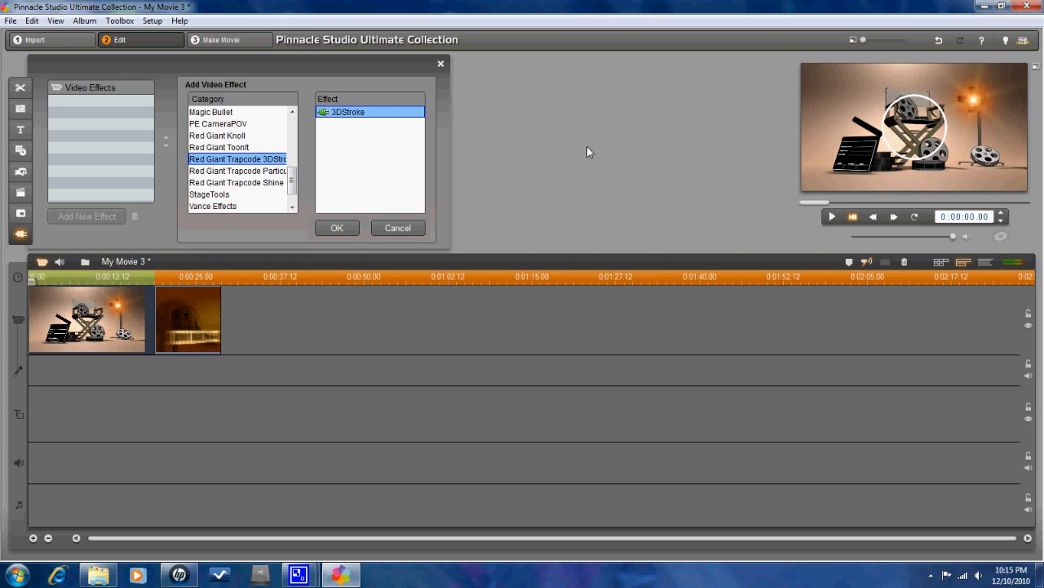
{"action": "mouse_move", "coordinate": [309, 176]}
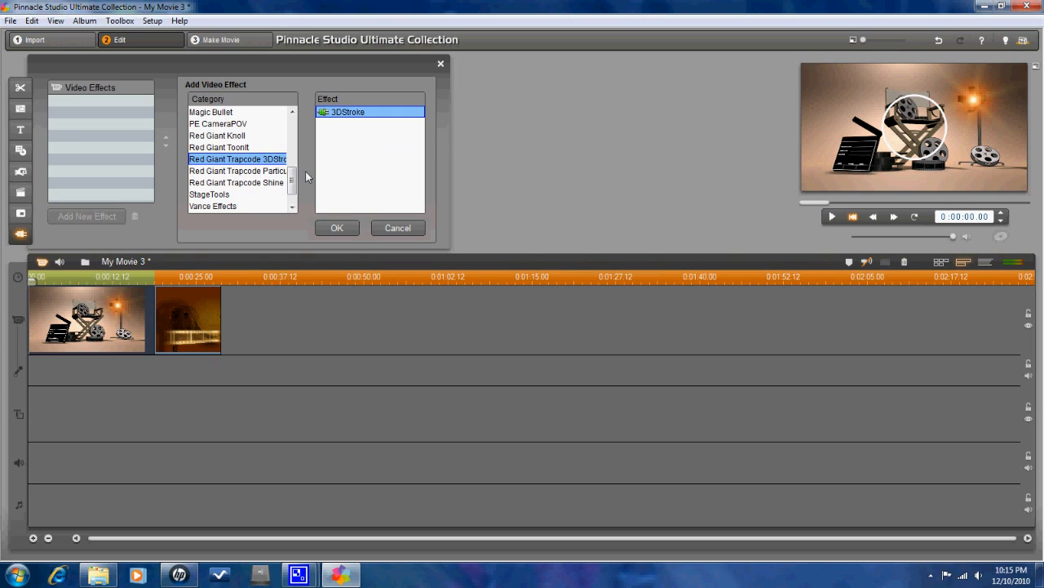
{"action": "left_click", "coordinate": [237, 171]}
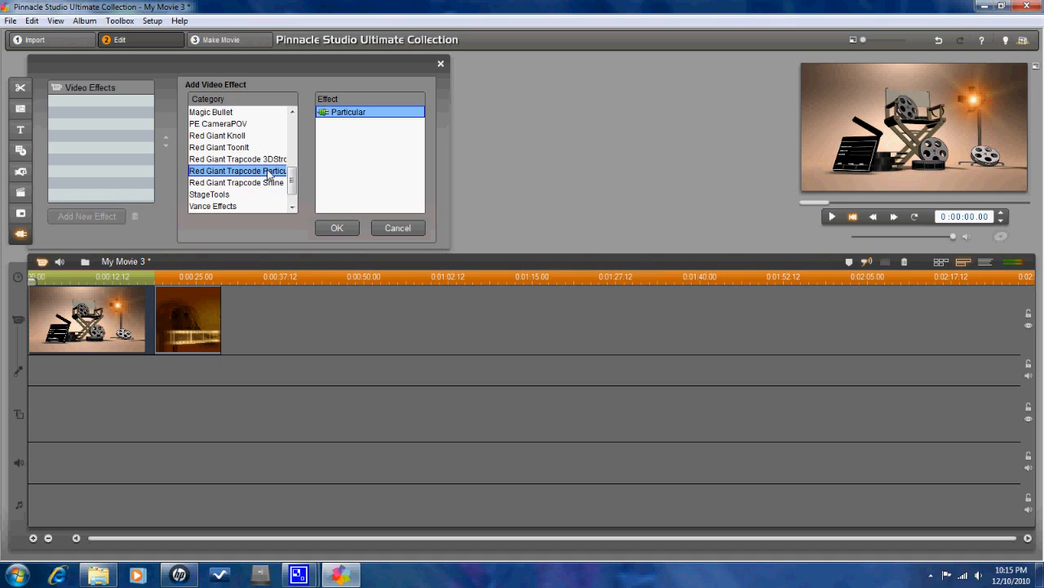
{"action": "mouse_move", "coordinate": [333, 121]}
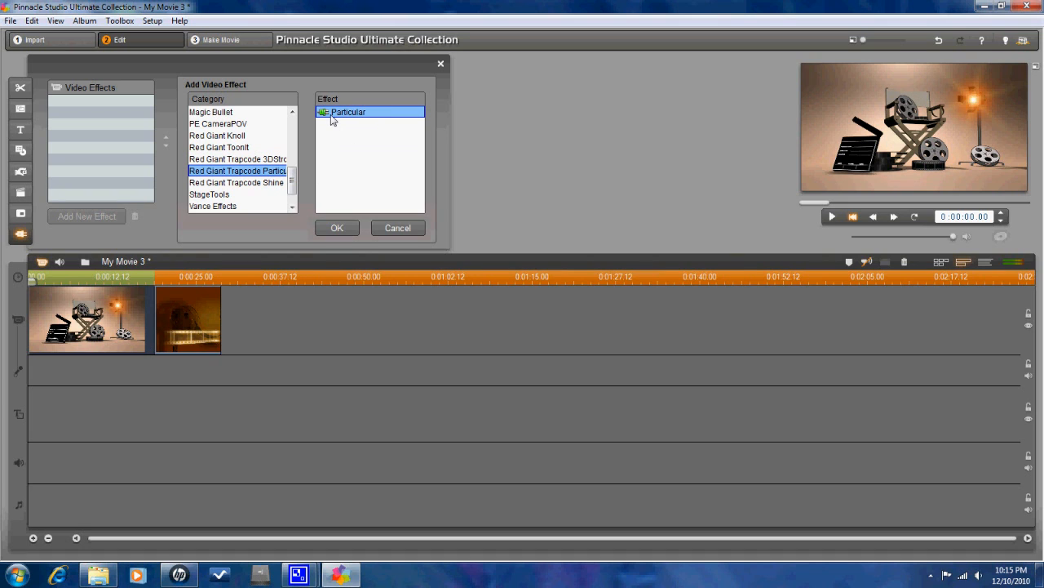
{"action": "mouse_move", "coordinate": [330, 116]}
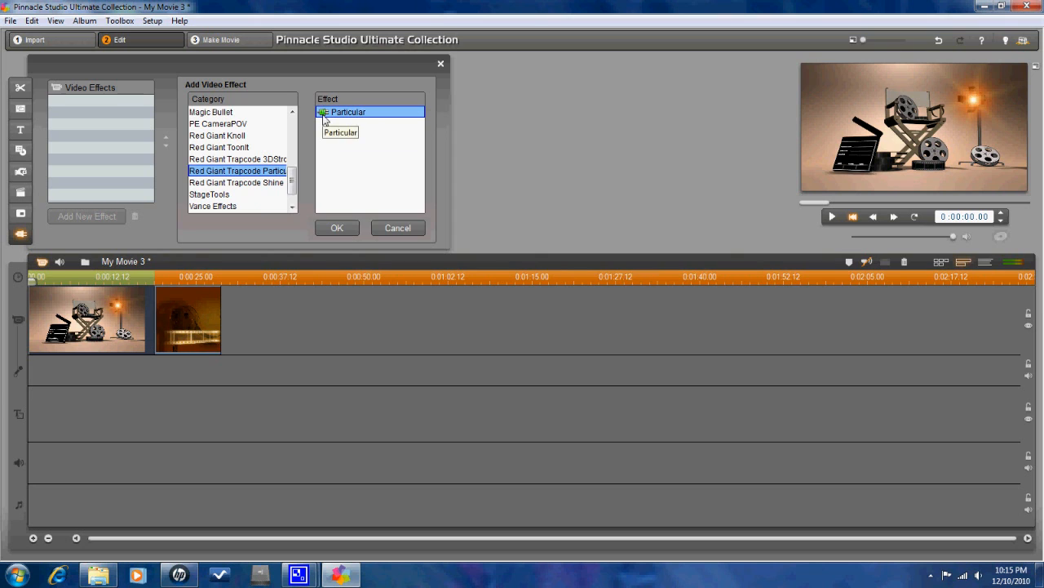
Step: Add Particular to the first clip and apply the SD Glow Field preset
{"action": "left_click", "coordinate": [337, 228]}
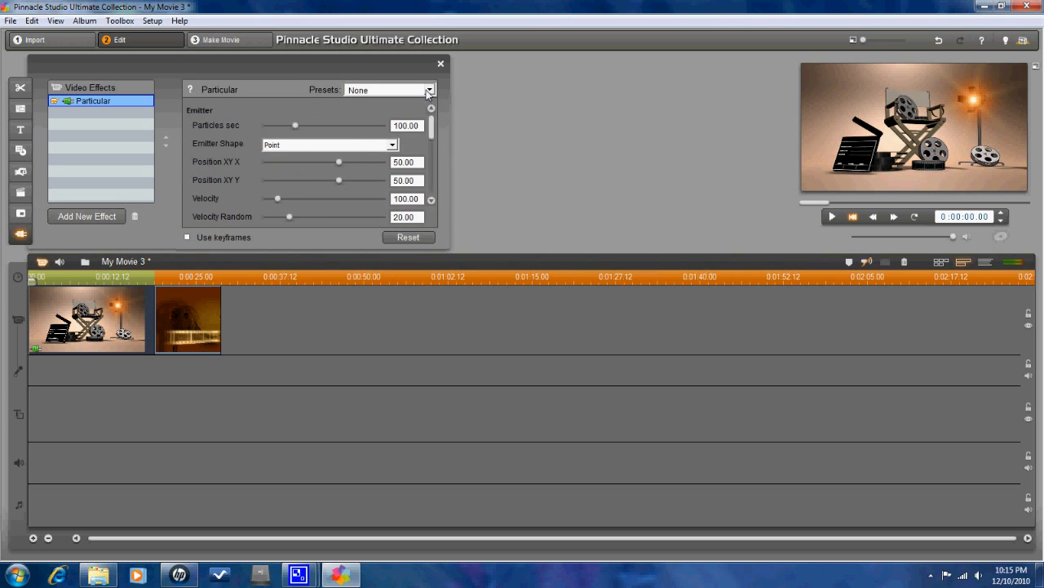
{"action": "left_click", "coordinate": [428, 90]}
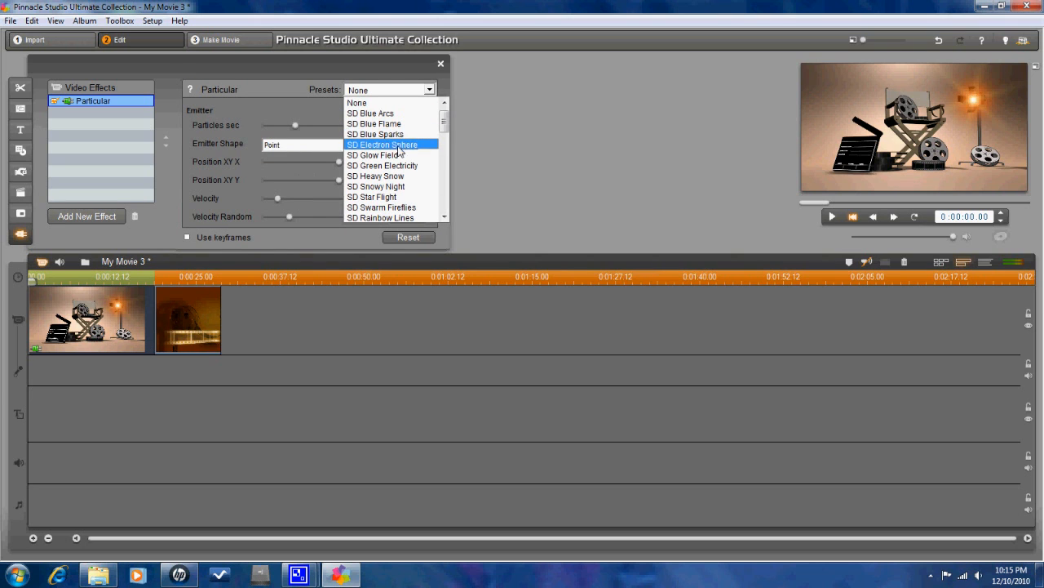
{"action": "left_click", "coordinate": [375, 155]}
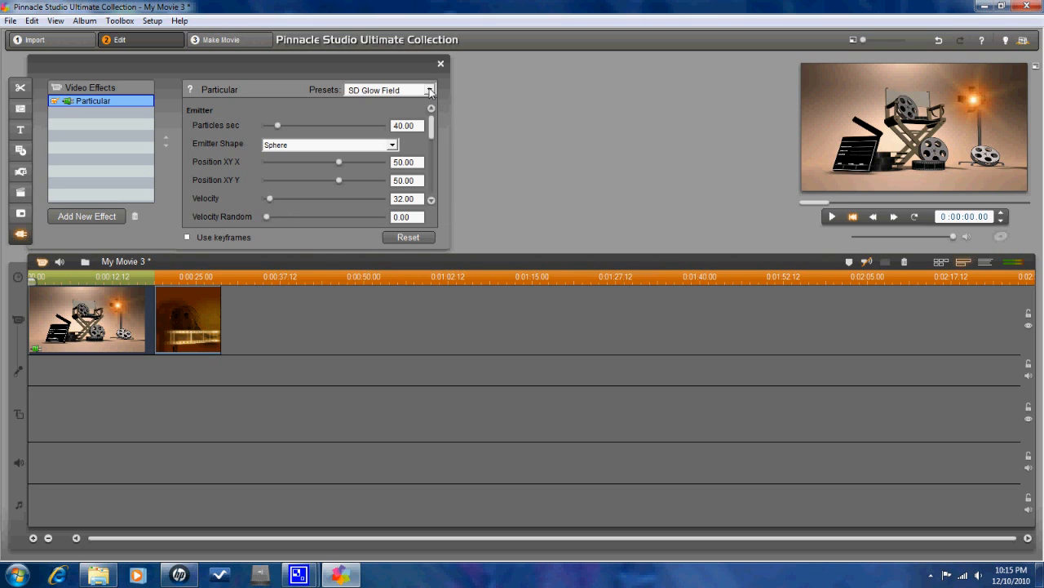
Step: Switch to the HD Blue Sparks preset, then a keyframed particle preset
{"action": "left_click", "coordinate": [431, 89]}
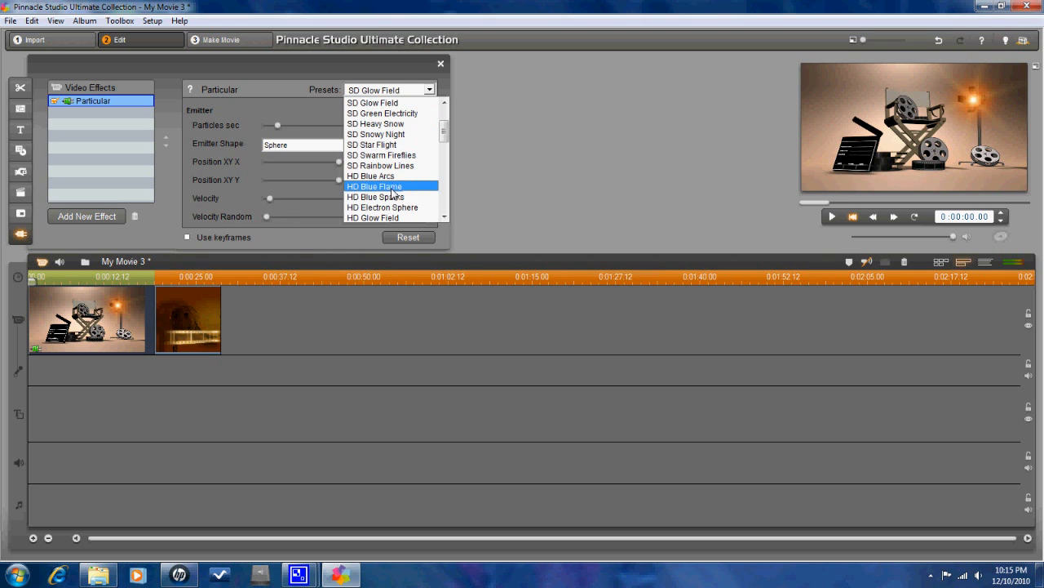
{"action": "left_click", "coordinate": [375, 195]}
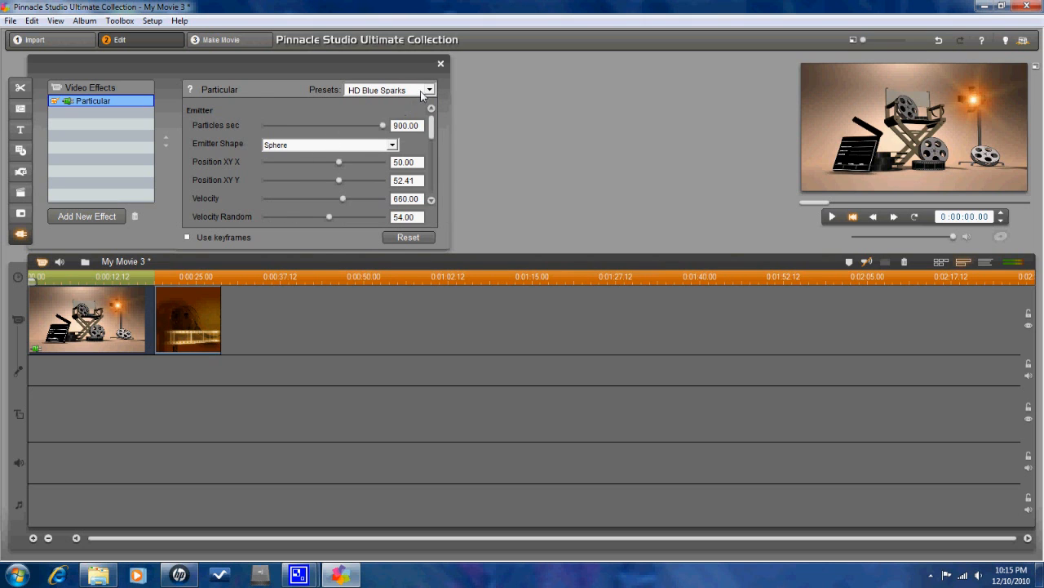
{"action": "left_click", "coordinate": [430, 90]}
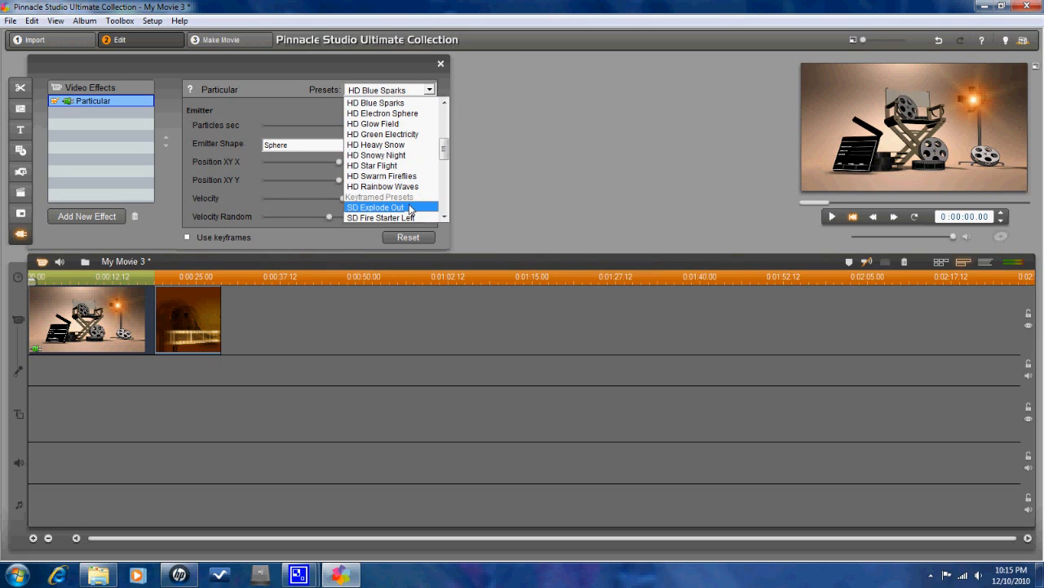
{"action": "left_click", "coordinate": [375, 206]}
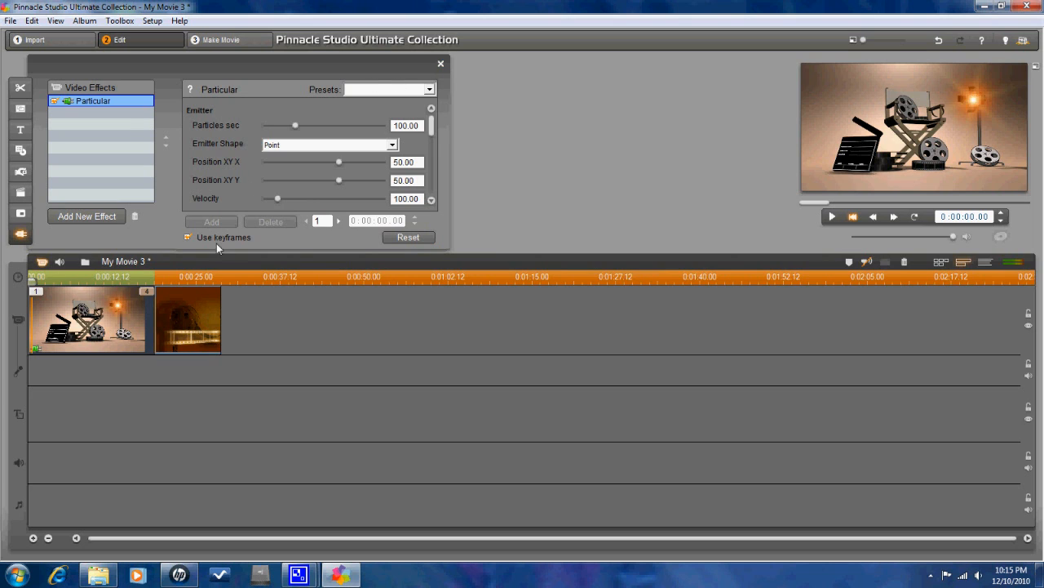
Step: Reopen Add Video Effect and select Red Giant Trapcode Shine to preview it
{"action": "left_click", "coordinate": [87, 215]}
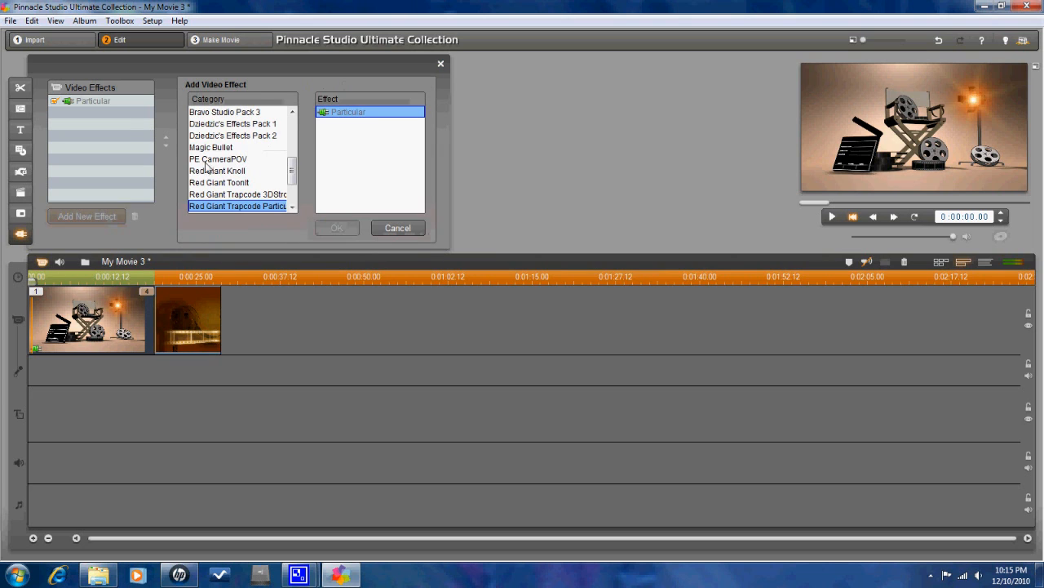
{"action": "scroll", "scroll_direction": "down", "scroll_amount": 3}
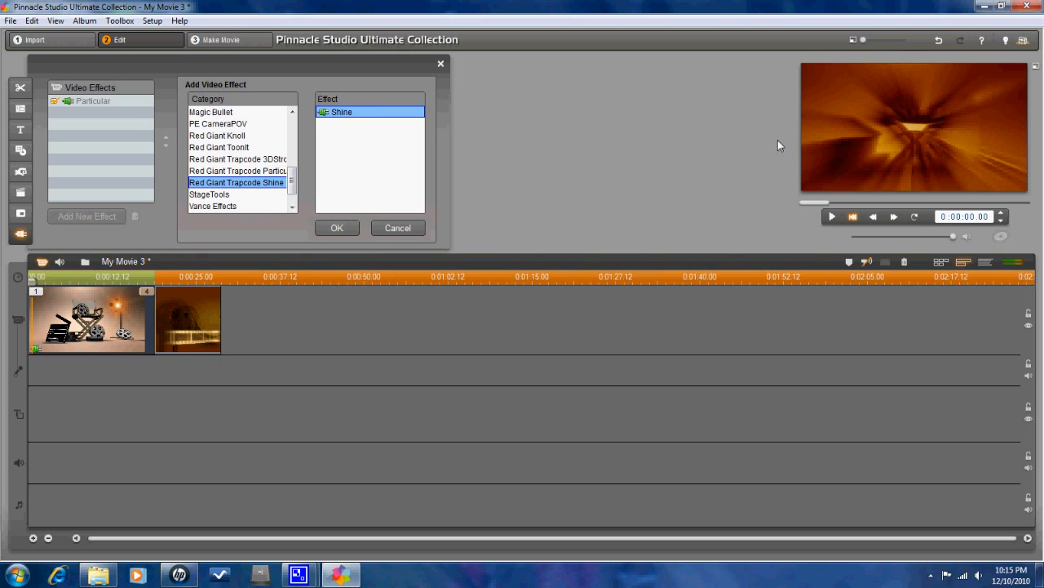
{"action": "mouse_move", "coordinate": [574, 137]}
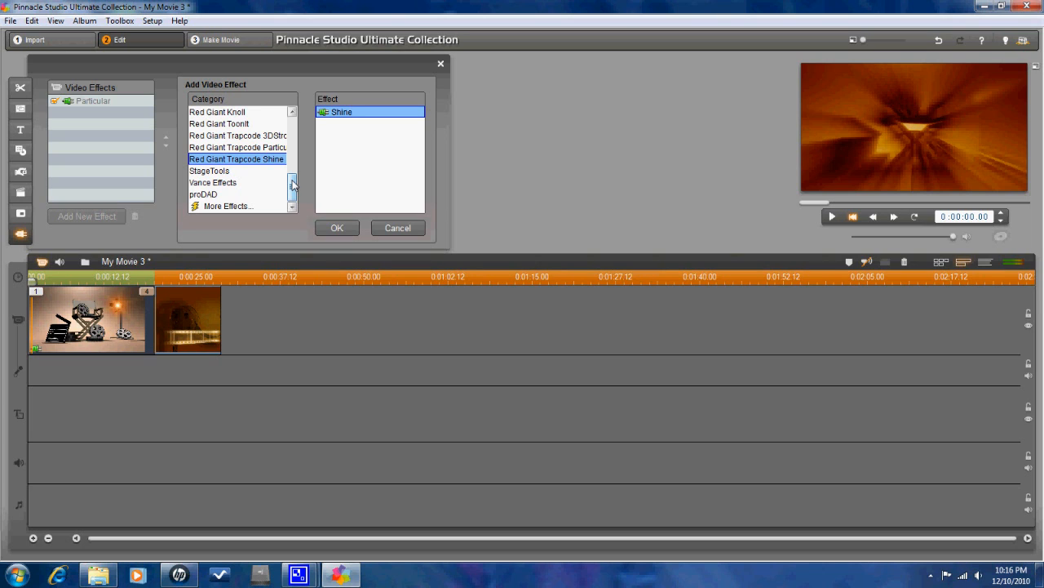
{"action": "left_click", "coordinate": [292, 186]}
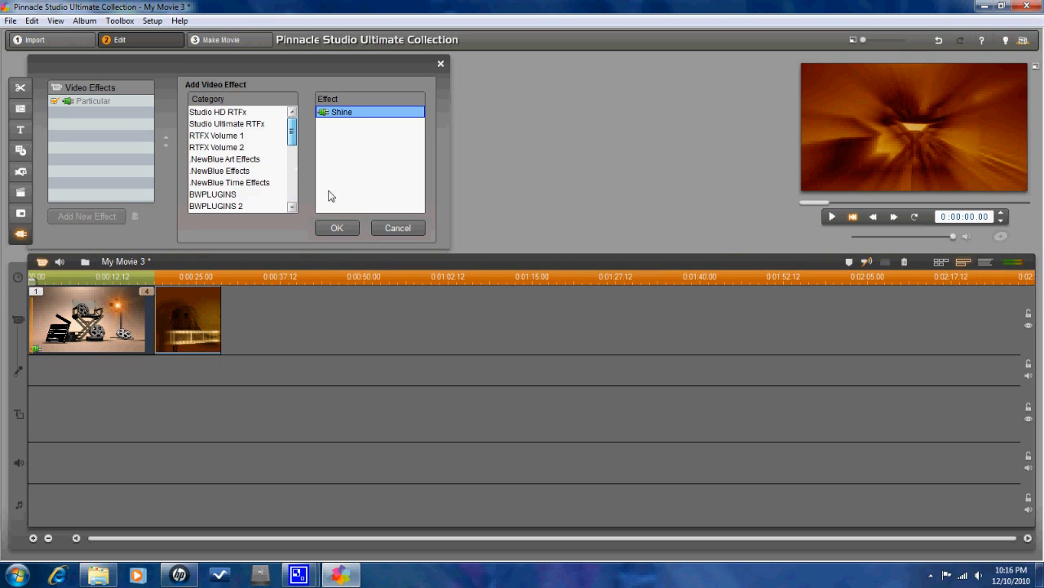